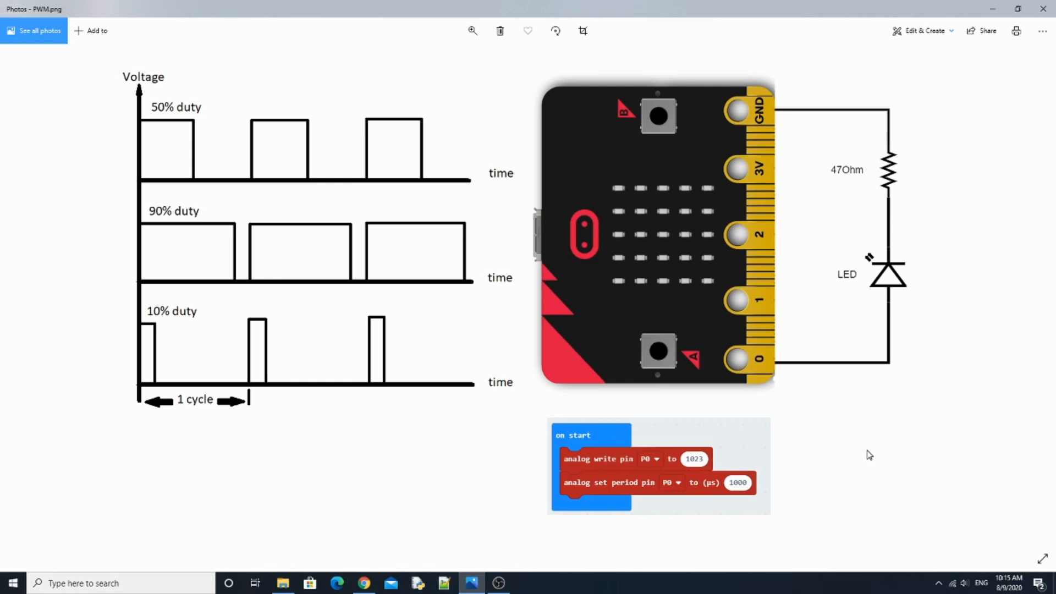
{"action": "mouse_move", "coordinate": [123, 93]}
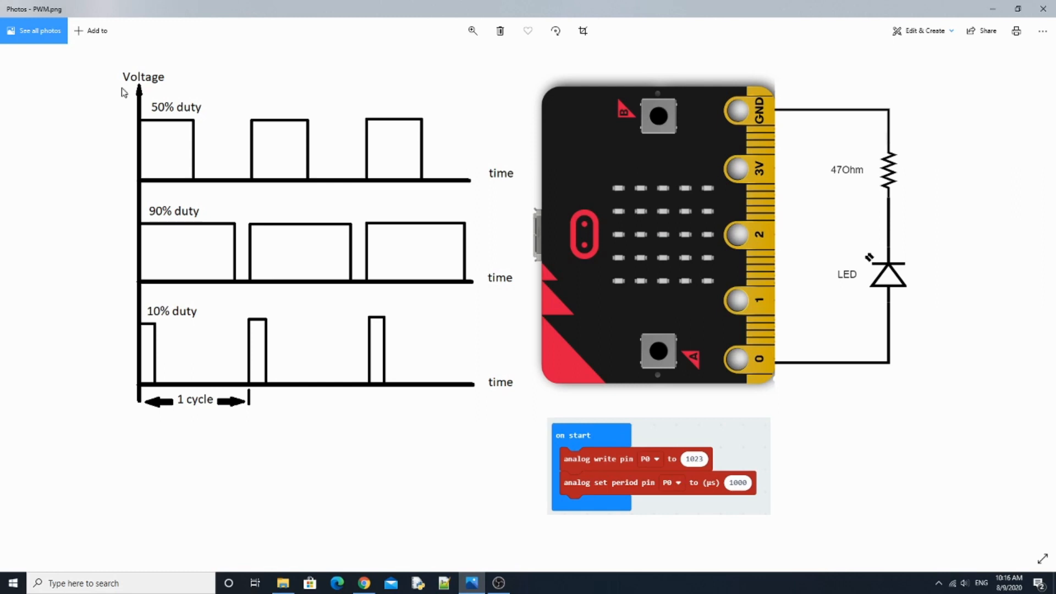
{"action": "mouse_move", "coordinate": [196, 147]}
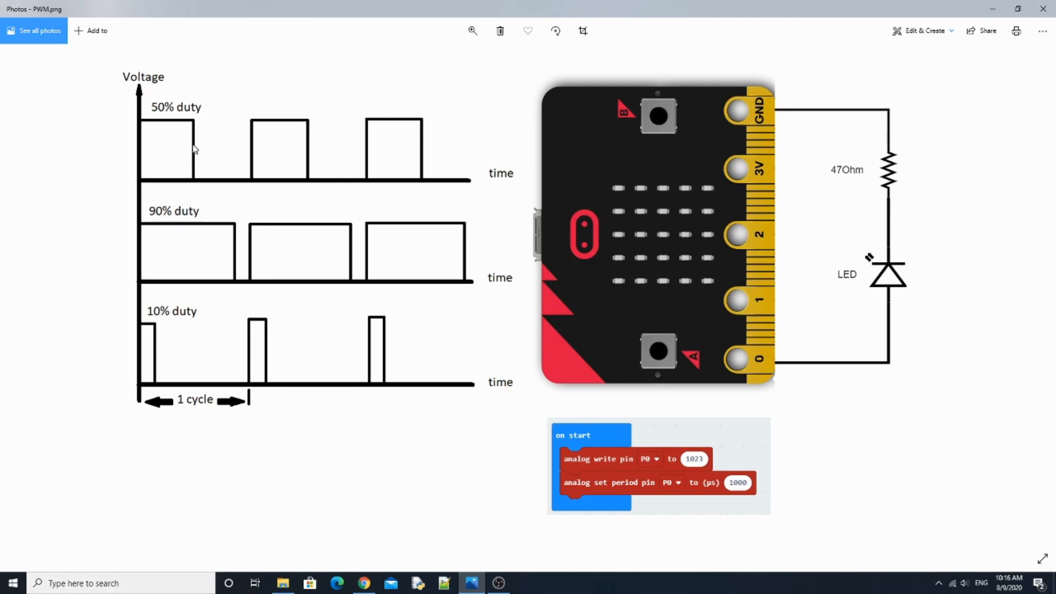
{"action": "mouse_move", "coordinate": [565, 524]}
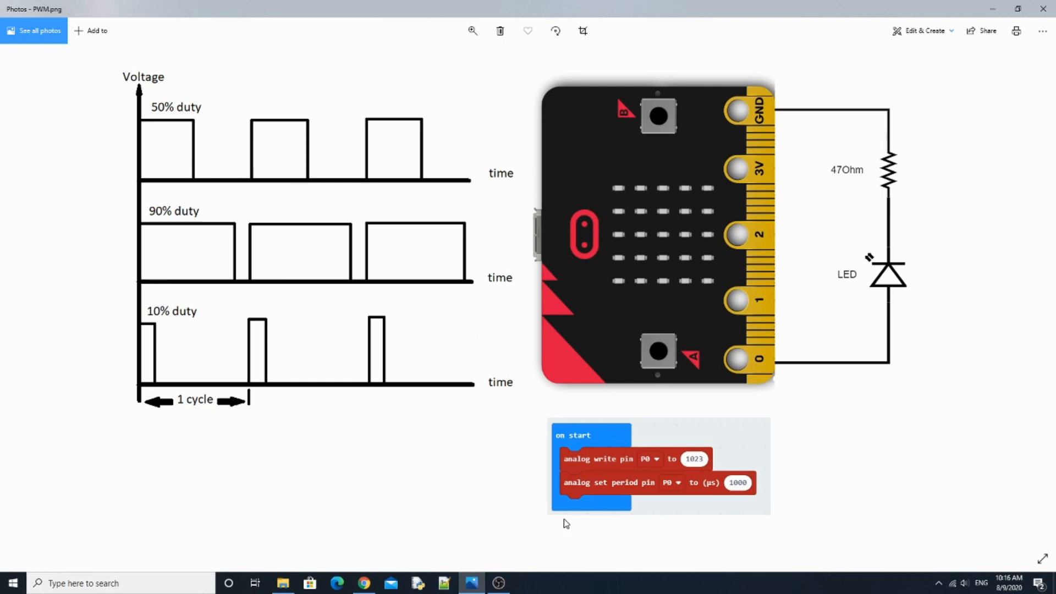
{"action": "mouse_move", "coordinate": [294, 434]}
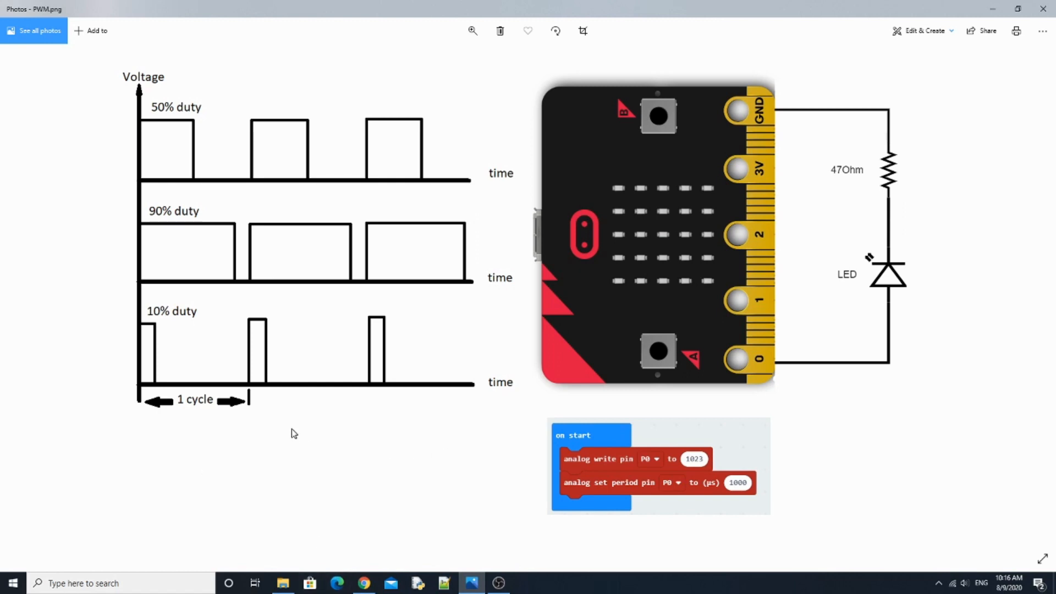
{"action": "mouse_move", "coordinate": [242, 447]}
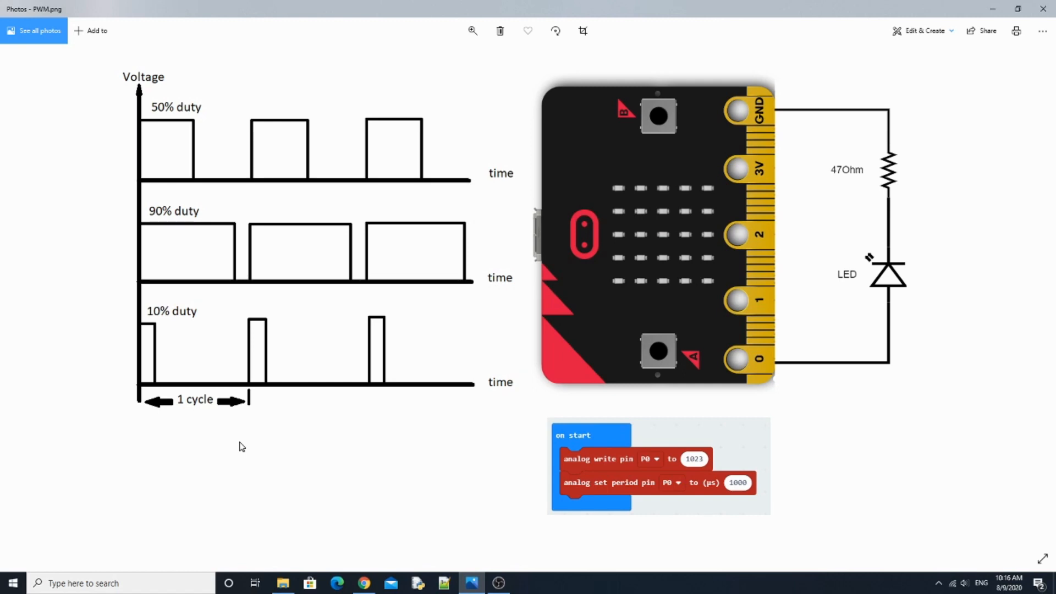
{"action": "mouse_move", "coordinate": [116, 173]}
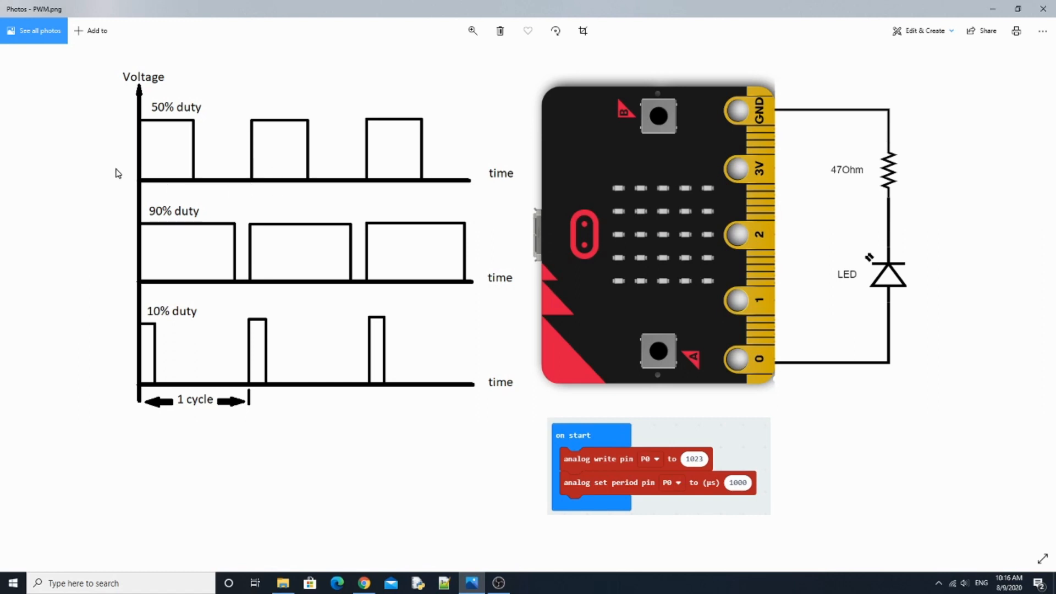
{"action": "mouse_move", "coordinate": [152, 171]}
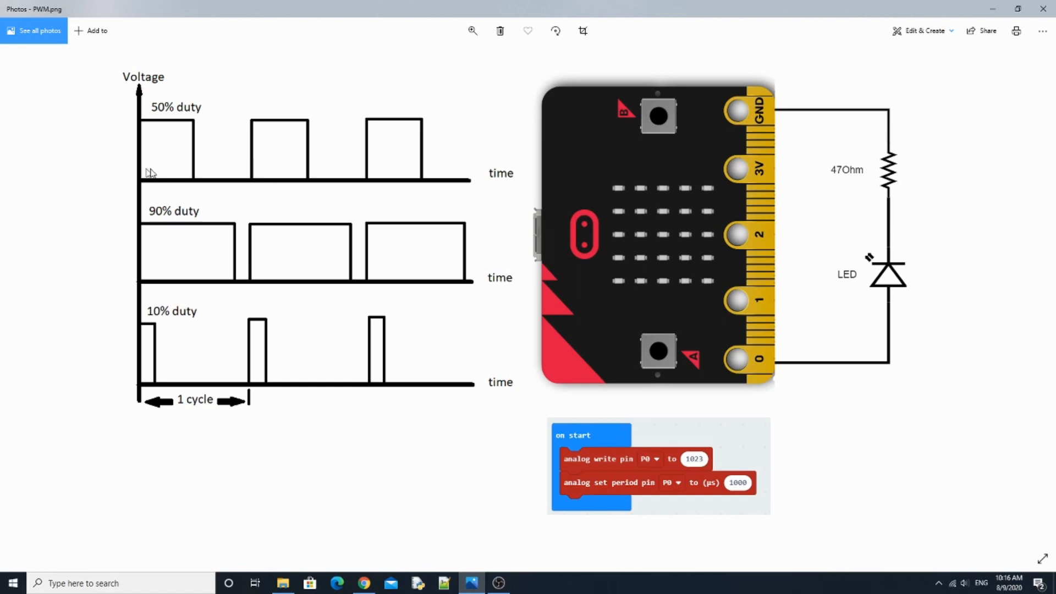
{"action": "mouse_move", "coordinate": [254, 183]}
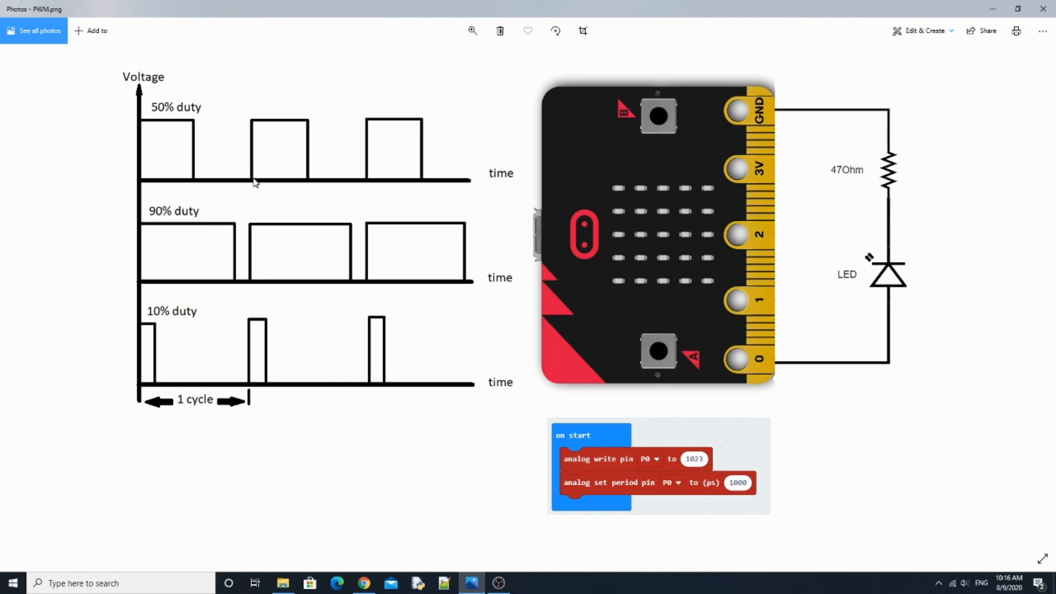
{"action": "mouse_move", "coordinate": [140, 408]}
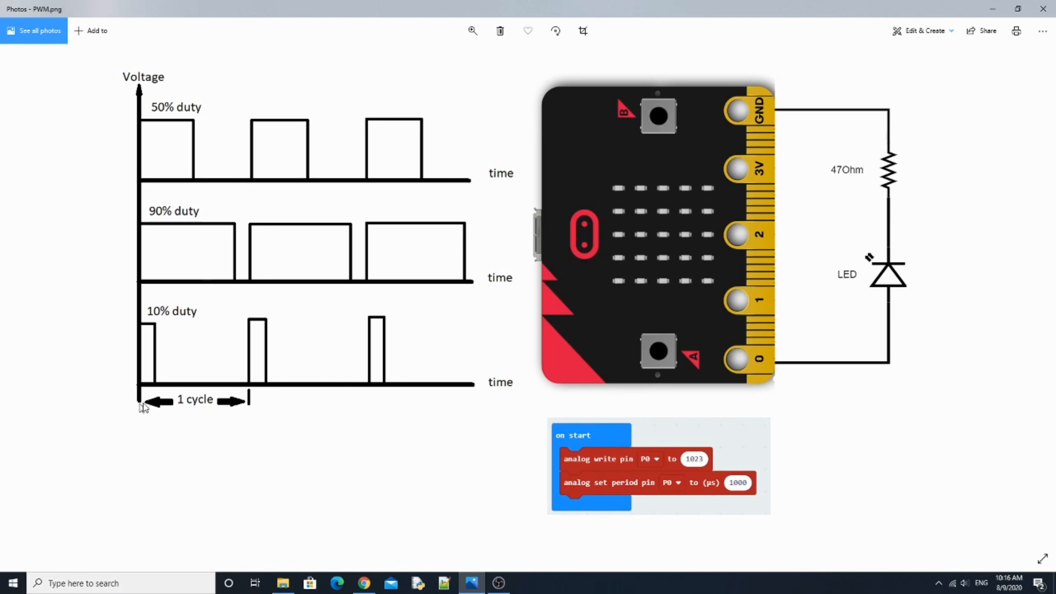
{"action": "mouse_move", "coordinate": [207, 397]}
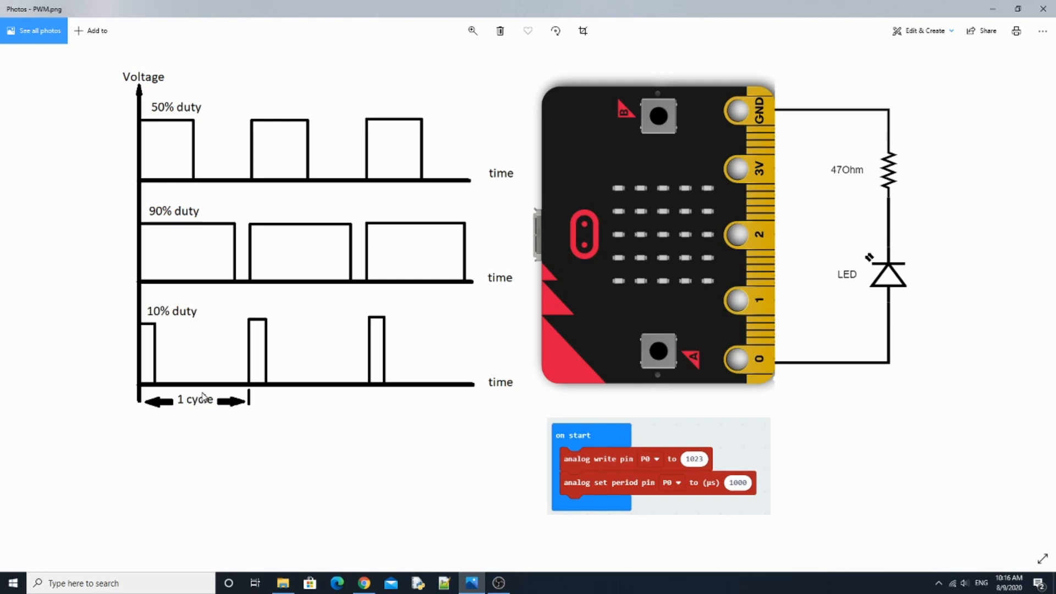
{"action": "mouse_move", "coordinate": [210, 395]}
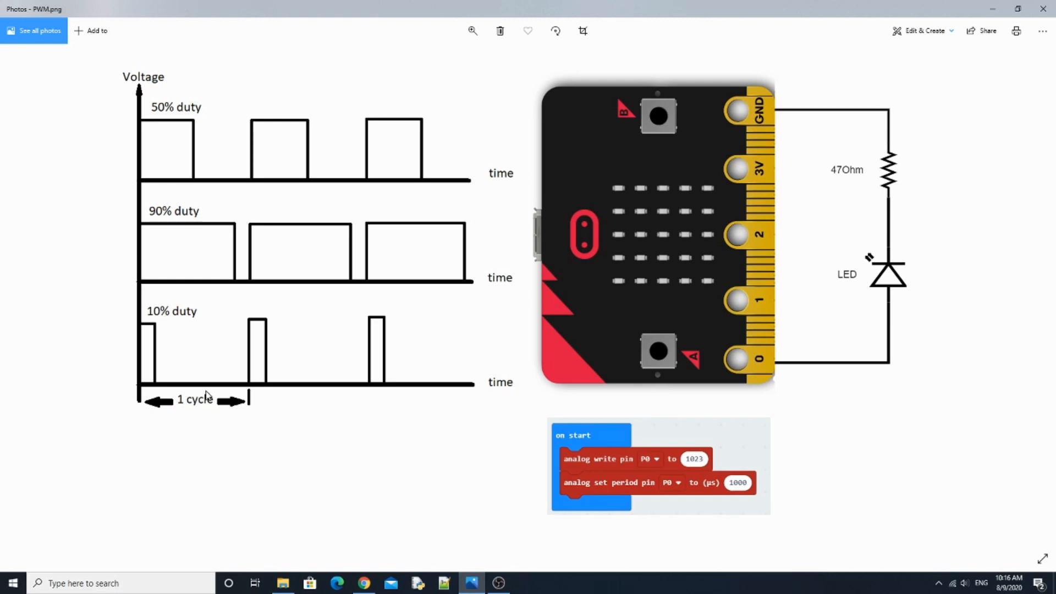
{"action": "mouse_move", "coordinate": [192, 230]}
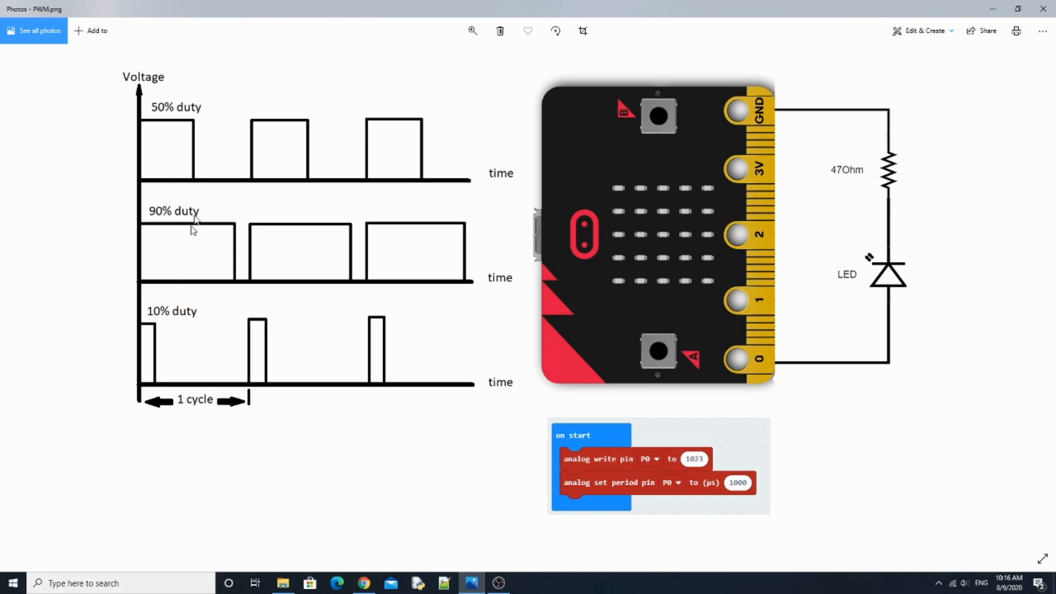
{"action": "mouse_move", "coordinate": [250, 267]}
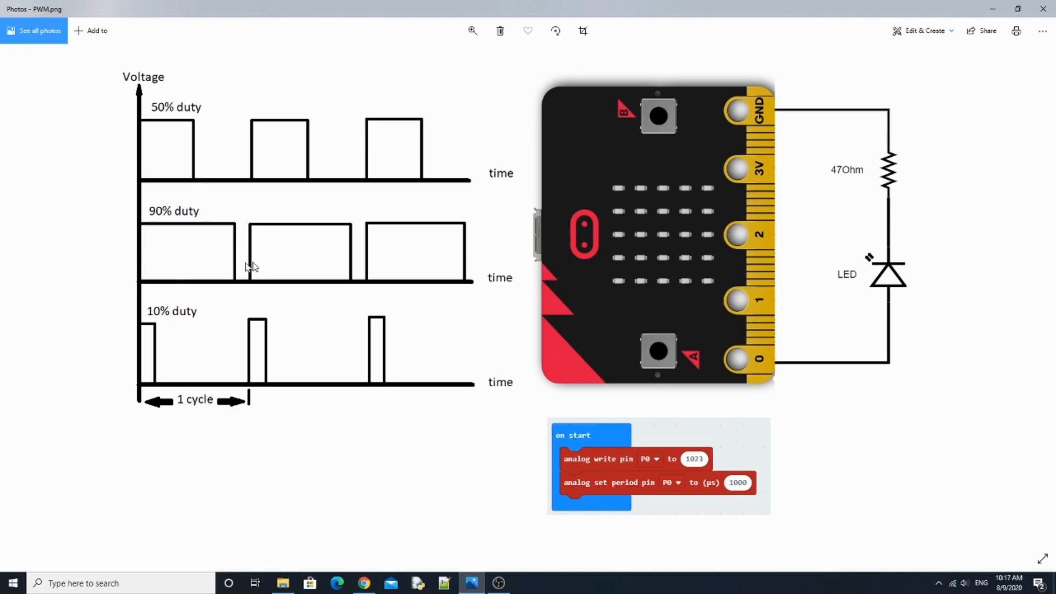
{"action": "mouse_move", "coordinate": [113, 364]}
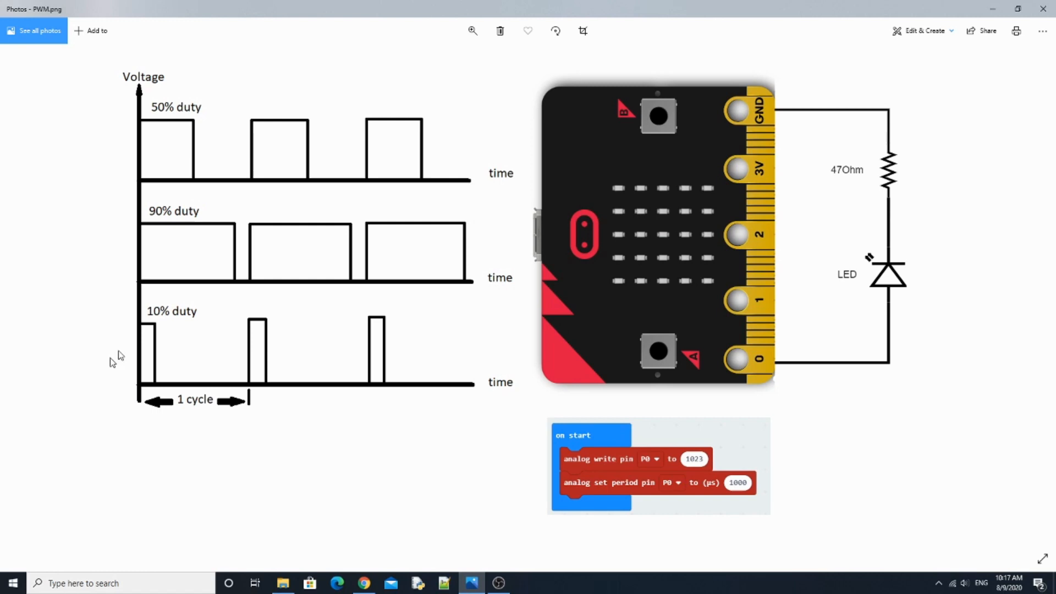
{"action": "mouse_move", "coordinate": [245, 370]}
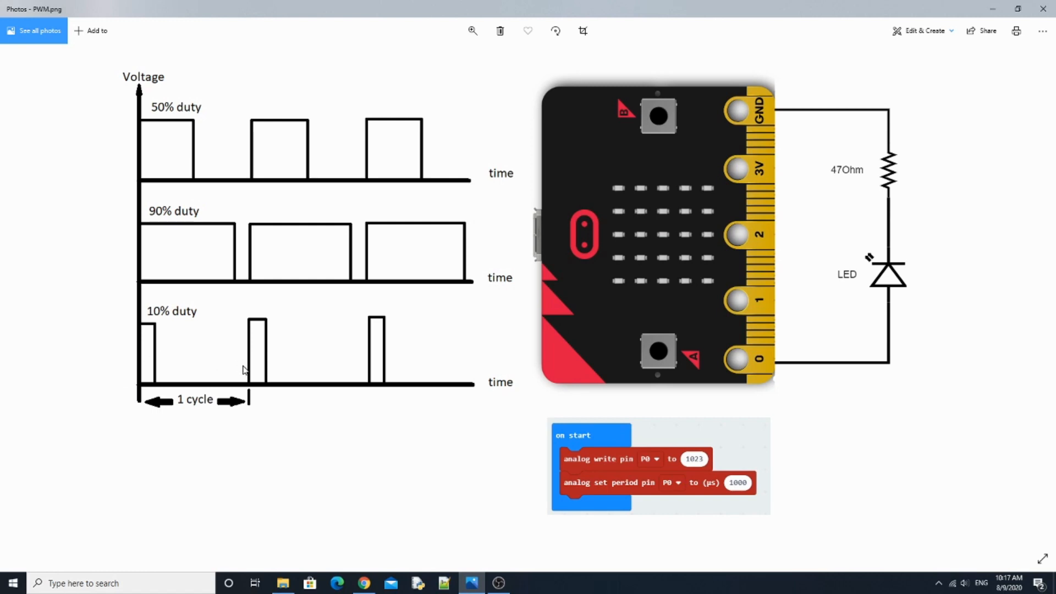
{"action": "mouse_move", "coordinate": [275, 372]}
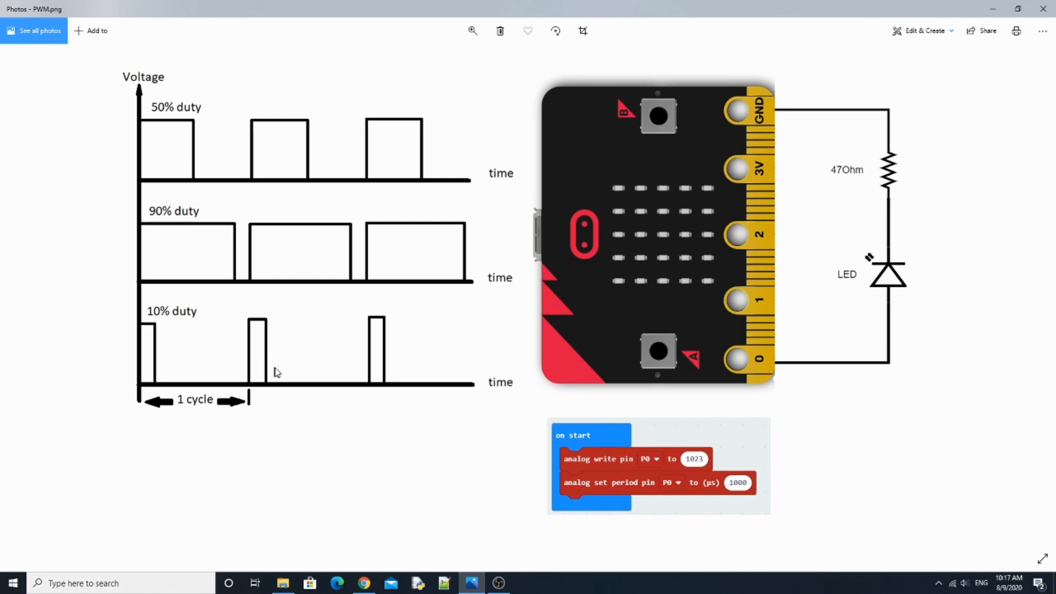
{"action": "mouse_move", "coordinate": [238, 367]}
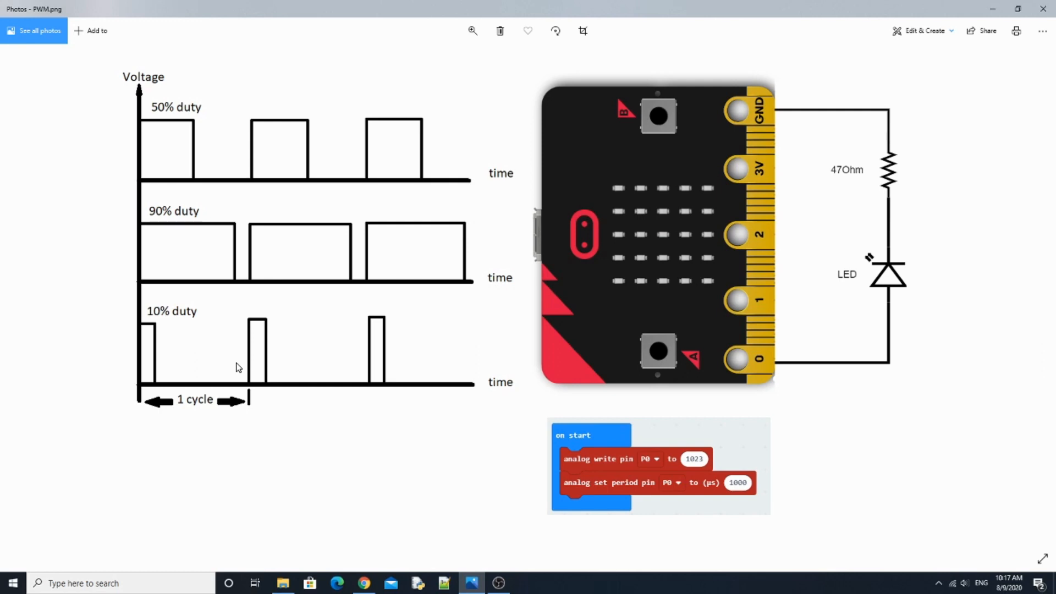
{"action": "mouse_move", "coordinate": [168, 145]}
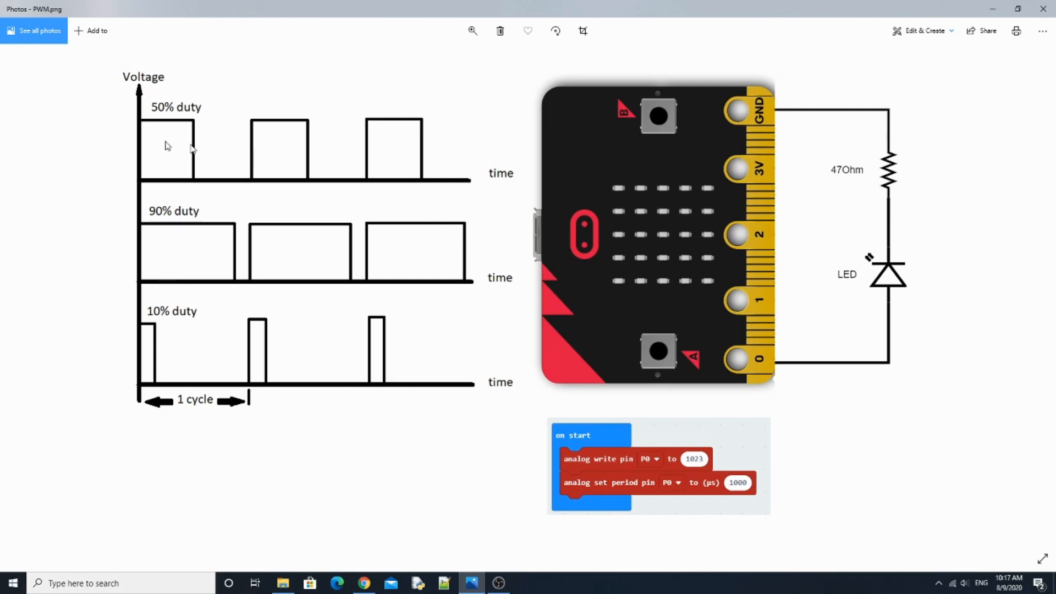
{"action": "mouse_move", "coordinate": [270, 175]}
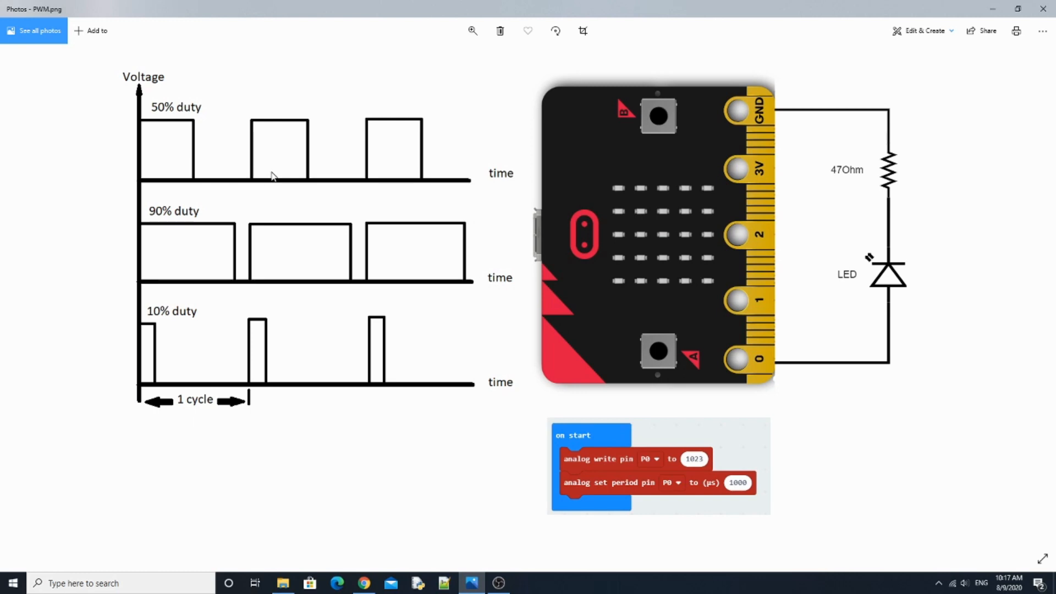
{"action": "mouse_move", "coordinate": [272, 177]}
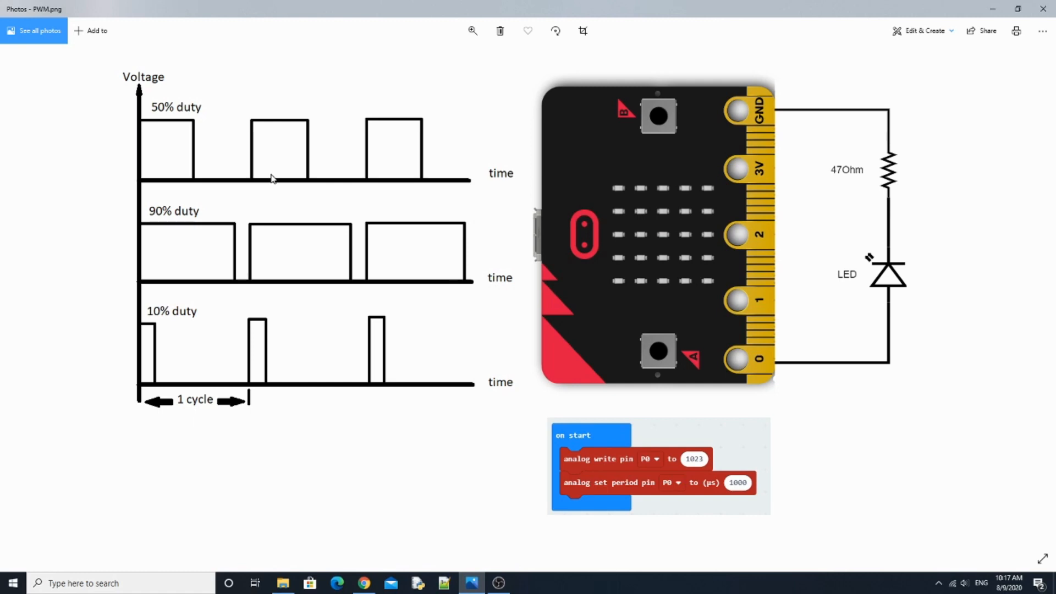
{"action": "mouse_move", "coordinate": [251, 187]}
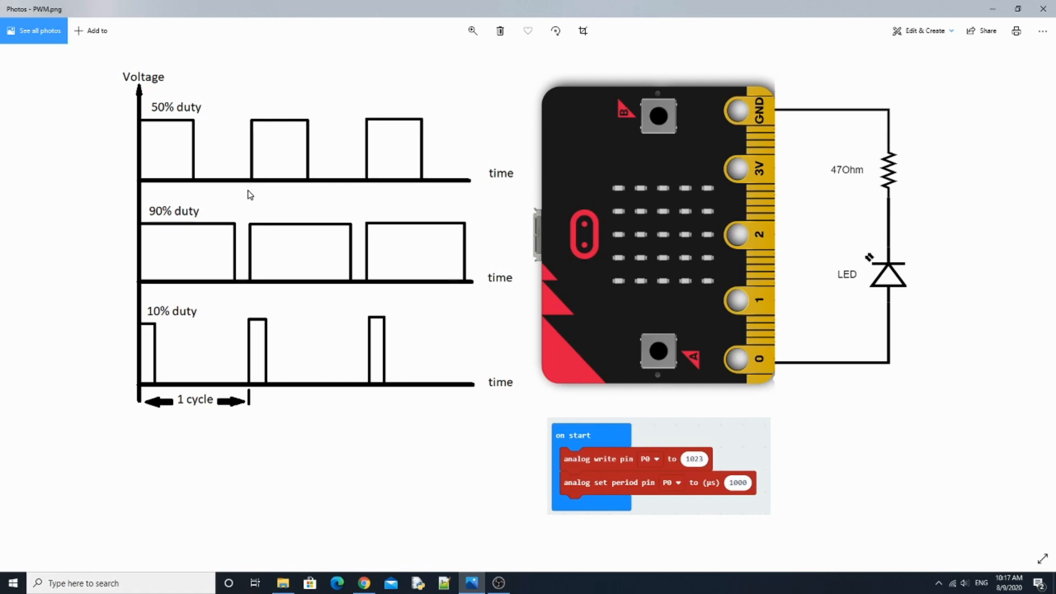
{"action": "mouse_move", "coordinate": [243, 198]}
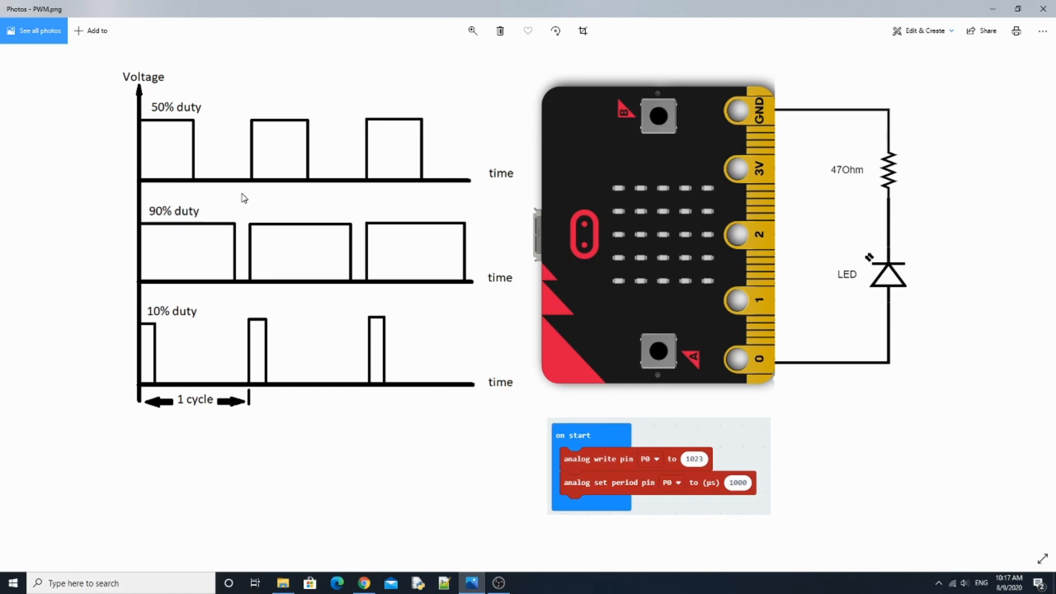
{"action": "mouse_move", "coordinate": [225, 216]}
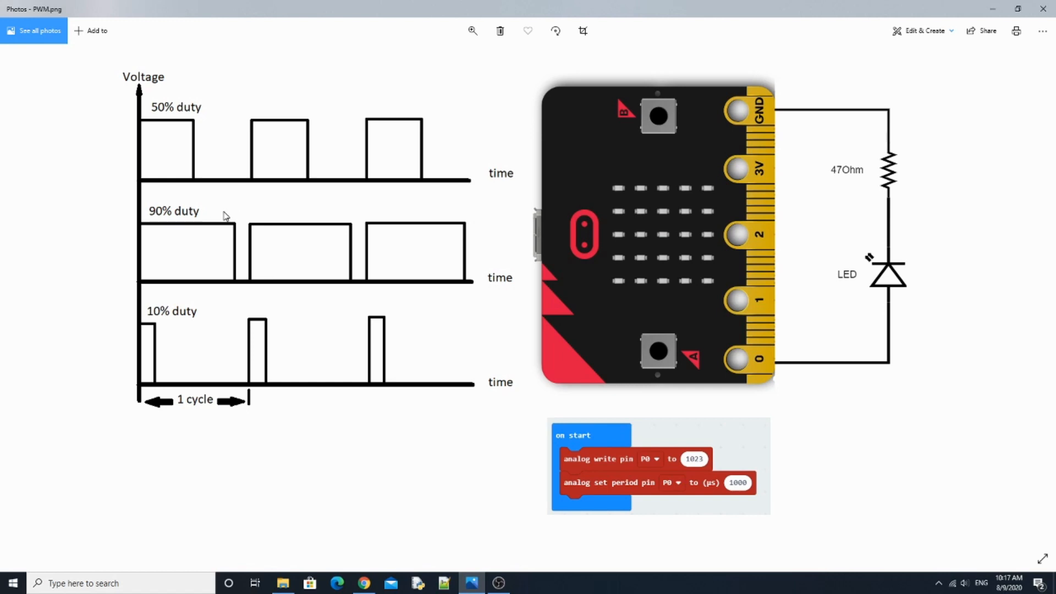
{"action": "mouse_move", "coordinate": [213, 217]}
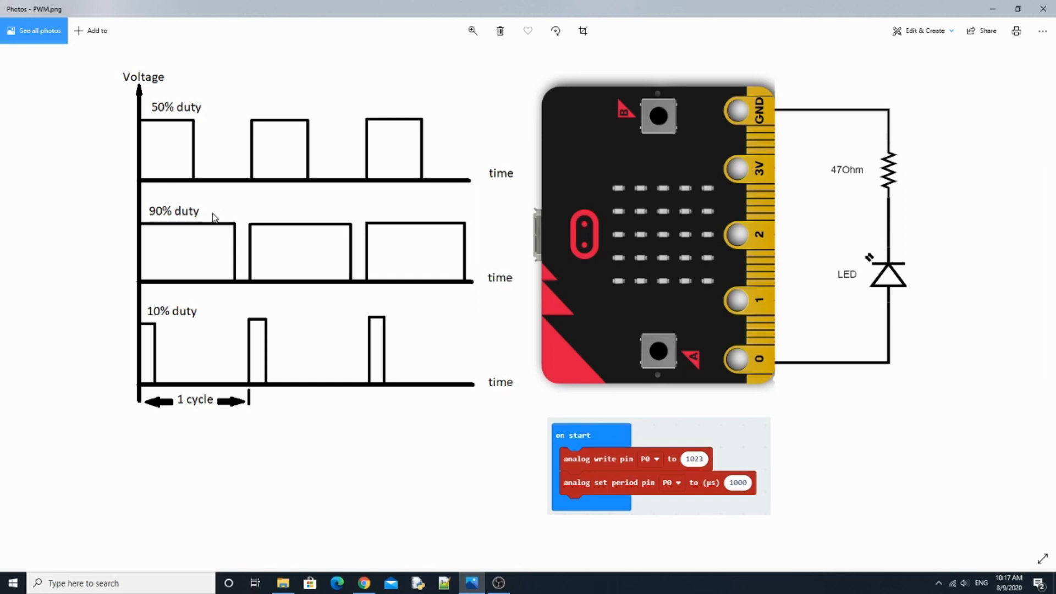
{"action": "mouse_move", "coordinate": [638, 467]}
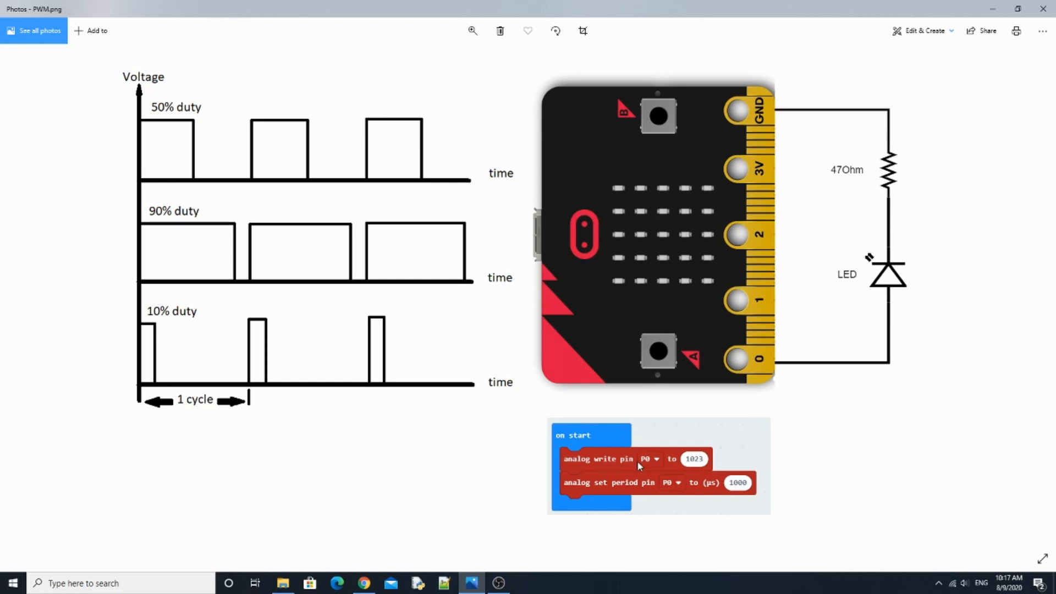
{"action": "mouse_move", "coordinate": [676, 491]}
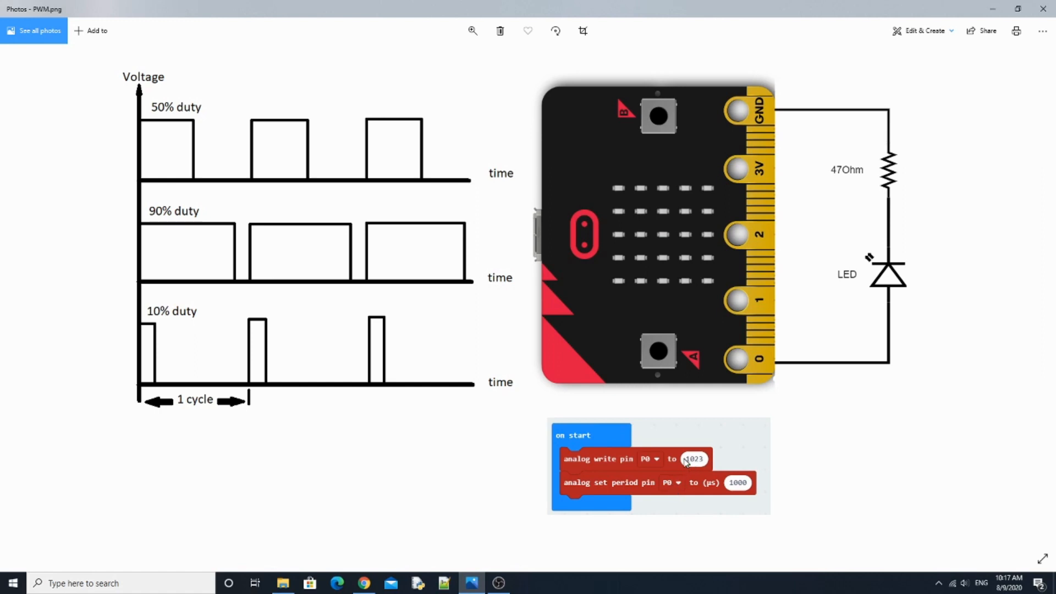
{"action": "mouse_move", "coordinate": [667, 436]}
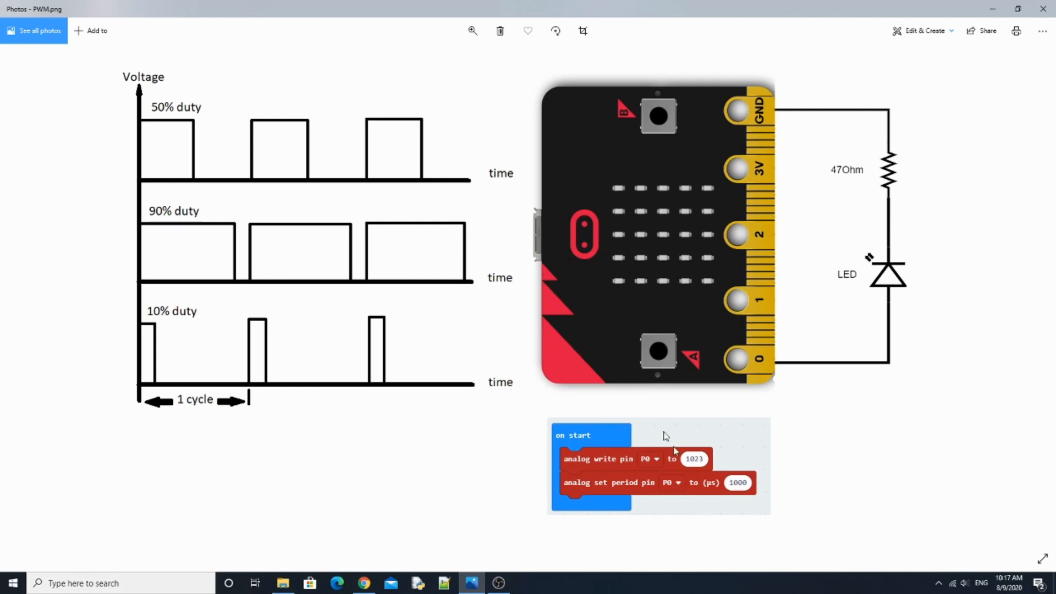
{"action": "mouse_move", "coordinate": [537, 506]}
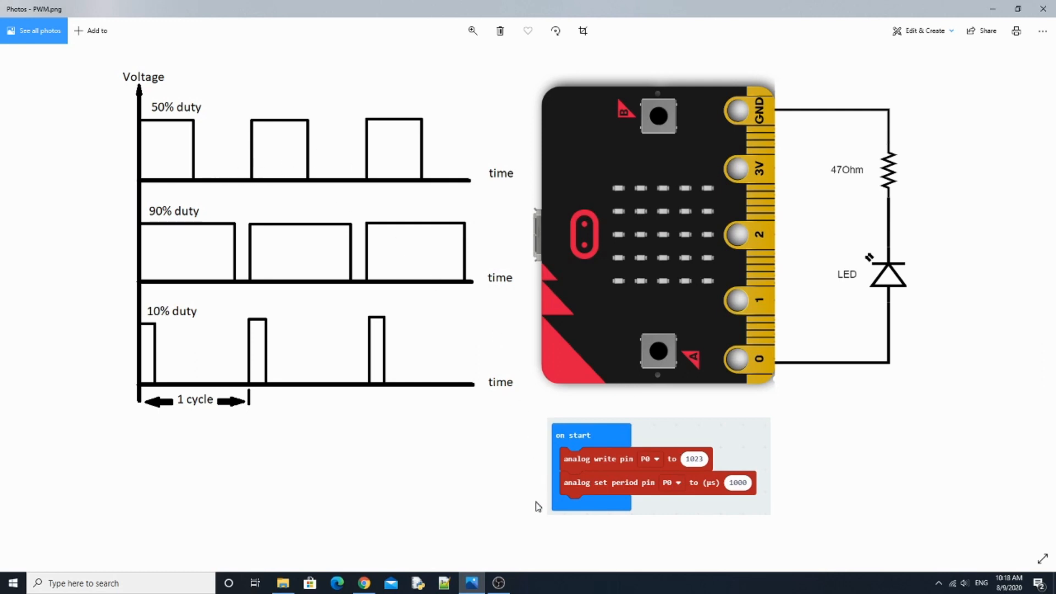
{"action": "mouse_move", "coordinate": [517, 518]}
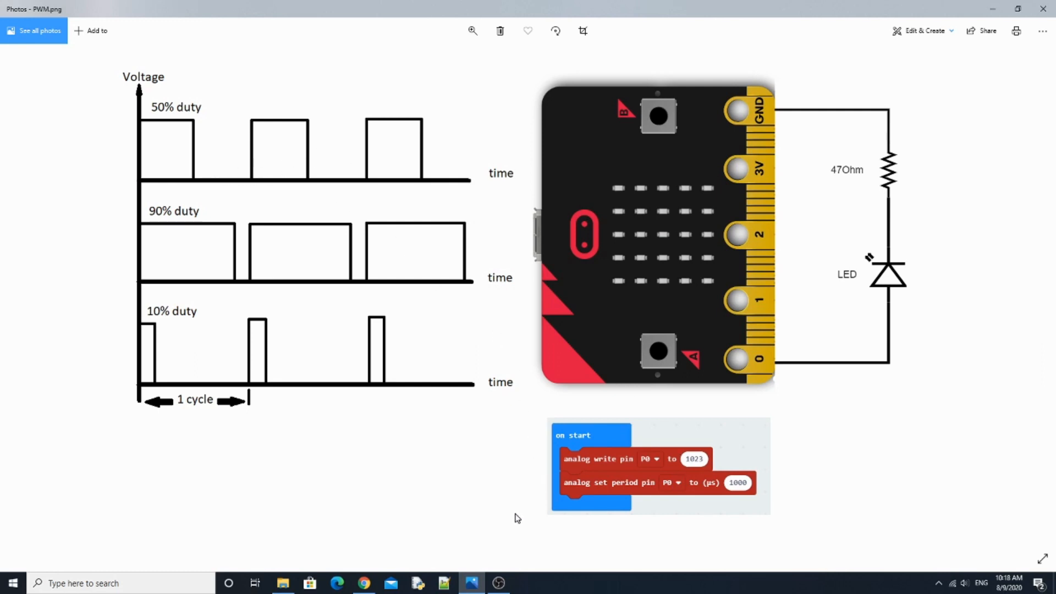
{"action": "mouse_move", "coordinate": [519, 519]}
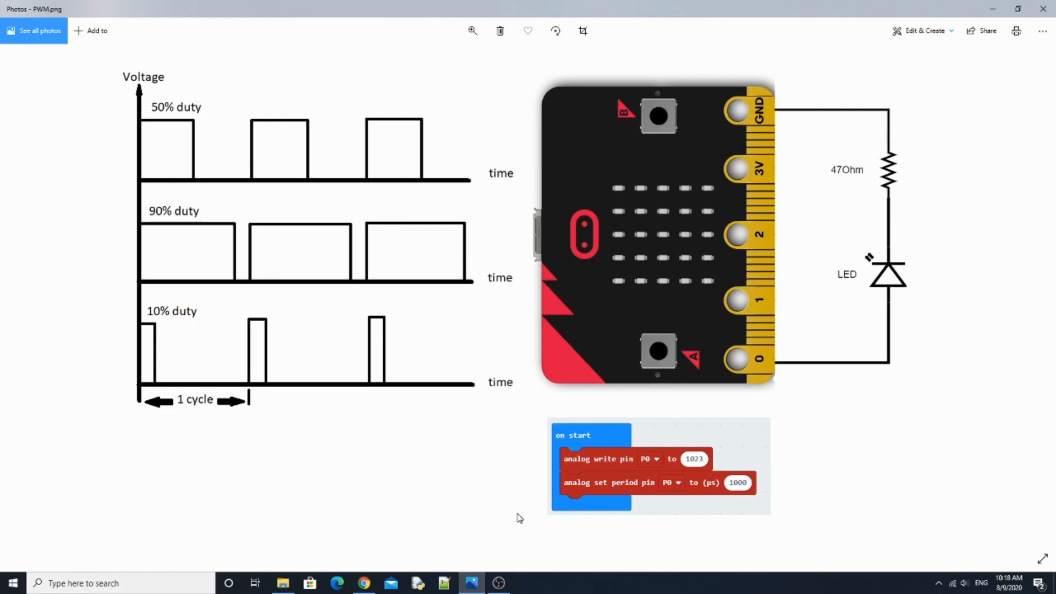
{"action": "mouse_move", "coordinate": [536, 524]}
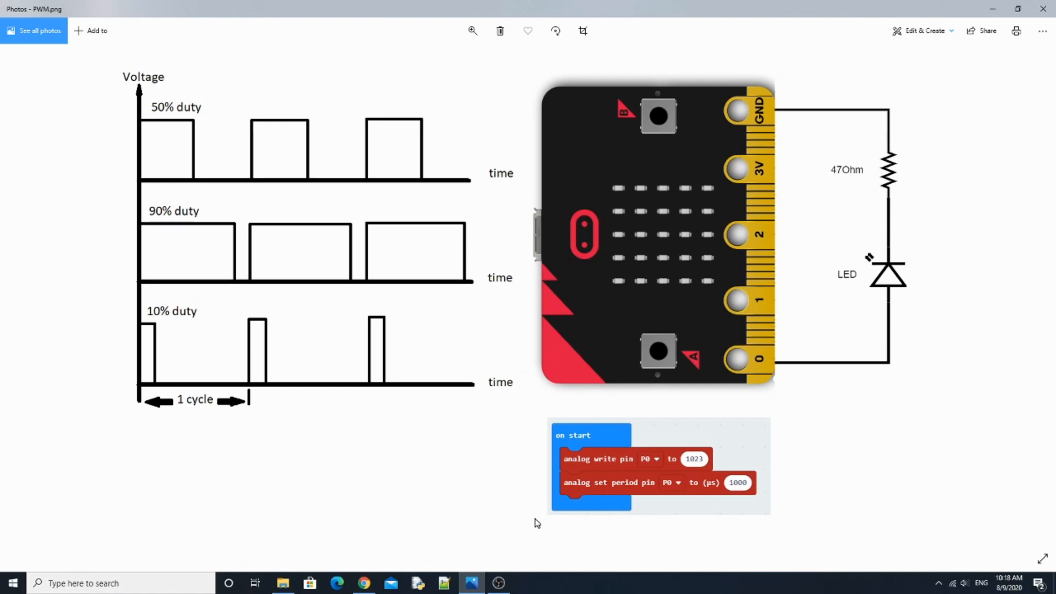
{"action": "mouse_move", "coordinate": [713, 493]}
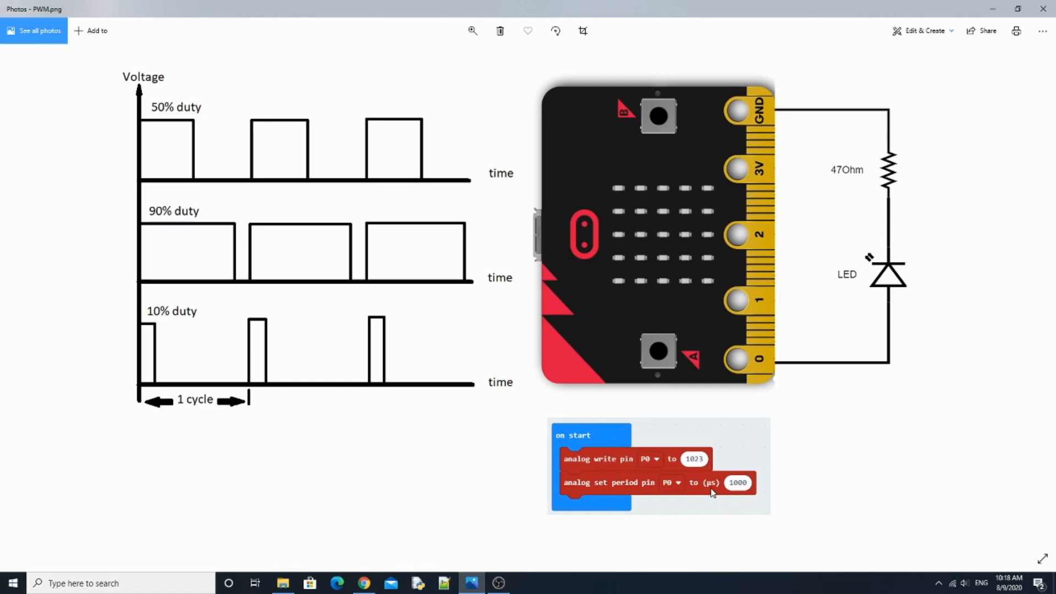
{"action": "mouse_move", "coordinate": [709, 509]}
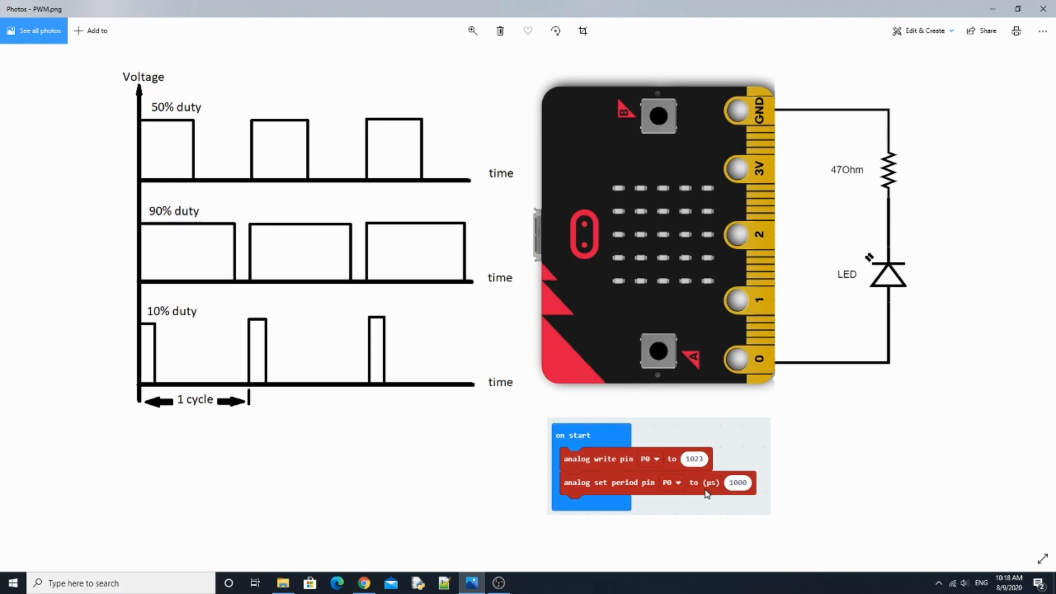
{"action": "mouse_move", "coordinate": [704, 492]}
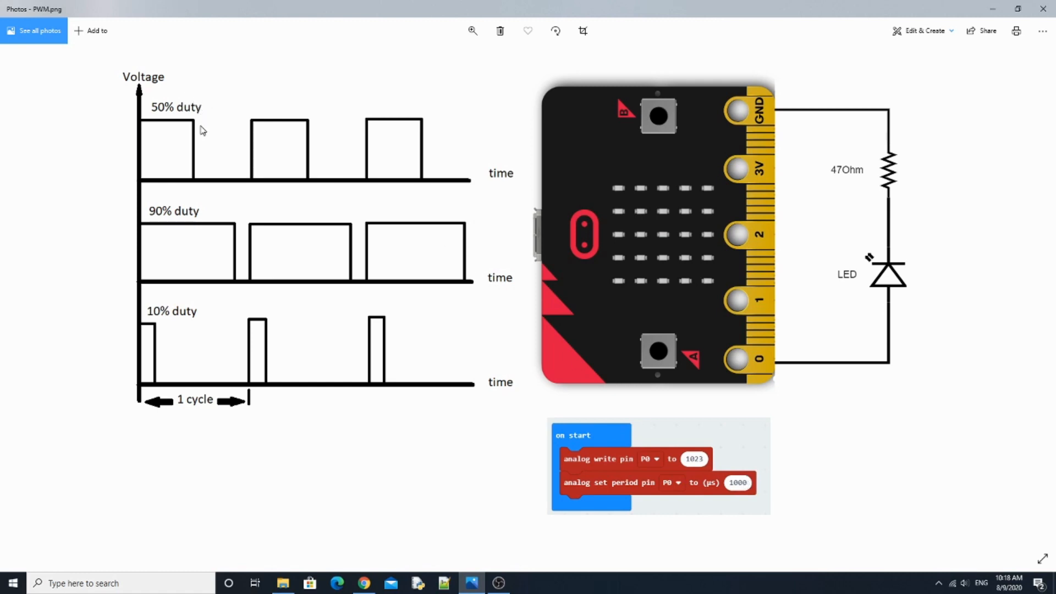
{"action": "mouse_move", "coordinate": [732, 370]}
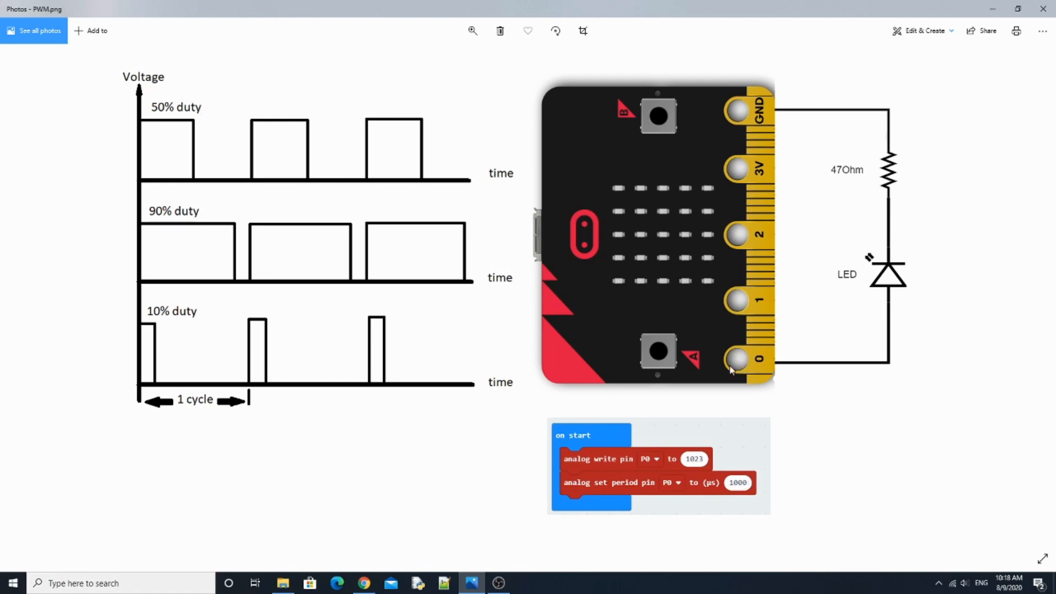
{"action": "mouse_move", "coordinate": [842, 372]}
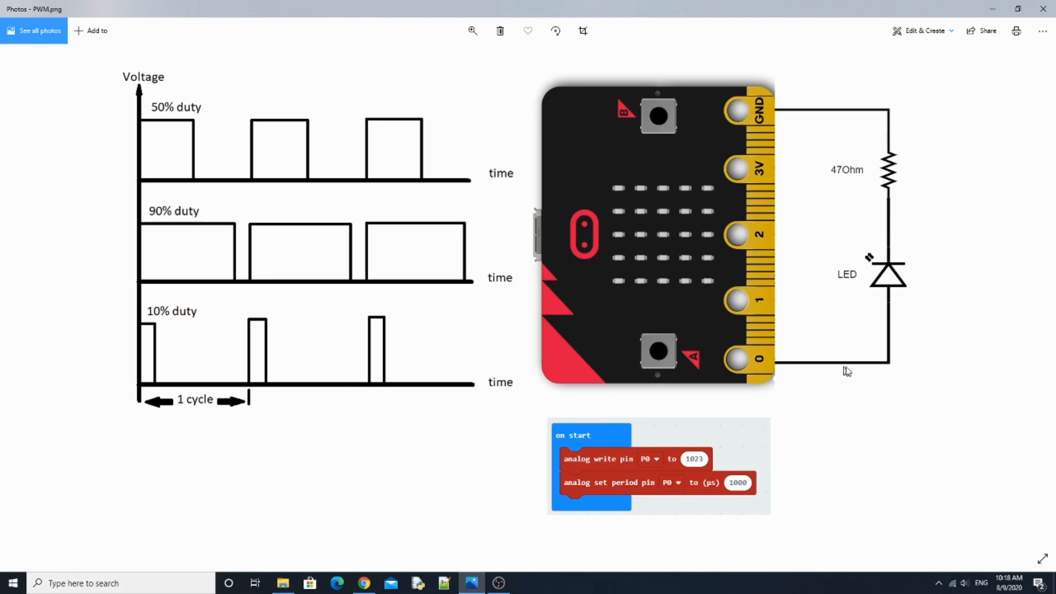
{"action": "mouse_move", "coordinate": [893, 296]}
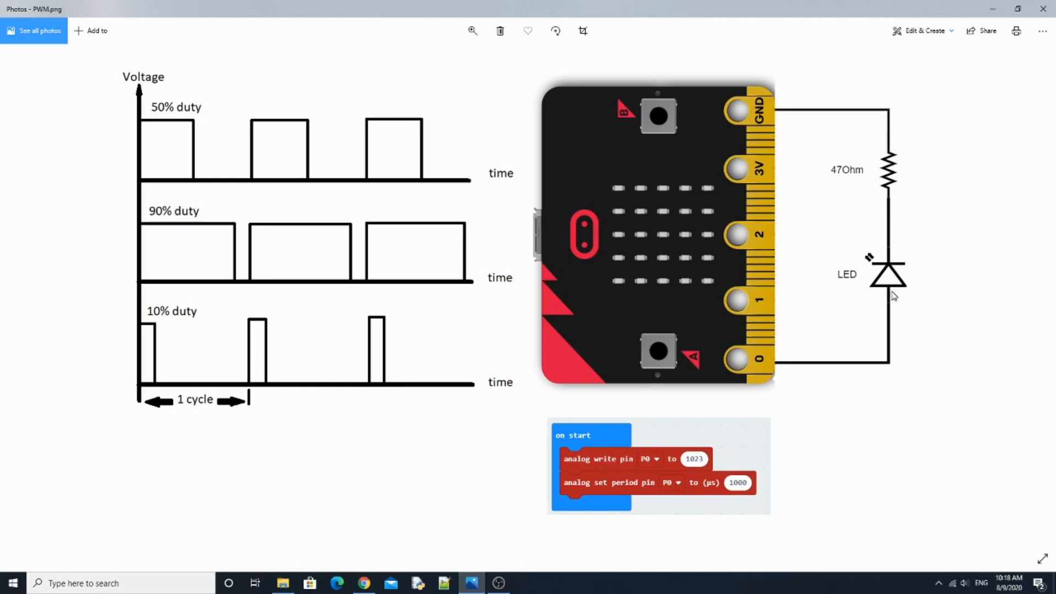
{"action": "mouse_move", "coordinate": [918, 262]}
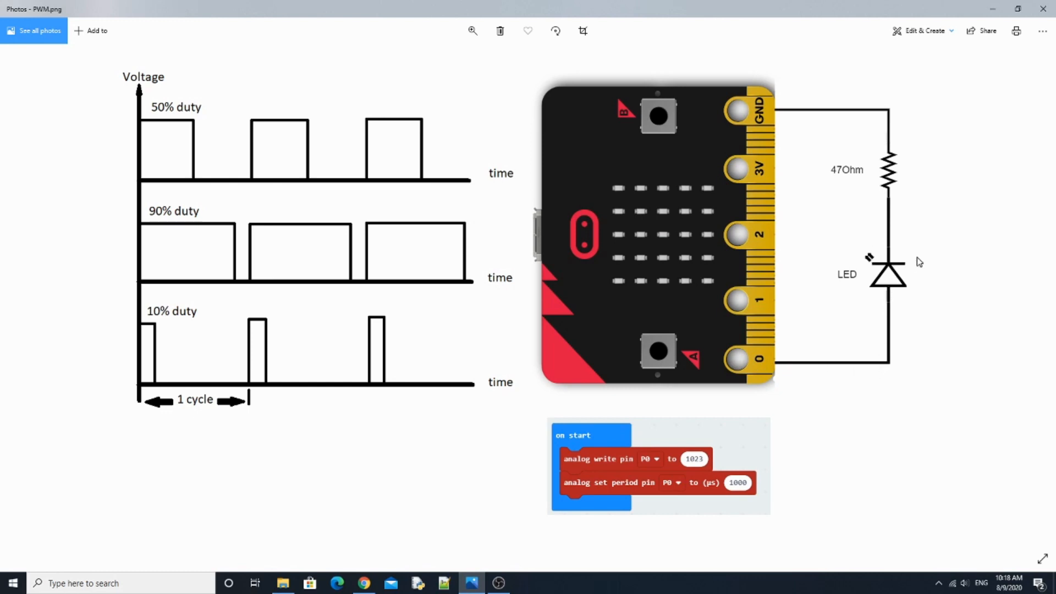
{"action": "mouse_move", "coordinate": [894, 219]}
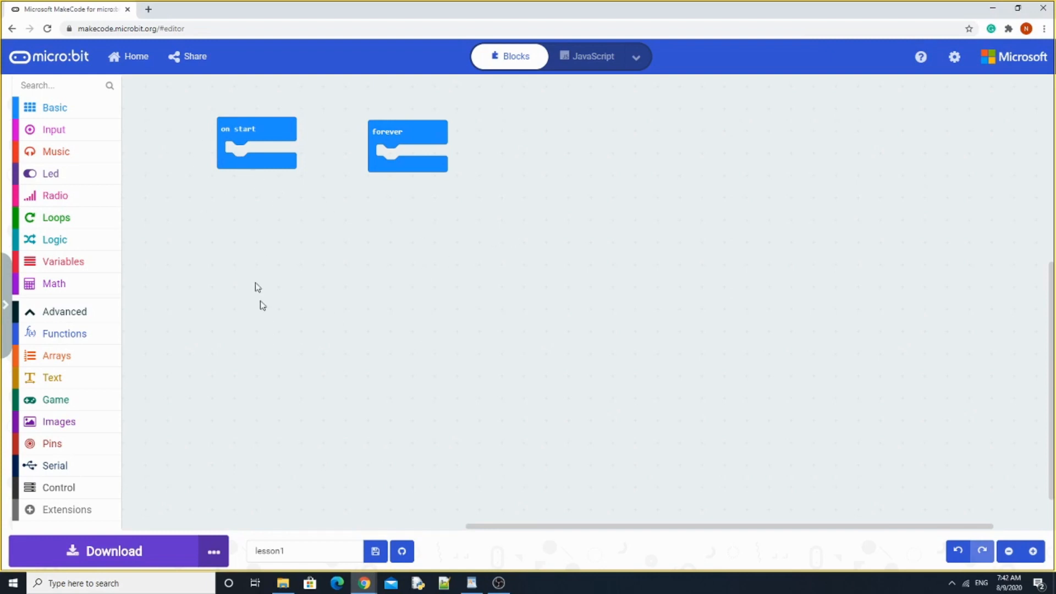
{"action": "mouse_move", "coordinate": [228, 118]}
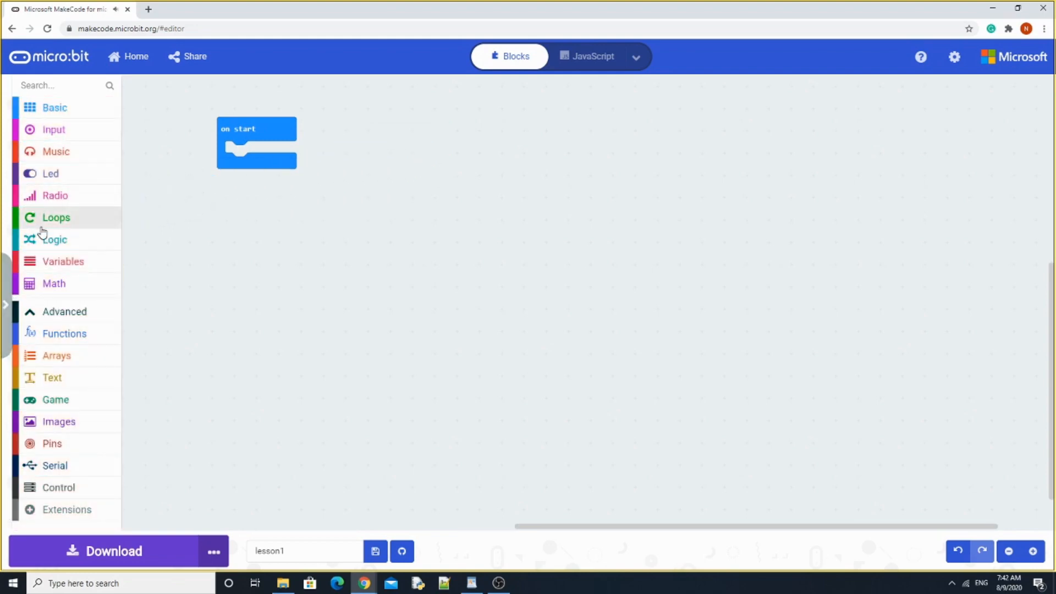
{"action": "mouse_move", "coordinate": [46, 326]}
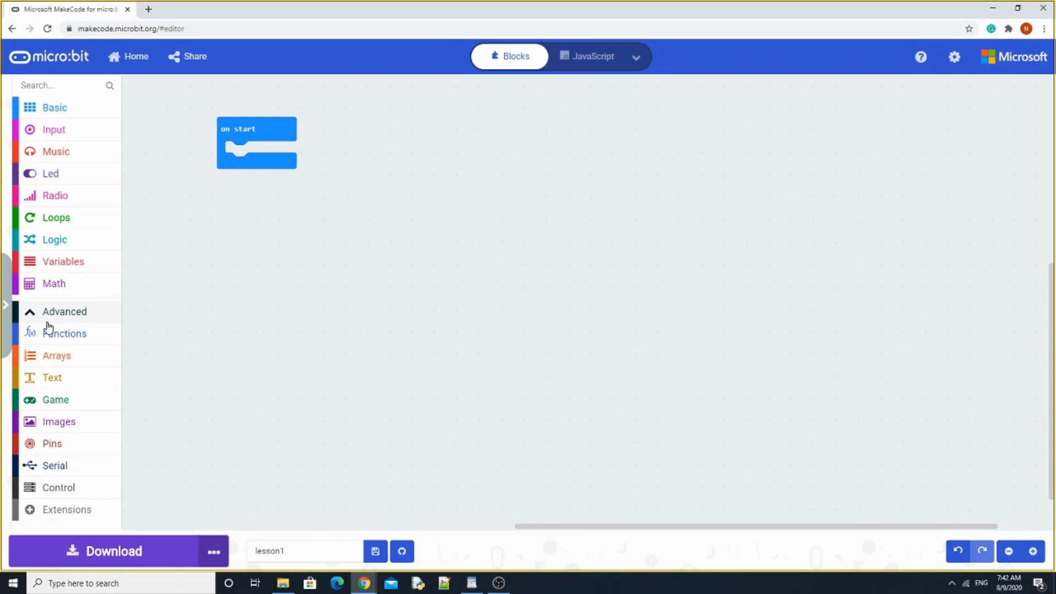
- Place 'analog write pin P0 to 1023' with 'analog set period pin P0 to 20000' attached below it
{"action": "left_click", "coordinate": [52, 444]}
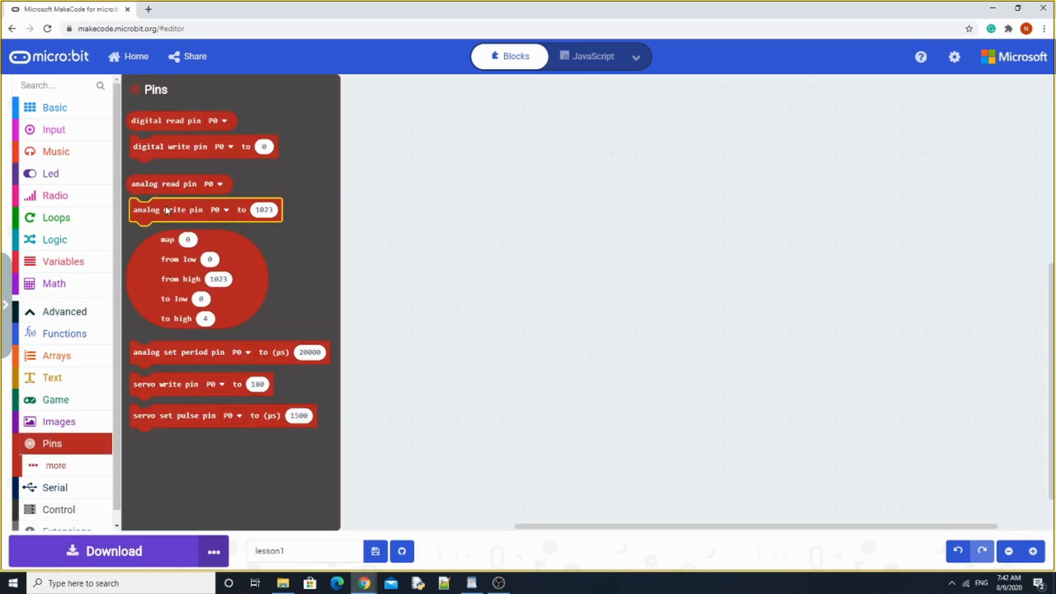
{"action": "left_click_drag", "start_coordinate": [182, 209], "coordinate": [326, 205]}
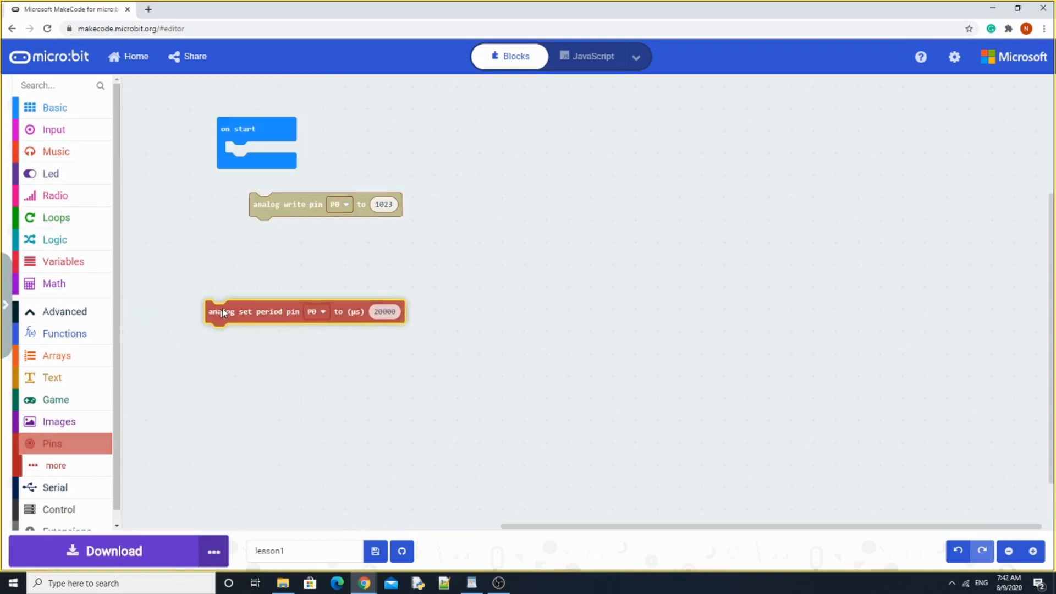
{"action": "left_click_drag", "start_coordinate": [222, 311], "coordinate": [333, 228]}
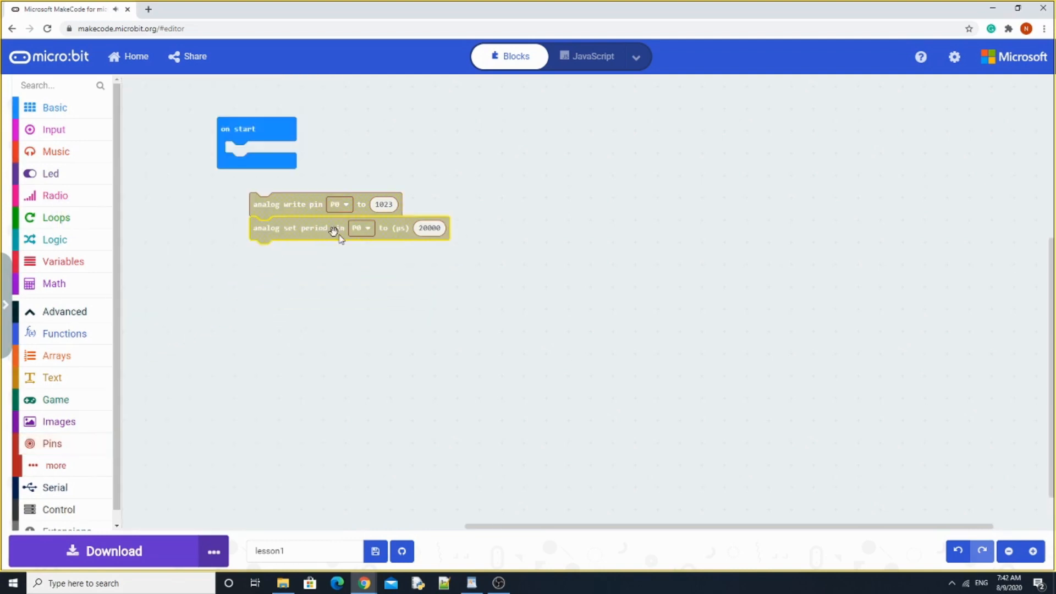
{"action": "mouse_move", "coordinate": [403, 234]}
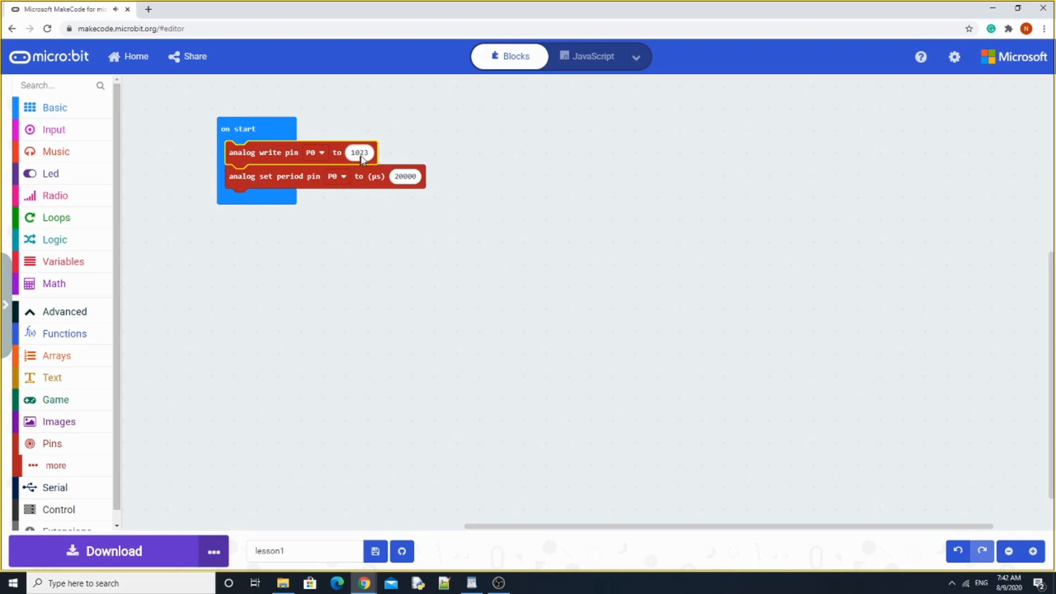
{"action": "mouse_move", "coordinate": [367, 160]}
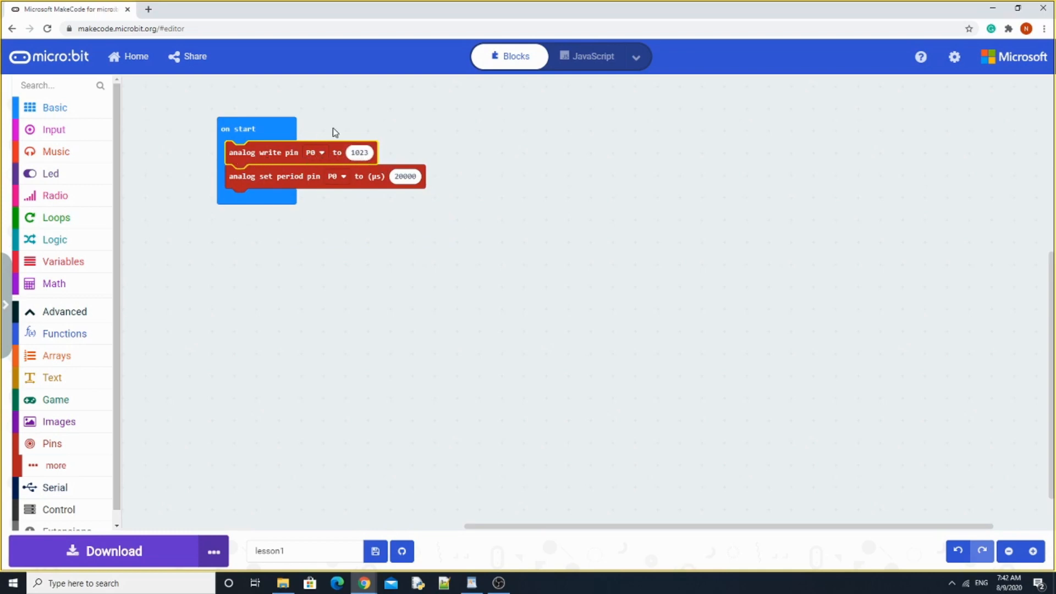
- Lower the analog write value to 511 and set the P0 period to 1000 µs
{"action": "left_click", "coordinate": [359, 152]}
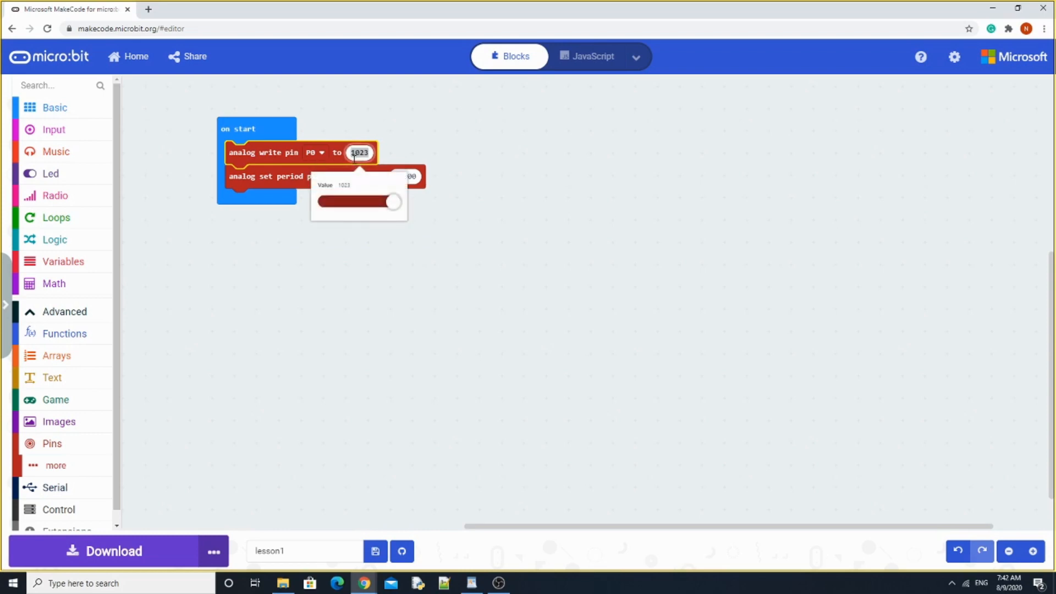
{"action": "left_click_drag", "start_coordinate": [393, 202], "coordinate": [359, 201]}
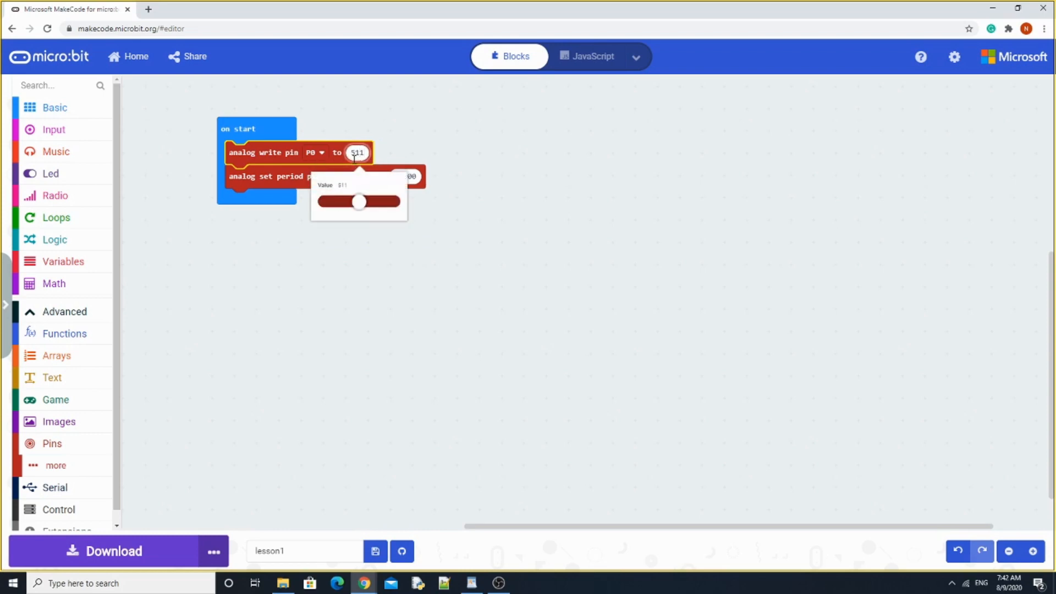
{"action": "left_click", "coordinate": [405, 176]}
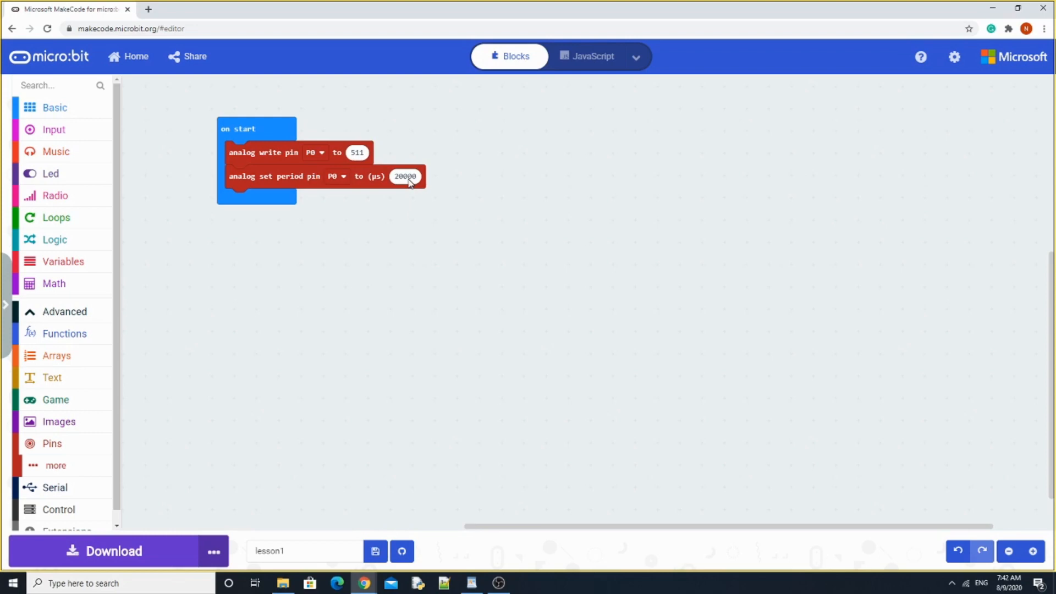
{"action": "left_click", "coordinate": [405, 176]}
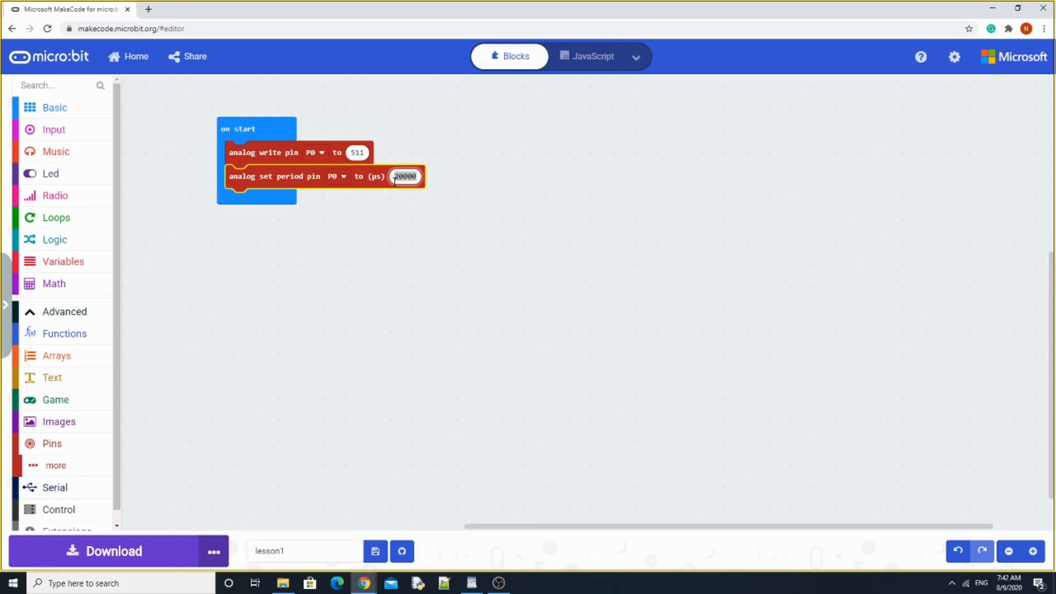
{"action": "type", "text": "2000"}
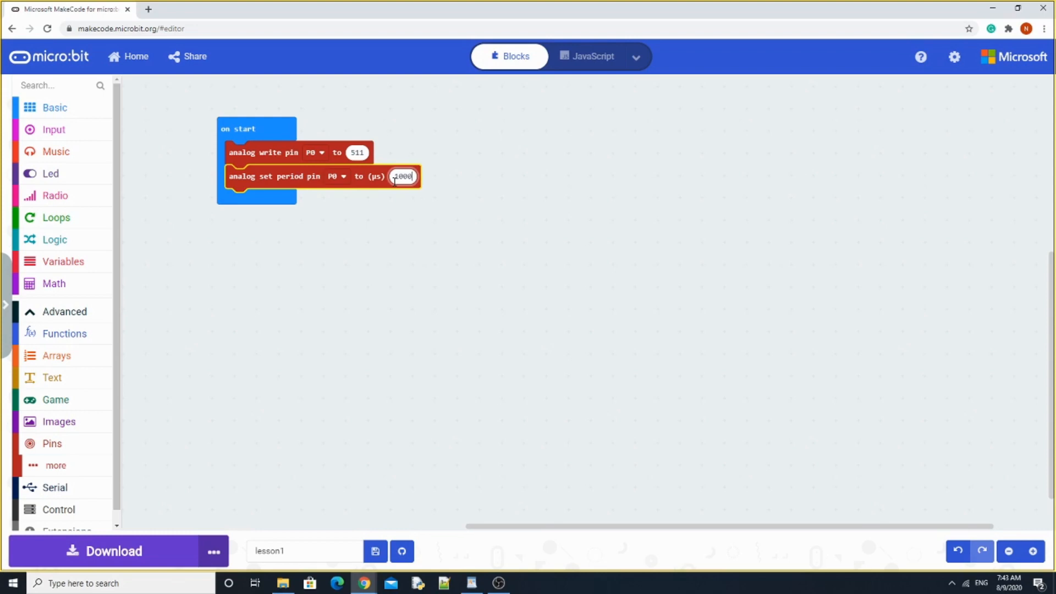
{"action": "left_click", "coordinate": [438, 293]}
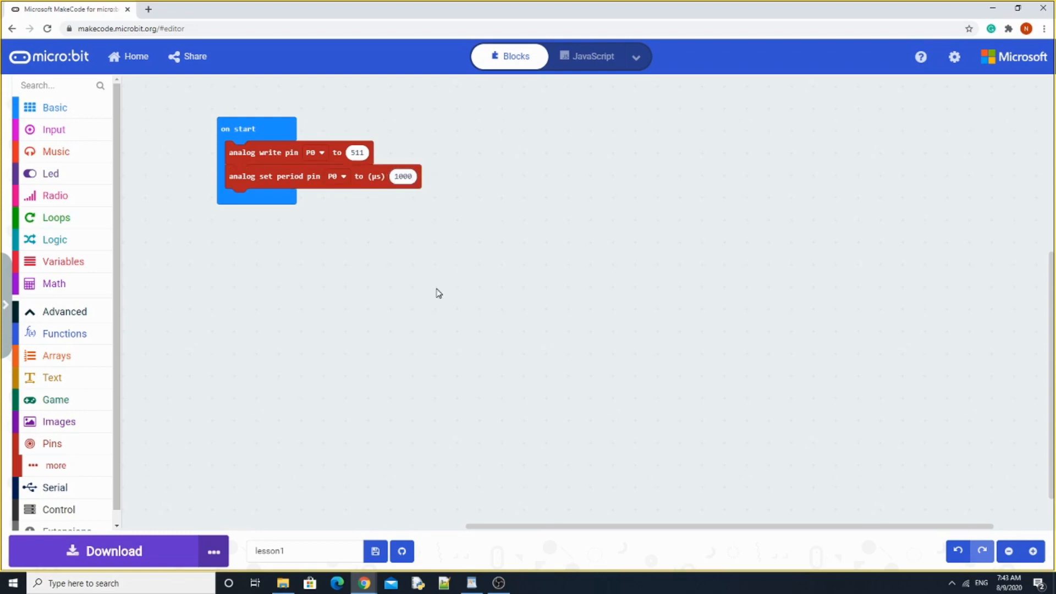
{"action": "mouse_move", "coordinate": [361, 165]}
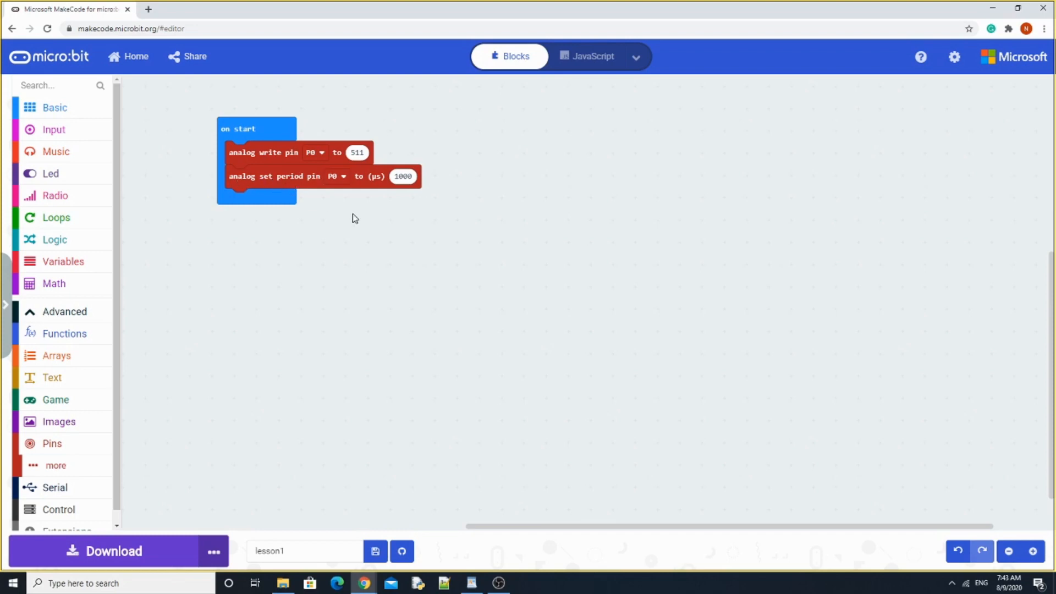
{"action": "mouse_move", "coordinate": [401, 197]}
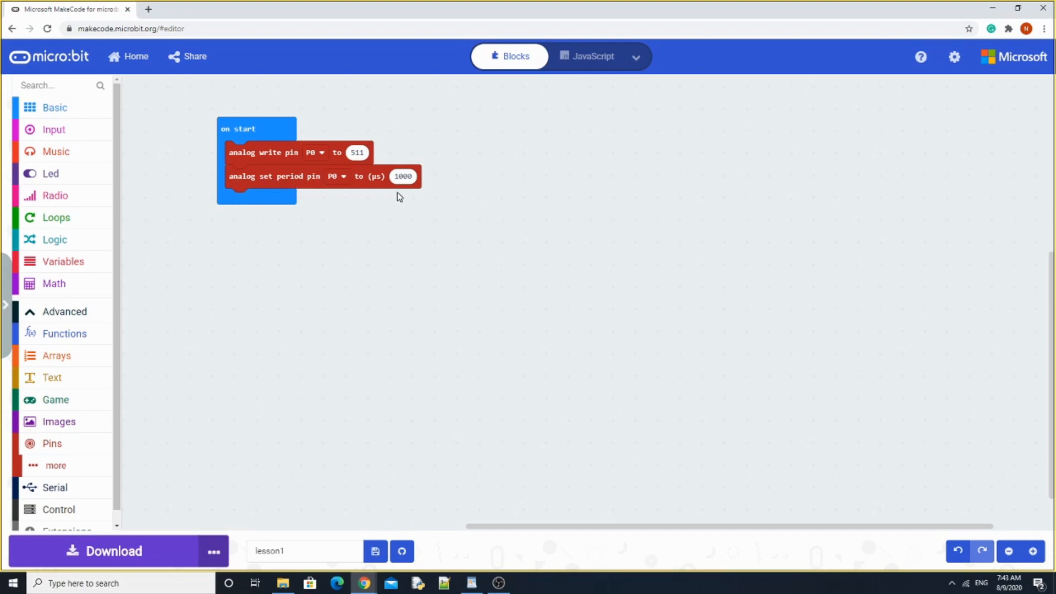
{"action": "mouse_move", "coordinate": [491, 442]}
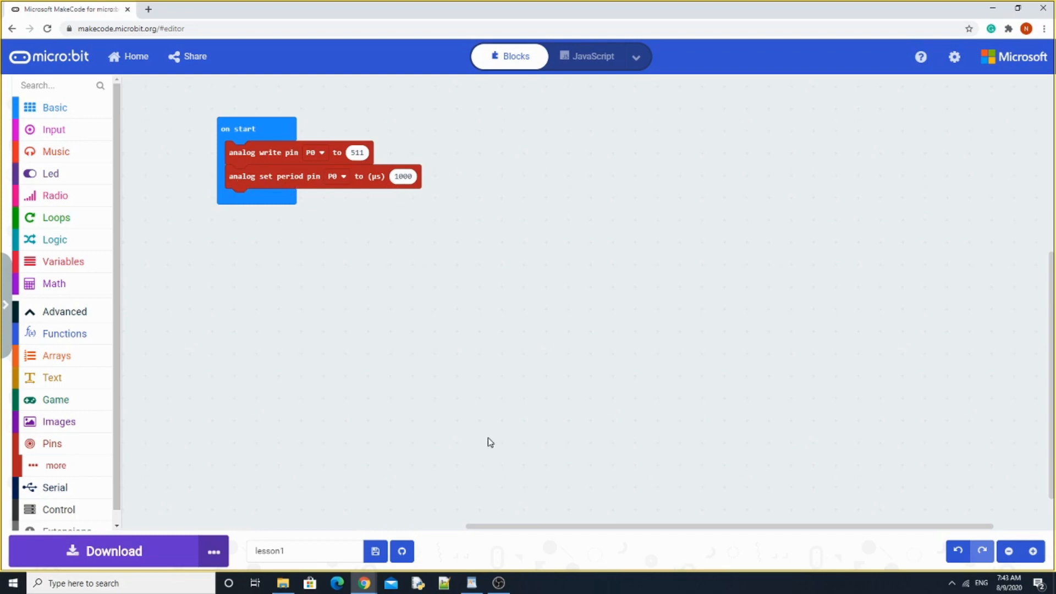
{"action": "mouse_move", "coordinate": [176, 150]}
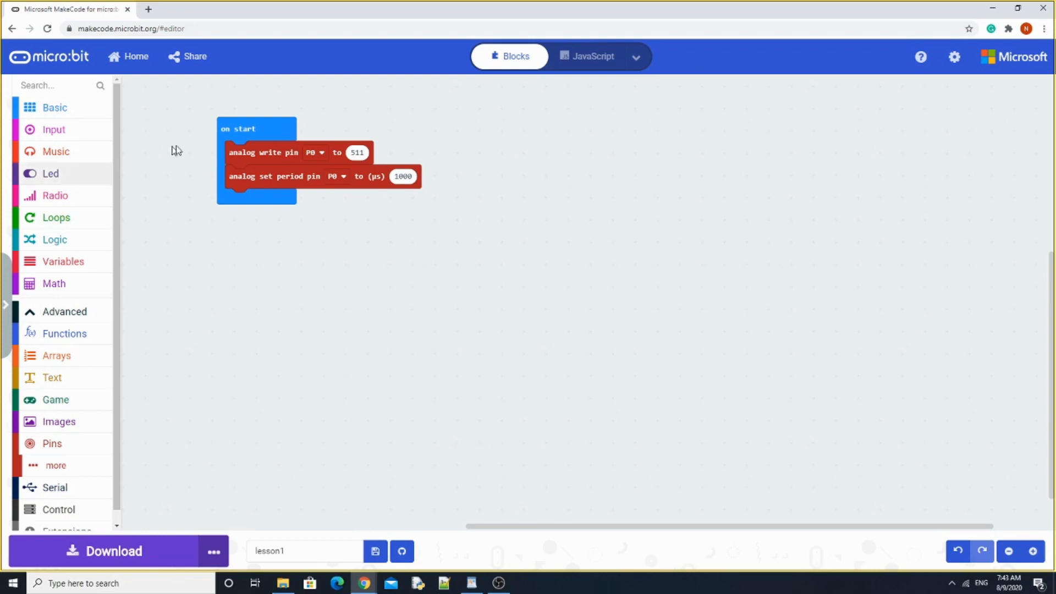
{"action": "mouse_move", "coordinate": [178, 163]}
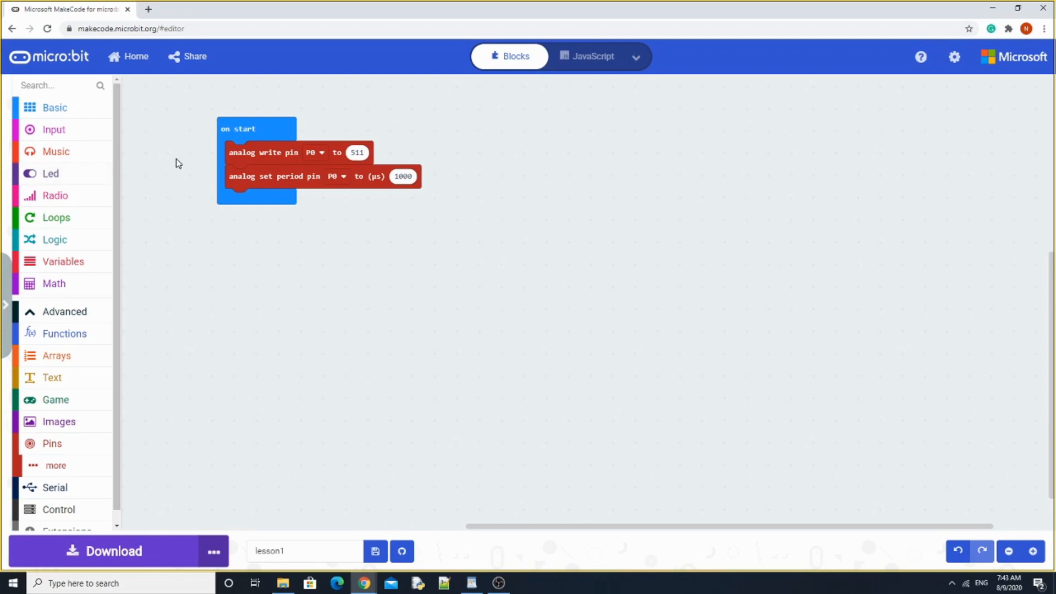
{"action": "mouse_move", "coordinate": [170, 170]}
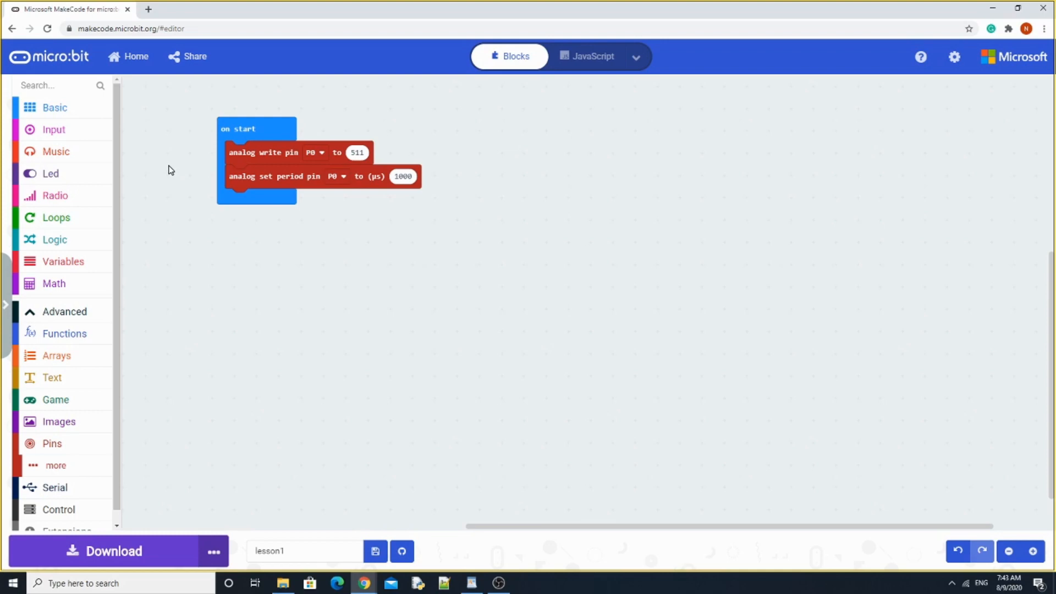
{"action": "mouse_move", "coordinate": [97, 348]}
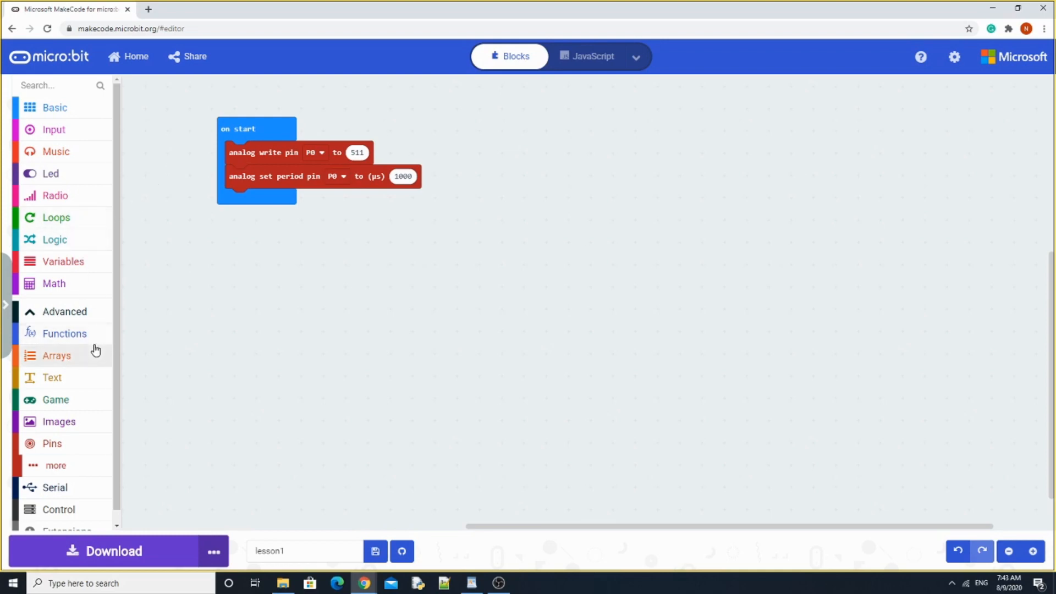
{"action": "mouse_move", "coordinate": [237, 544]}
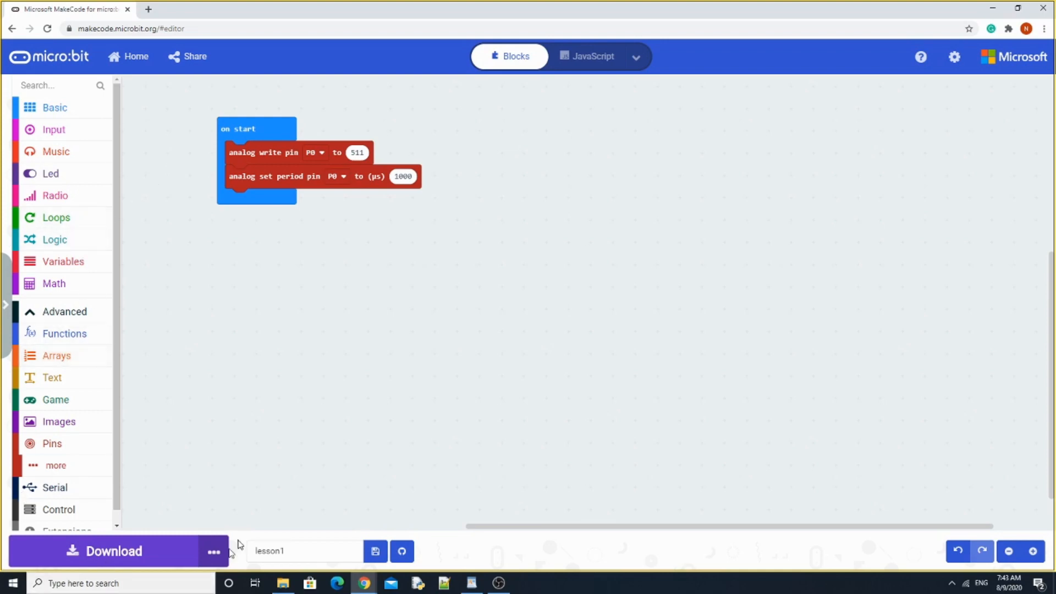
{"action": "mouse_move", "coordinate": [75, 273]}
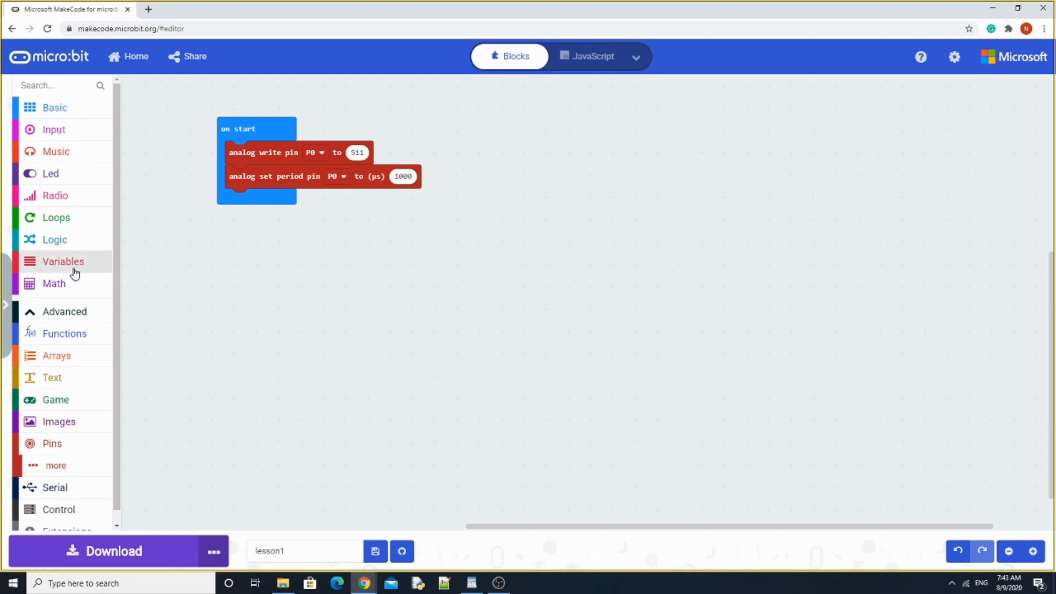
- Add 'set duty to 511' in on start and write the duty variable to P0
{"action": "left_click", "coordinate": [62, 262]}
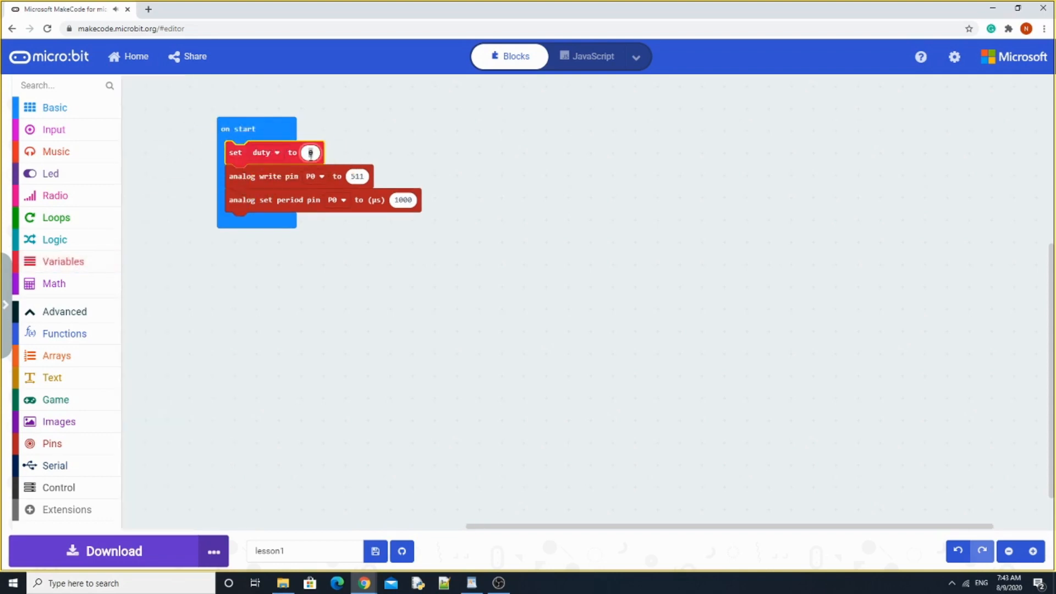
{"action": "type", "text": "511"}
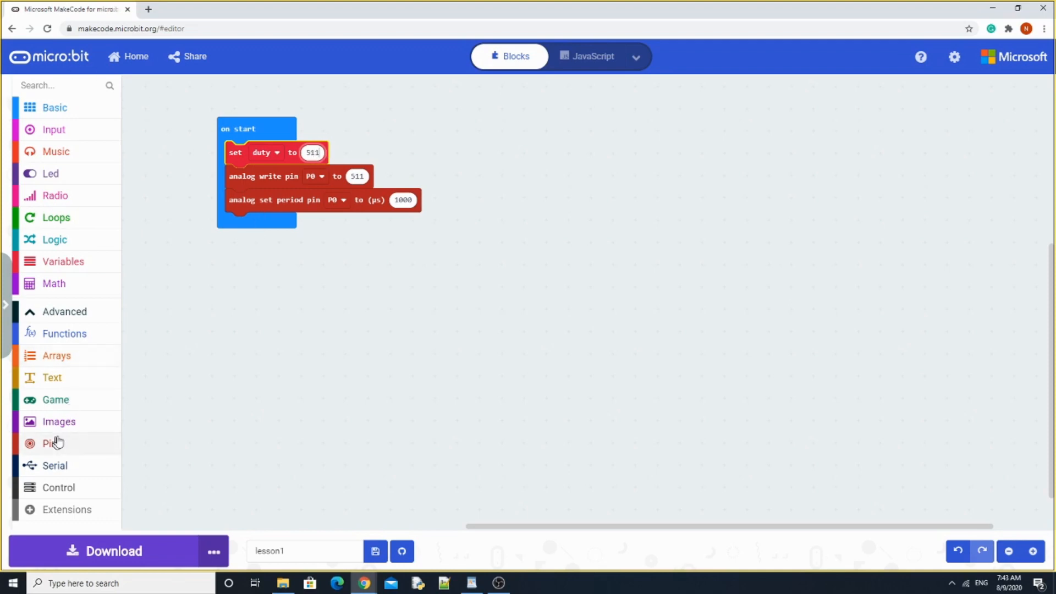
{"action": "mouse_move", "coordinate": [245, 182]}
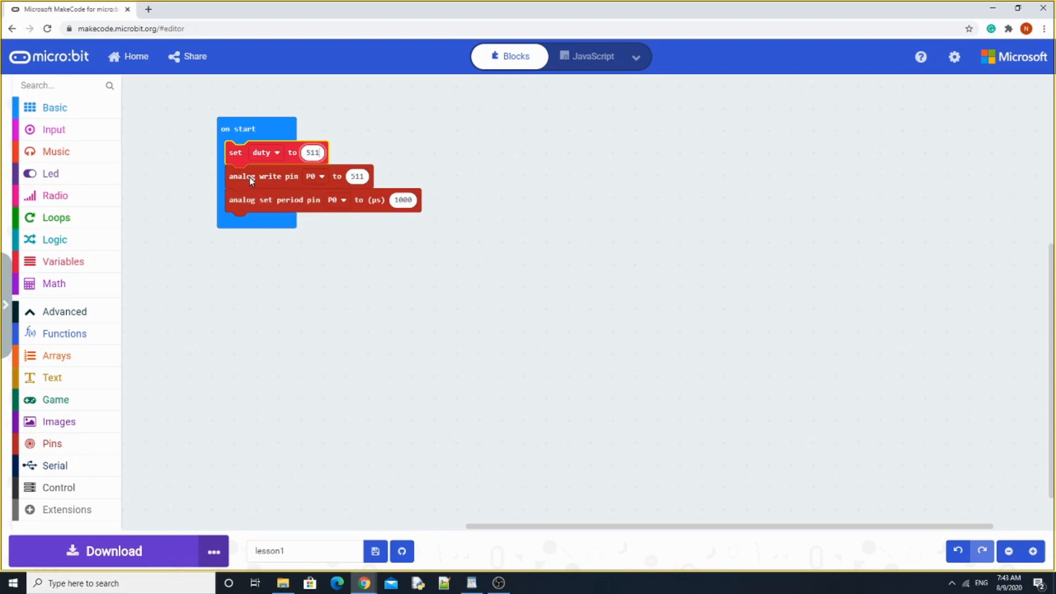
{"action": "mouse_move", "coordinate": [61, 413]}
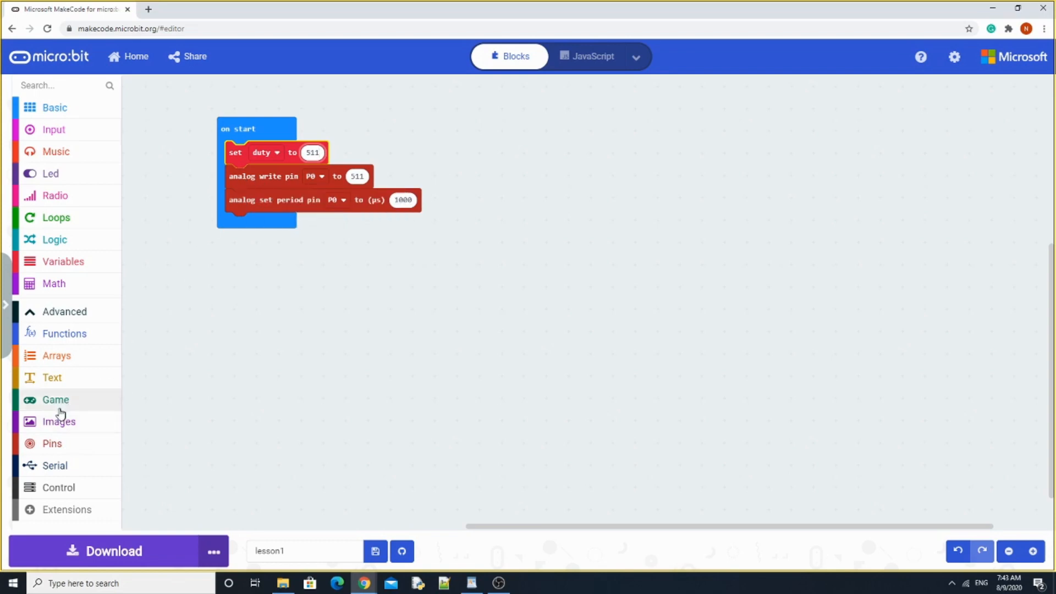
{"action": "left_click", "coordinate": [62, 262]}
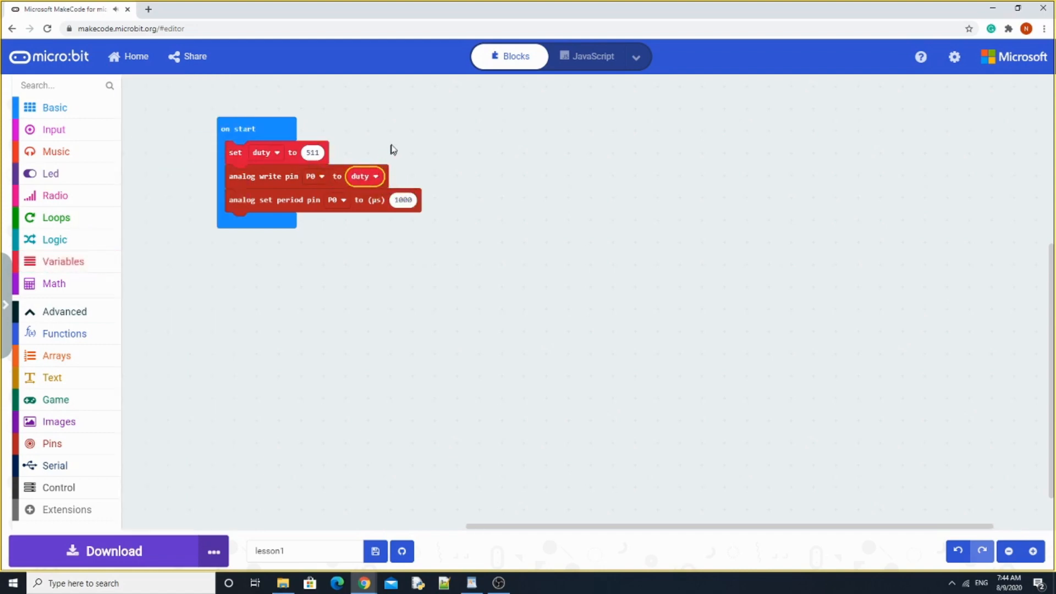
{"action": "mouse_move", "coordinate": [291, 172]}
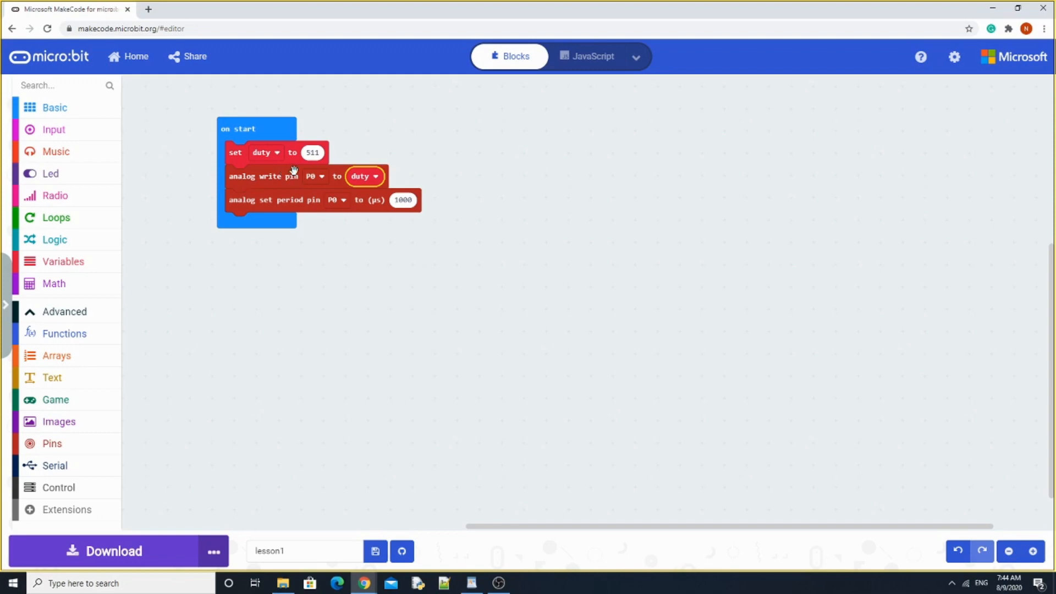
{"action": "mouse_move", "coordinate": [169, 286]}
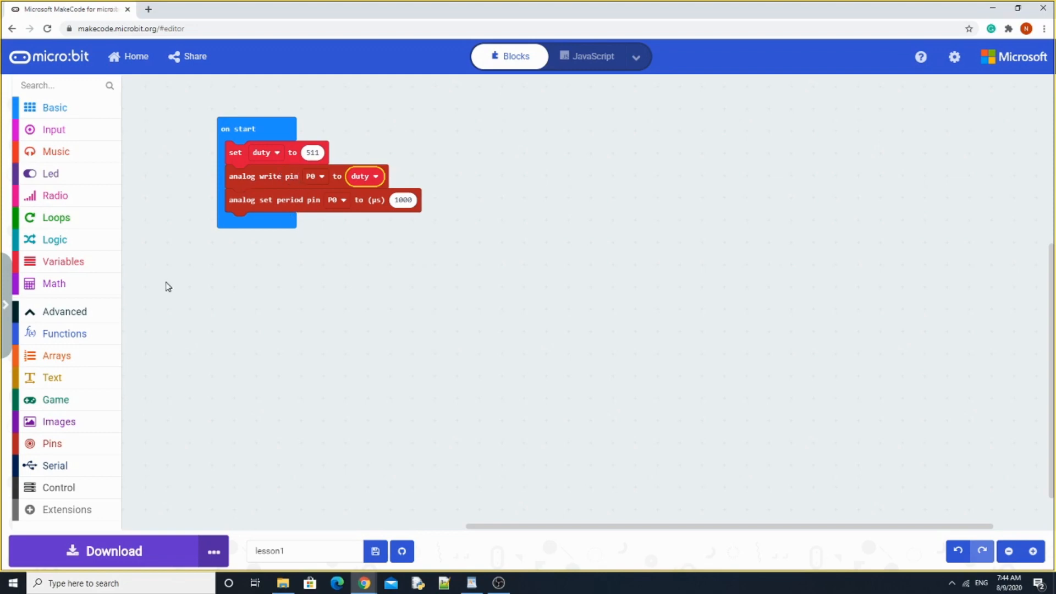
{"action": "mouse_move", "coordinate": [53, 186]}
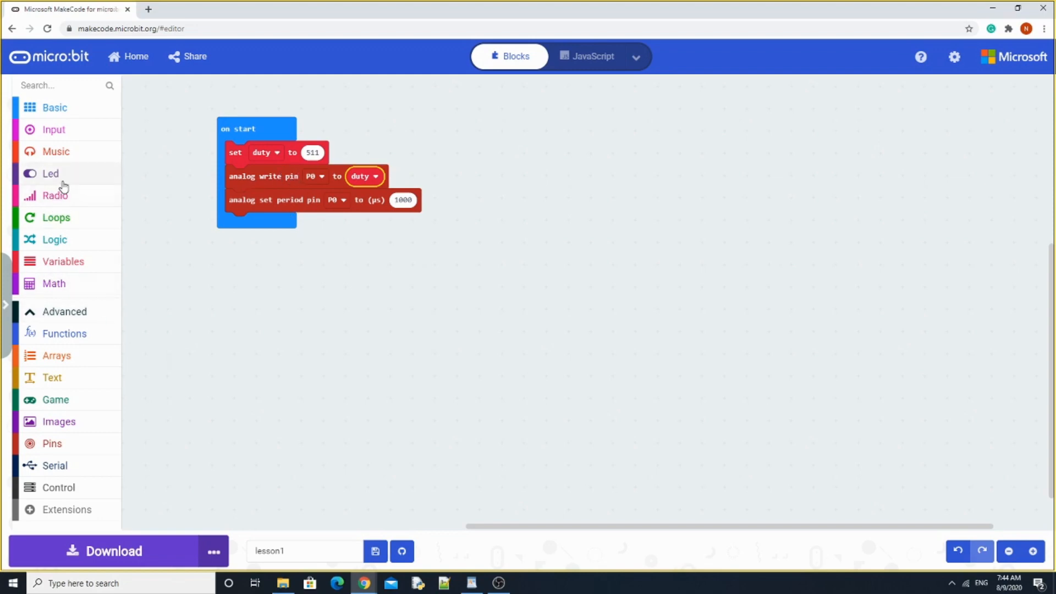
{"action": "mouse_move", "coordinate": [126, 152]}
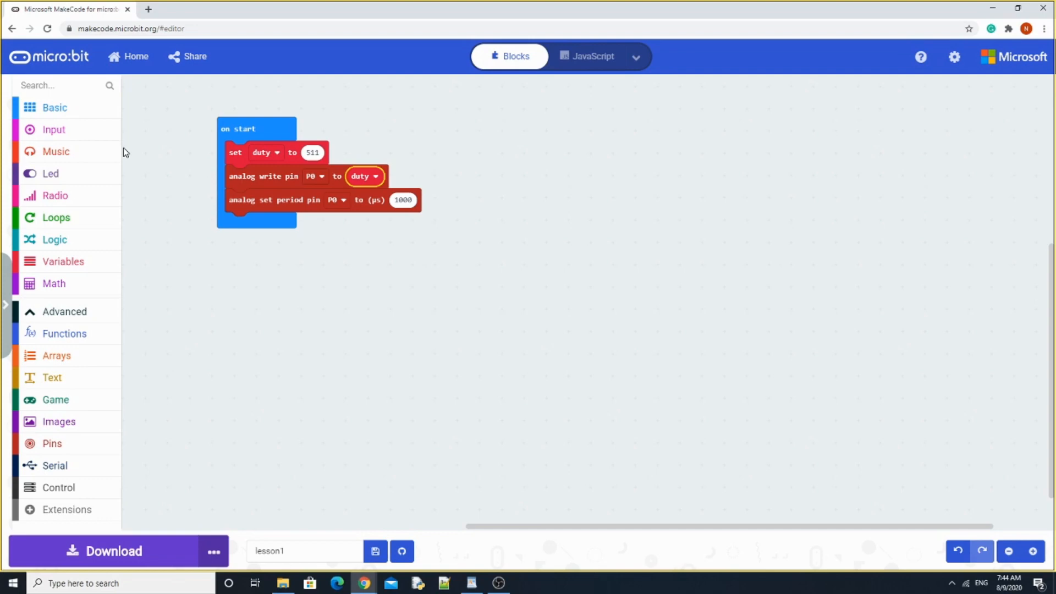
{"action": "mouse_move", "coordinate": [51, 284]}
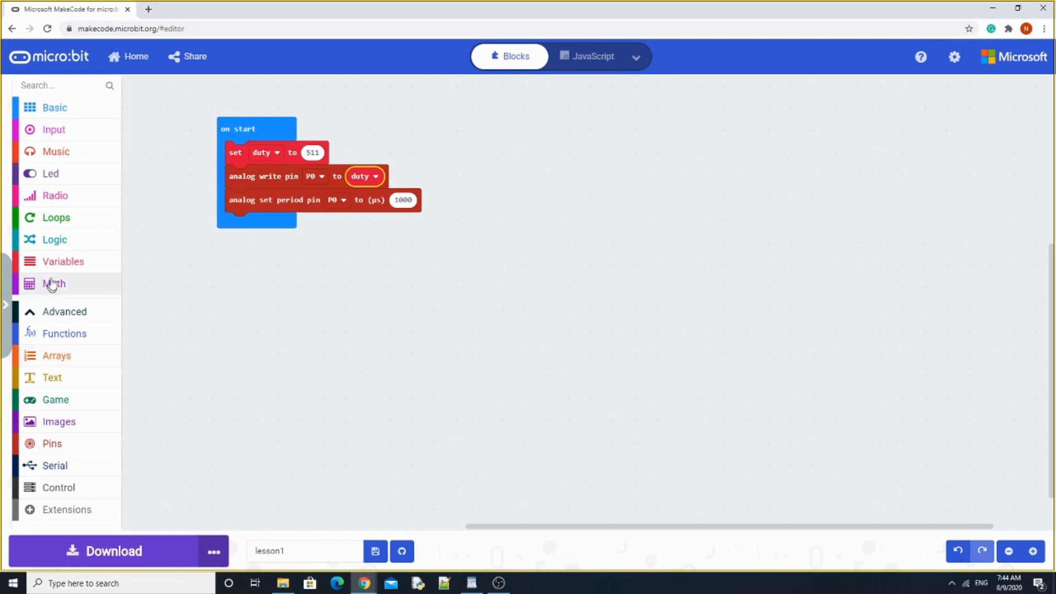
{"action": "left_click", "coordinate": [53, 130]}
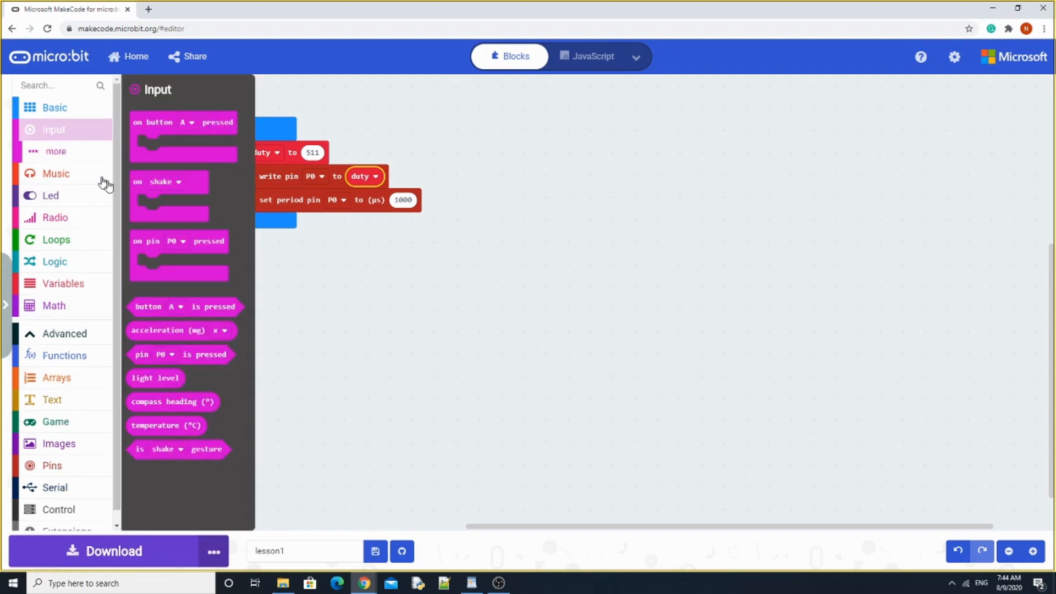
{"action": "mouse_move", "coordinate": [145, 130]}
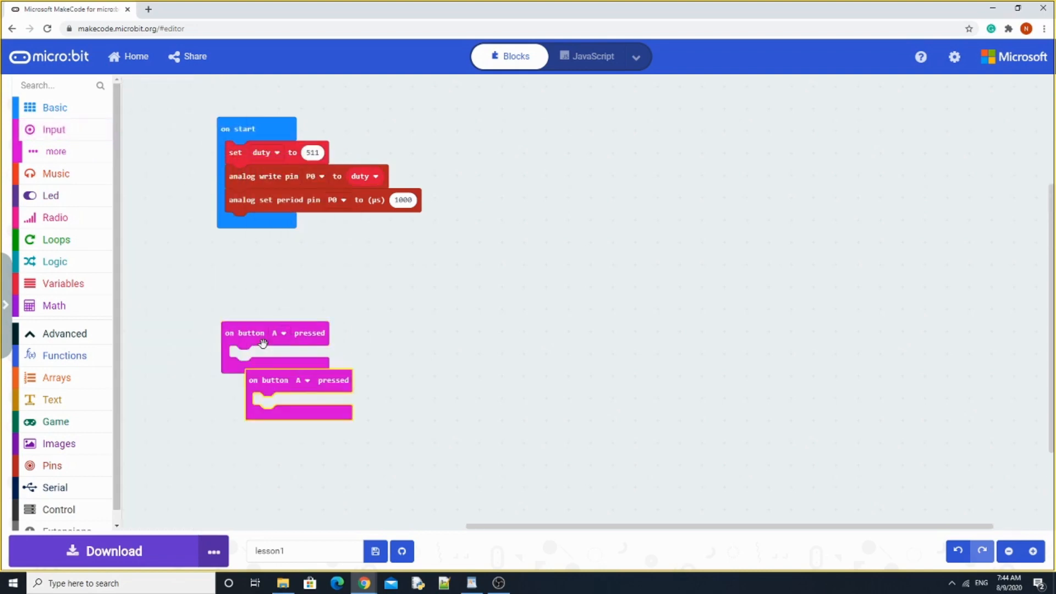
- Switch the second button handler from A to button B
{"action": "left_click", "coordinate": [303, 380]}
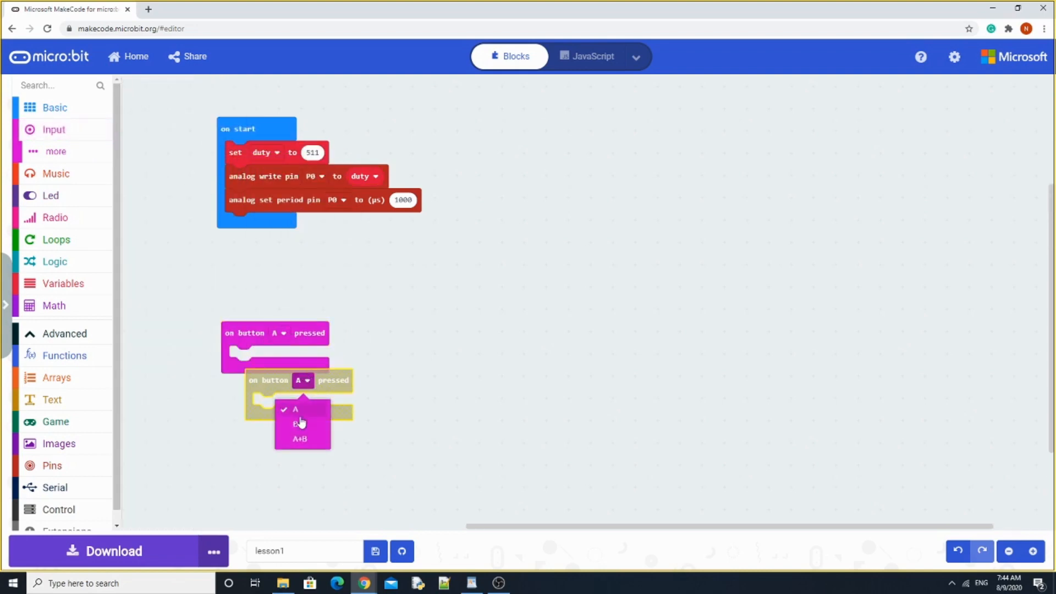
{"action": "mouse_move", "coordinate": [303, 411]}
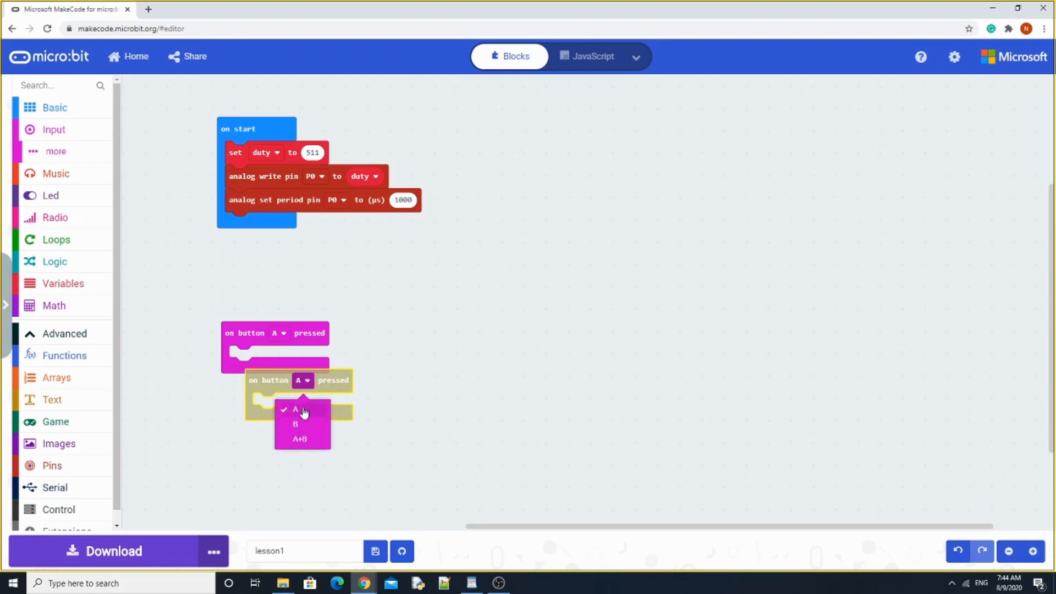
{"action": "left_click", "coordinate": [294, 423]}
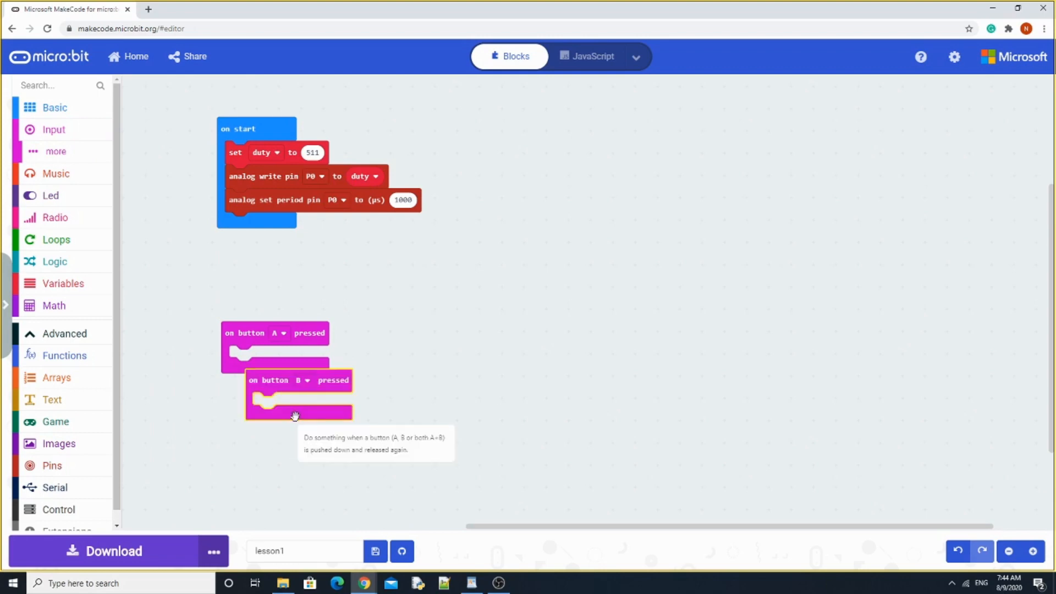
{"action": "mouse_move", "coordinate": [254, 402]}
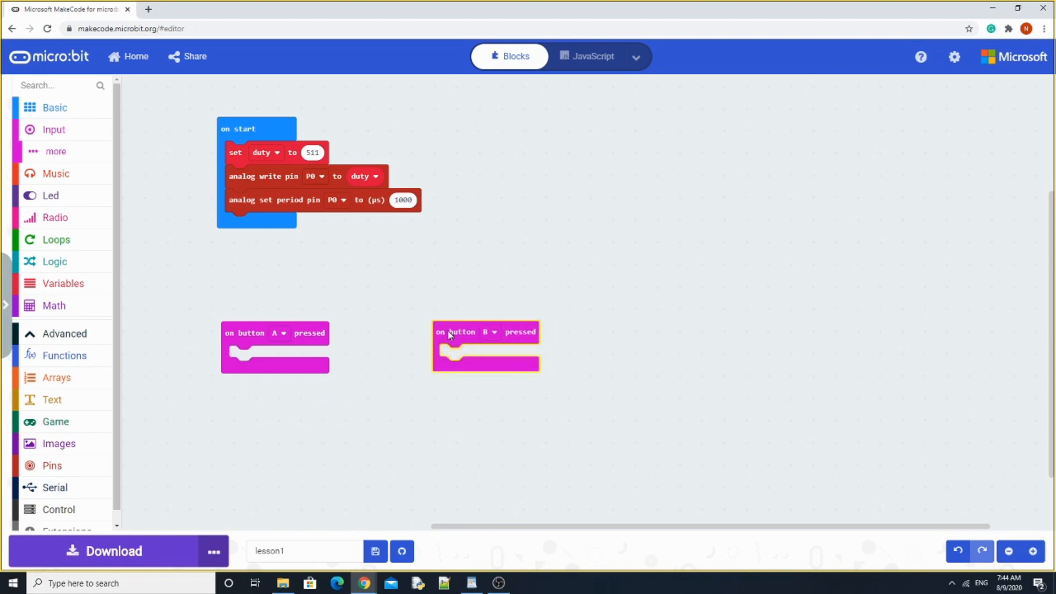
{"action": "mouse_move", "coordinate": [212, 275]}
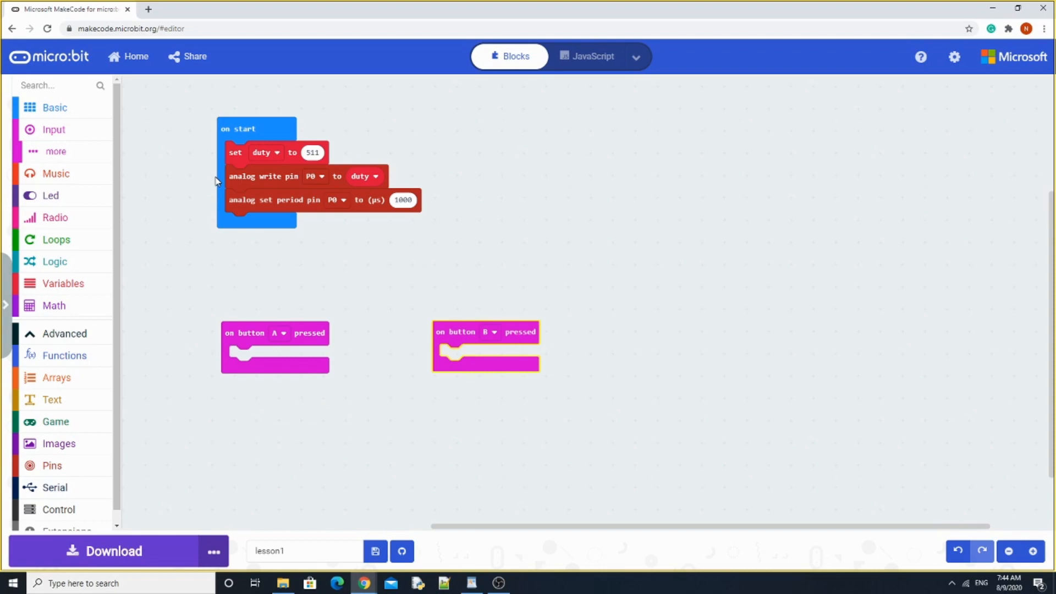
{"action": "mouse_move", "coordinate": [57, 288]}
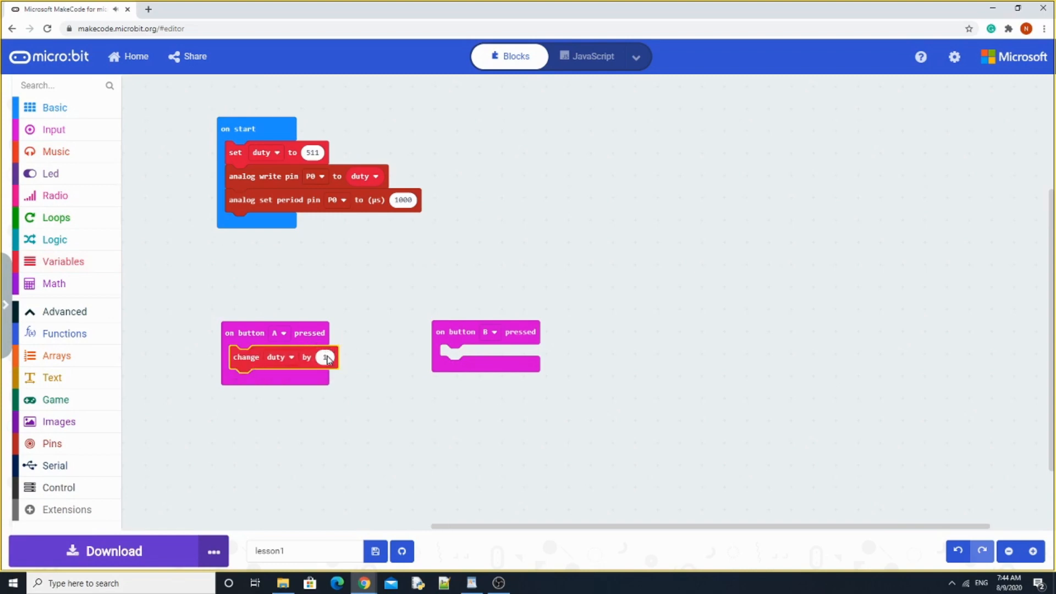
{"action": "mouse_move", "coordinate": [324, 357]}
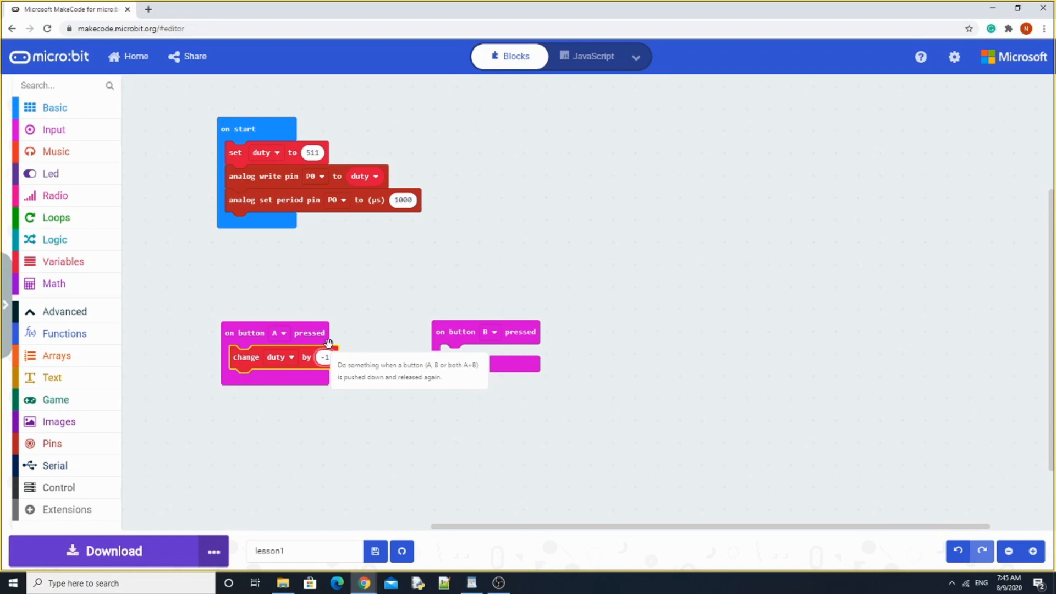
- Set button A's change duty by value to -100
{"action": "type", "text": "-100"}
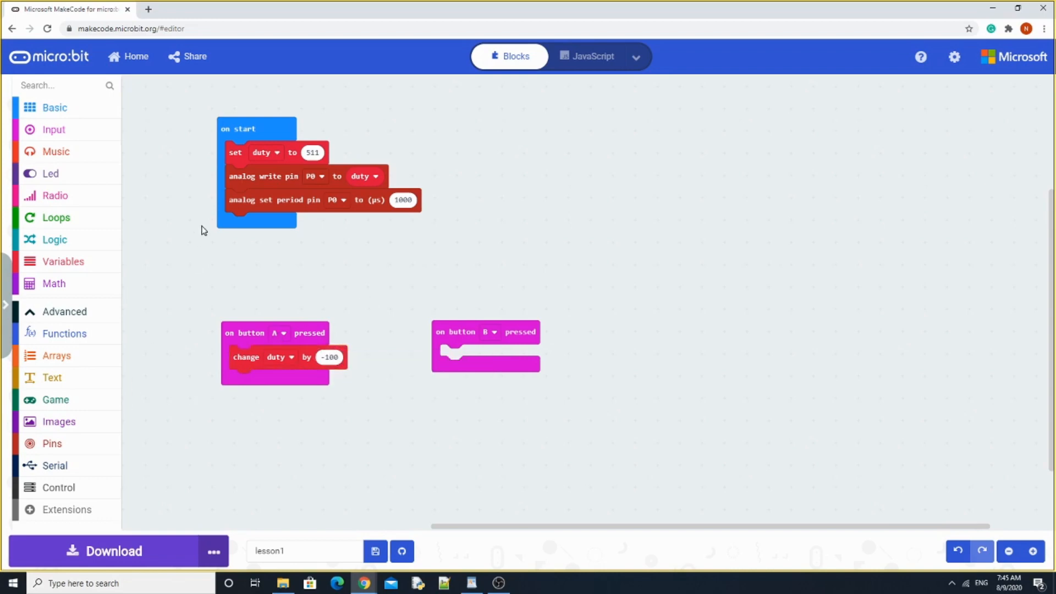
{"action": "mouse_move", "coordinate": [270, 178]}
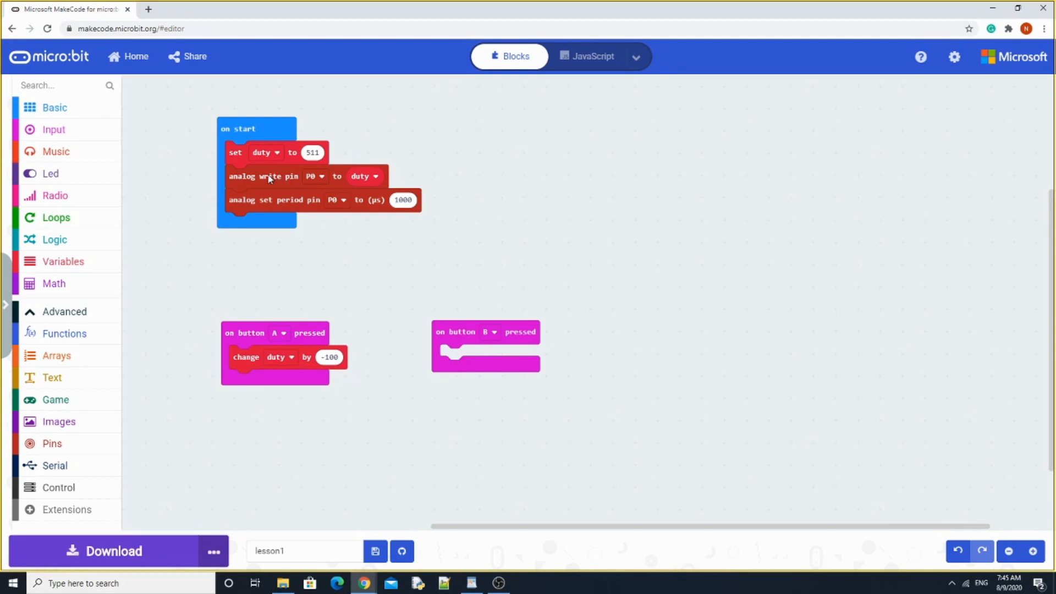
- Duplicate the analog write duty block and attach it under button A's change block
{"action": "right_click", "coordinate": [268, 178]}
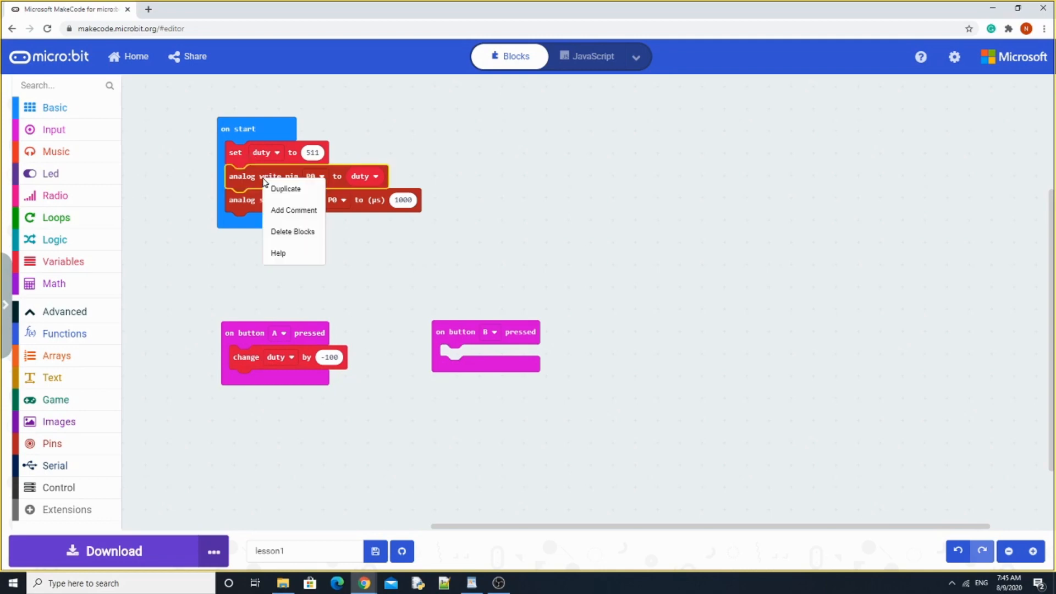
{"action": "left_click", "coordinate": [283, 189]}
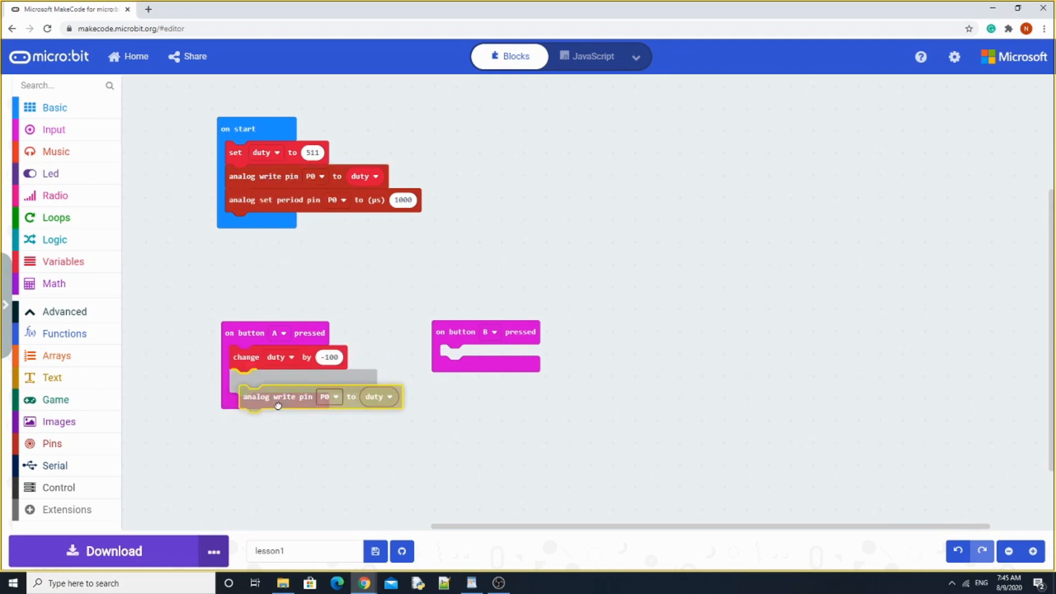
{"action": "left_click_drag", "start_coordinate": [276, 397], "coordinate": [269, 380]}
{"action": "type", "text": "100"}
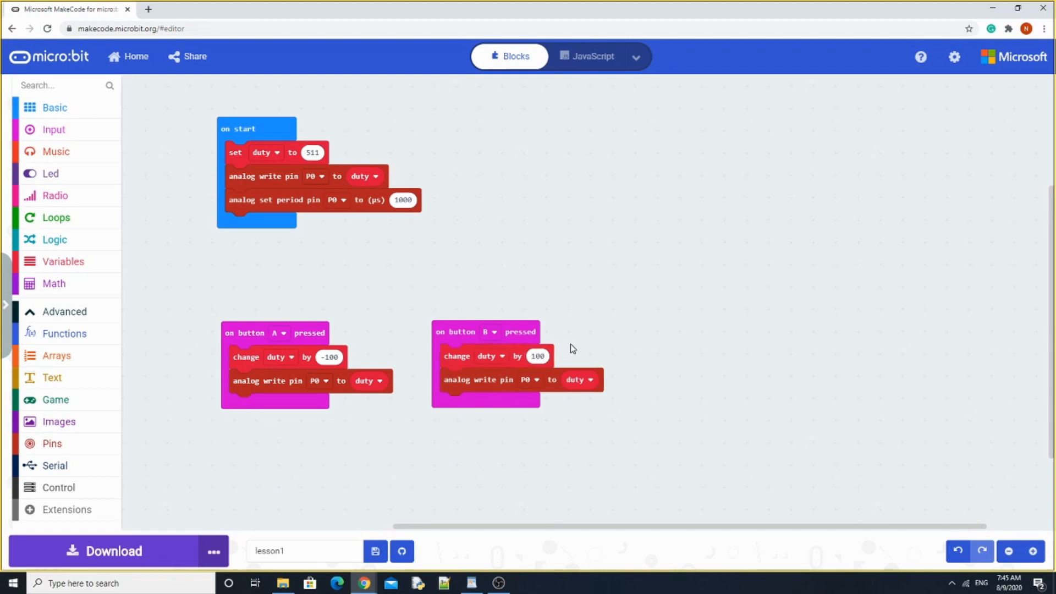
{"action": "mouse_move", "coordinate": [308, 313]}
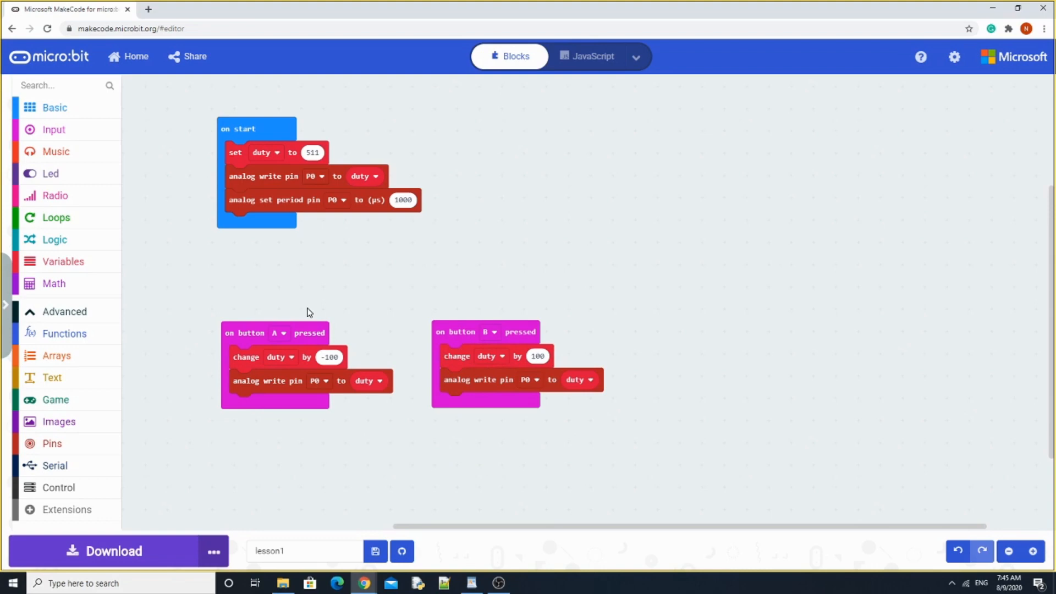
{"action": "left_click", "coordinate": [55, 240]}
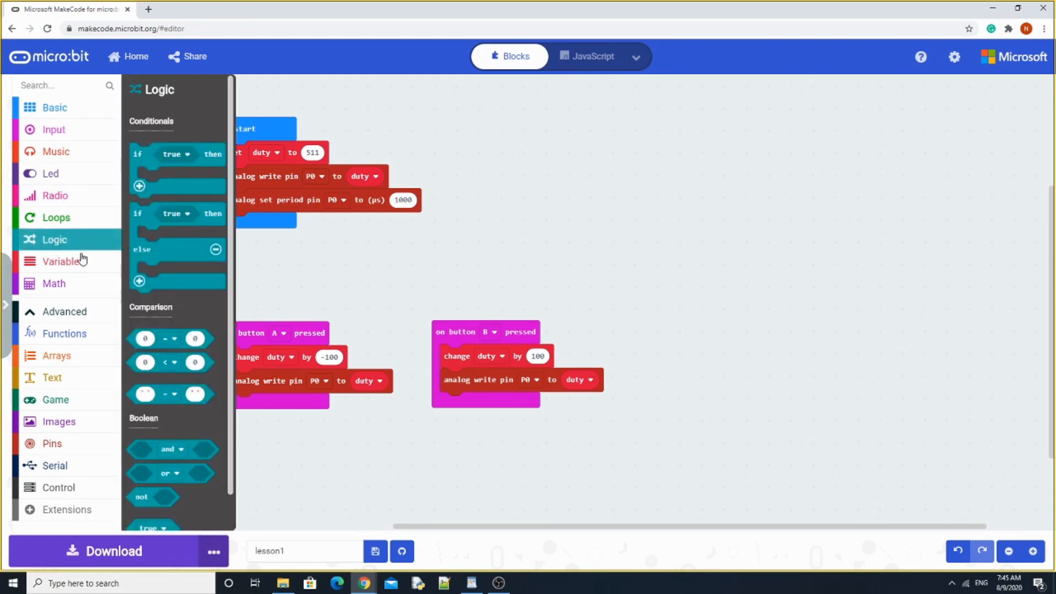
{"action": "mouse_move", "coordinate": [138, 284]}
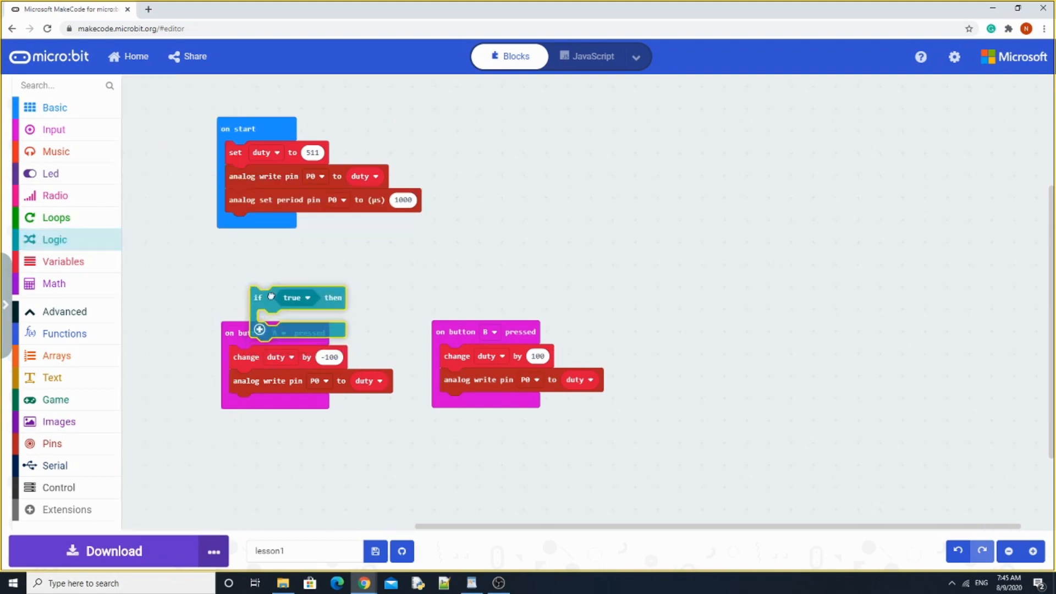
- Drop a second if-then block and a loose 0 < 0 comparison onto the workspace
{"action": "left_click", "coordinate": [54, 240]}
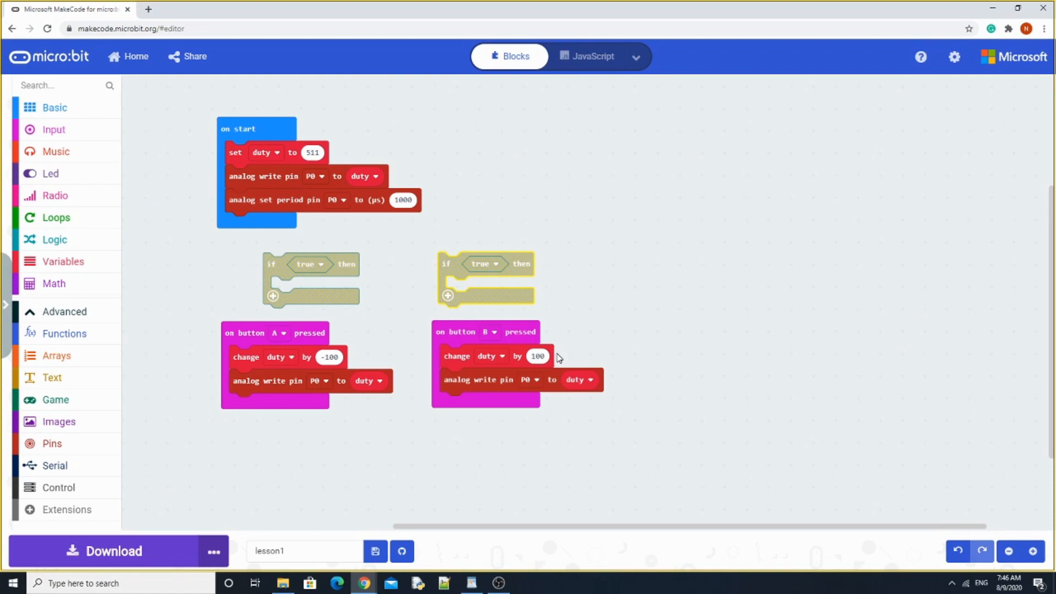
{"action": "mouse_move", "coordinate": [116, 151]}
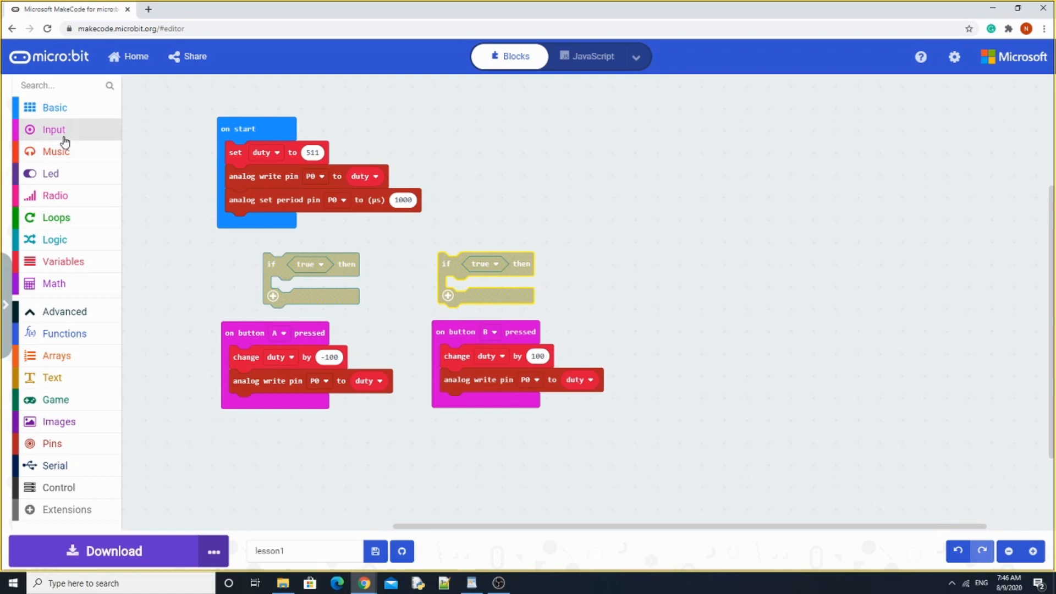
{"action": "mouse_move", "coordinate": [53, 253]}
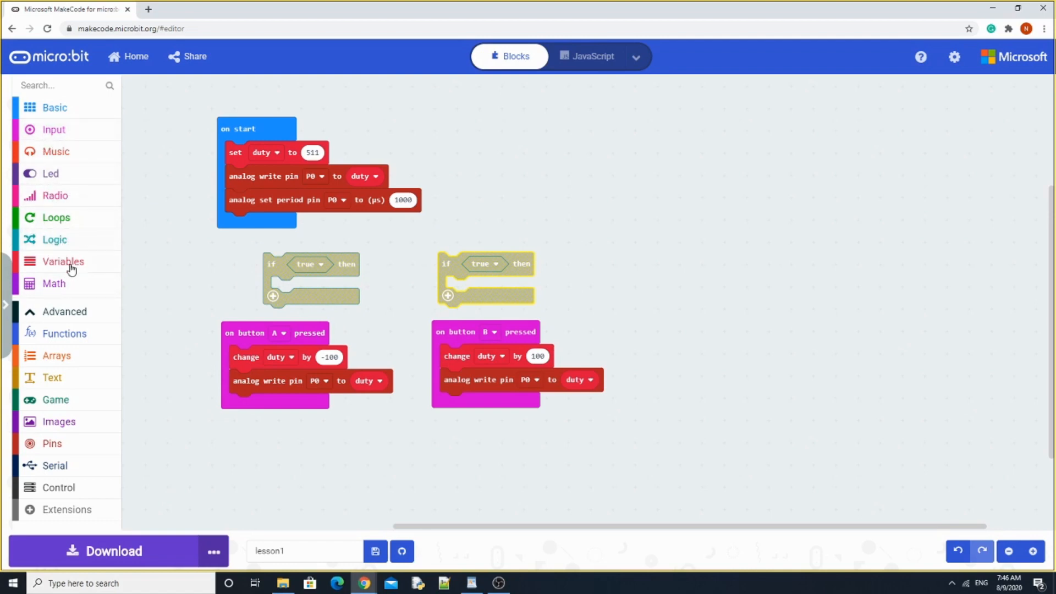
{"action": "left_click", "coordinate": [53, 284]}
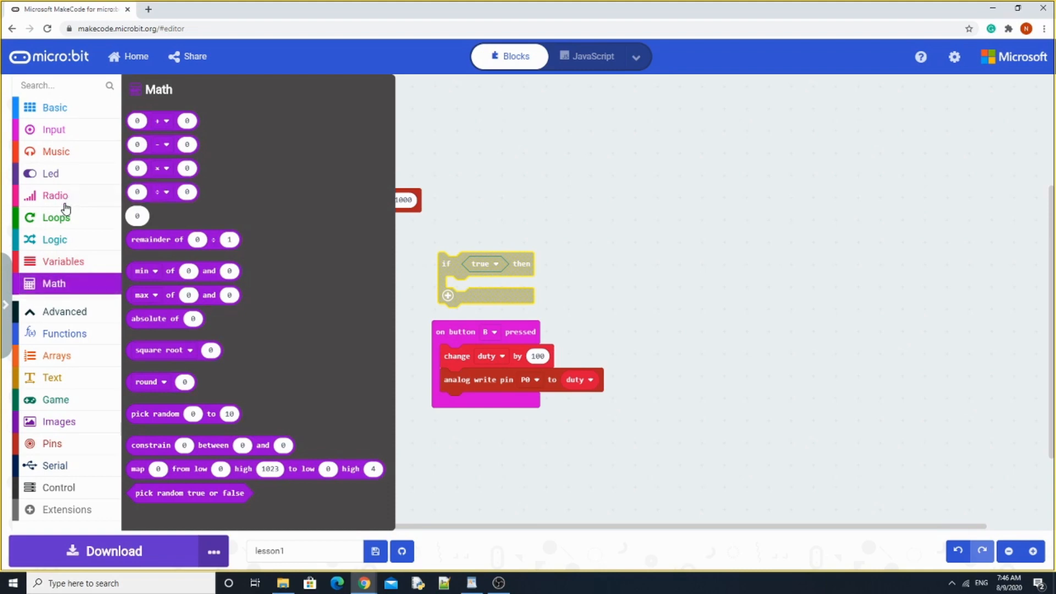
{"action": "left_click", "coordinate": [55, 240]}
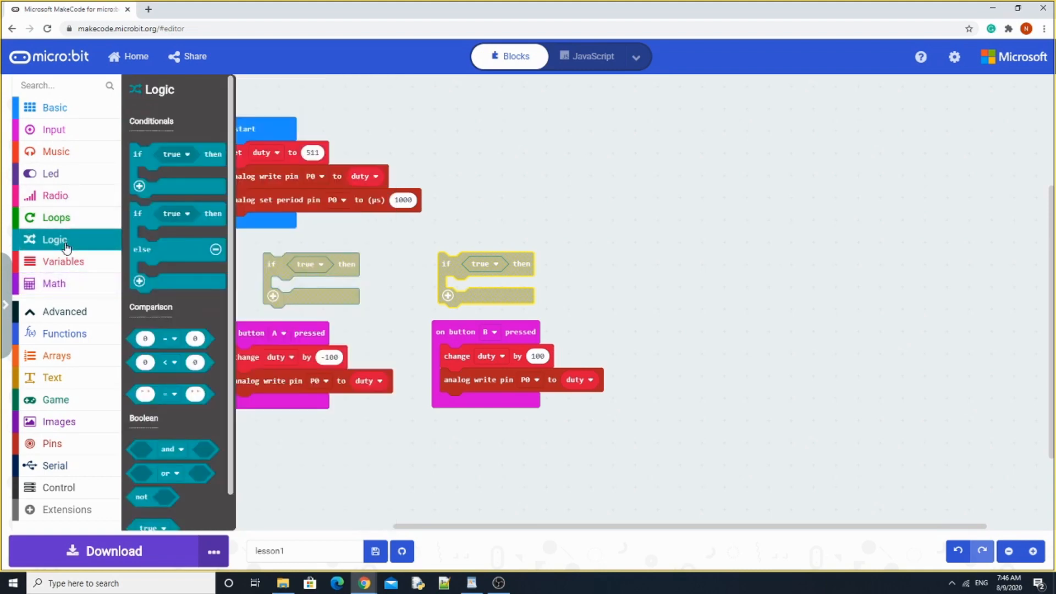
{"action": "left_click_drag", "start_coordinate": [170, 362], "coordinate": [508, 203]}
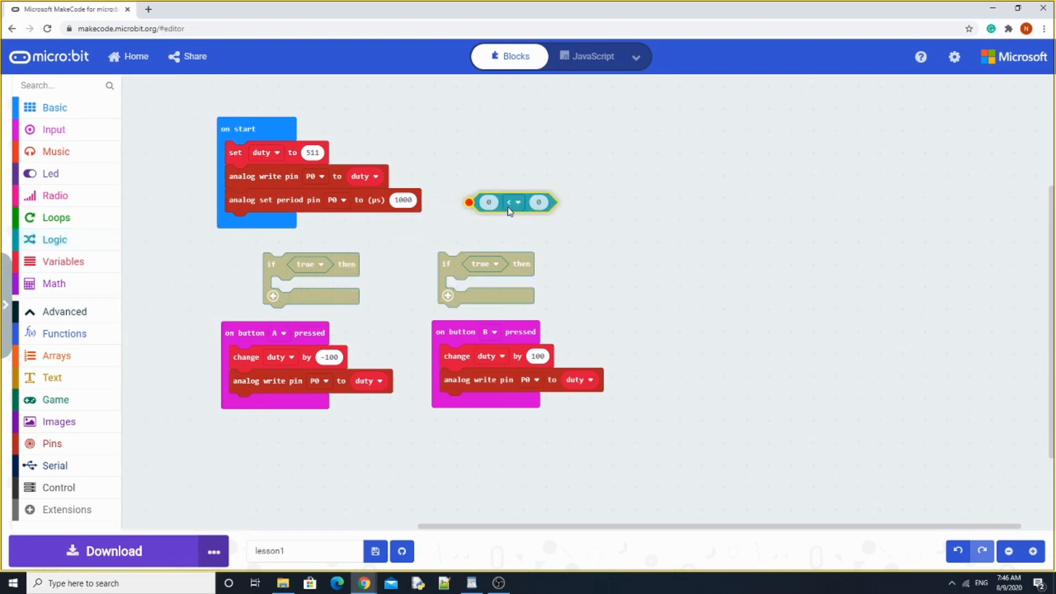
- Fit greater-than and less-than comparisons into the ifs and put duty in the greater-than test
{"action": "left_click_drag", "start_coordinate": [509, 202], "coordinate": [542, 251]}
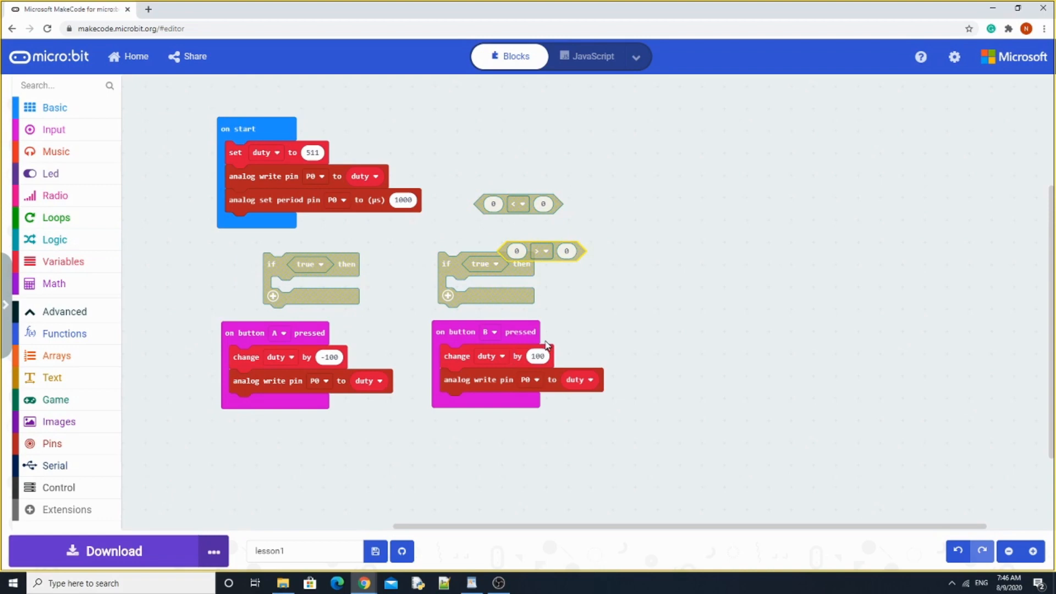
{"action": "left_click_drag", "start_coordinate": [540, 251], "coordinate": [401, 277]}
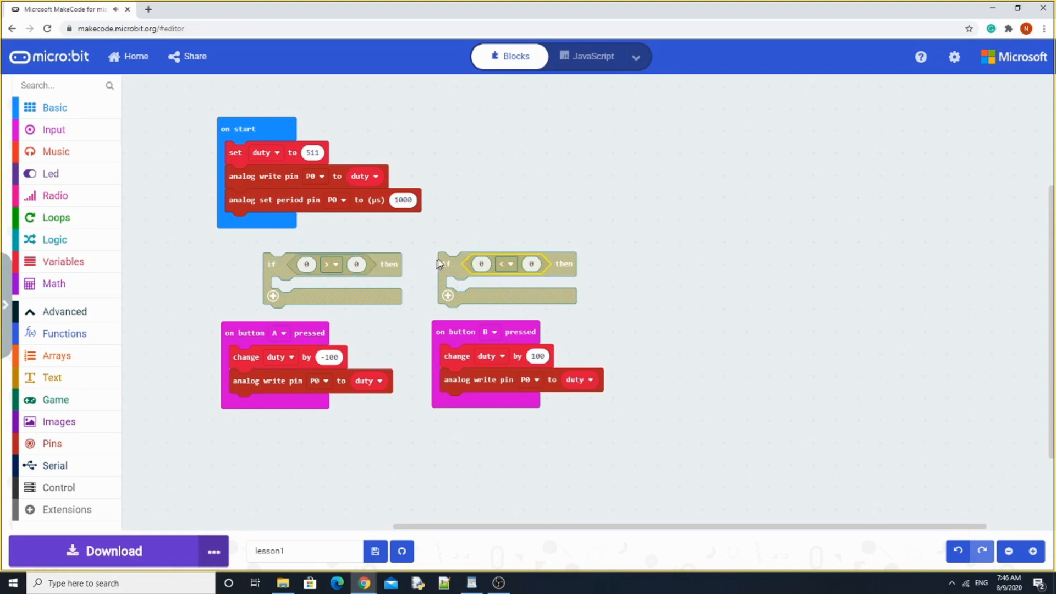
{"action": "mouse_move", "coordinate": [290, 260]}
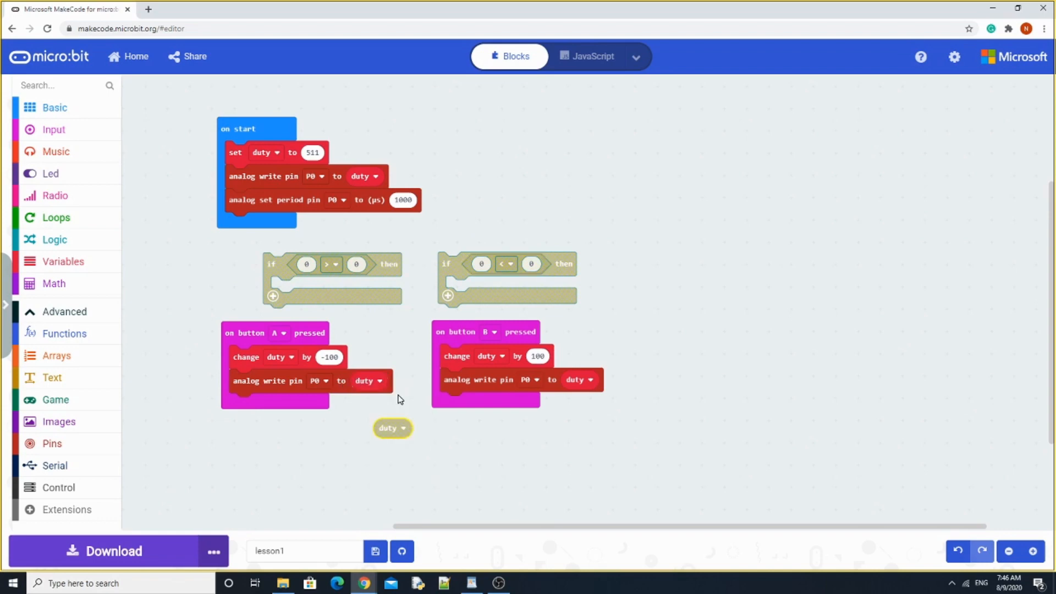
{"action": "left_click_drag", "start_coordinate": [392, 428], "coordinate": [307, 262]}
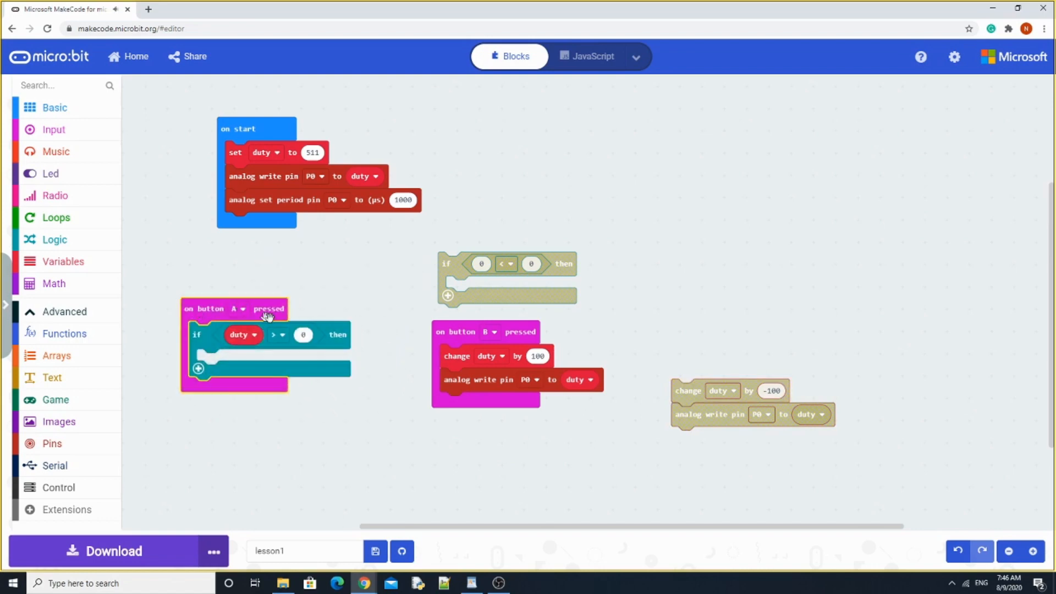
- Test duty > 100 in button A's if, move its change and write inside, and clear button B's blocks aside
{"action": "left_click", "coordinate": [304, 334]}
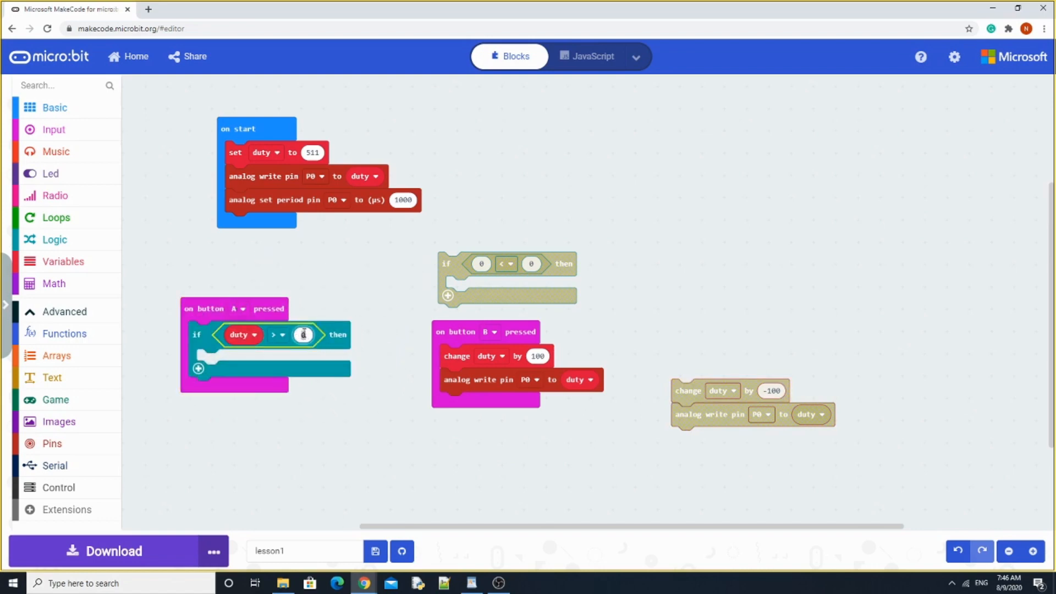
{"action": "type", "text": "100"}
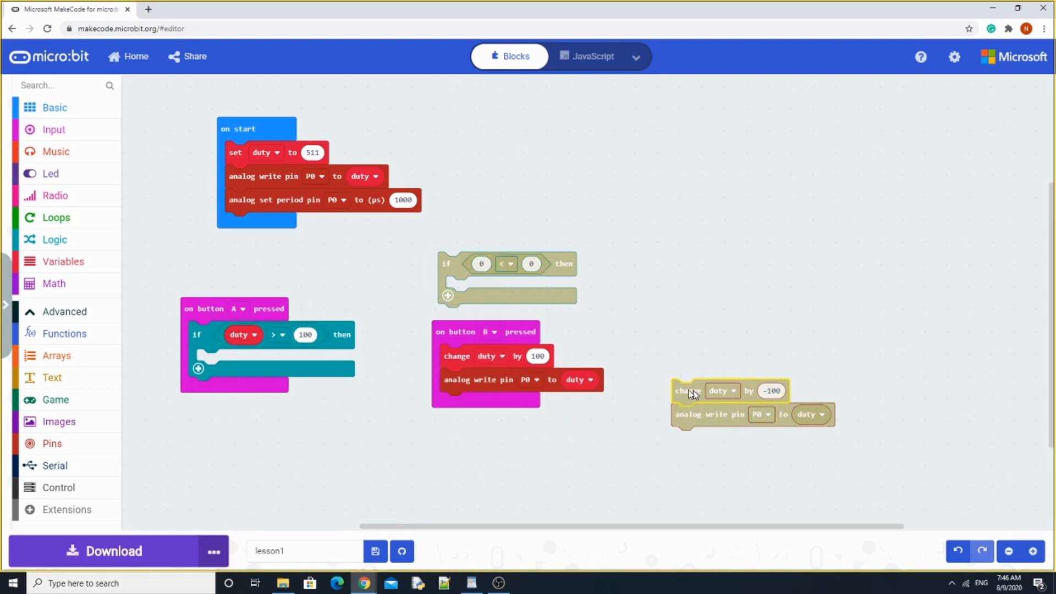
{"action": "left_click_drag", "start_coordinate": [686, 390], "coordinate": [222, 360]}
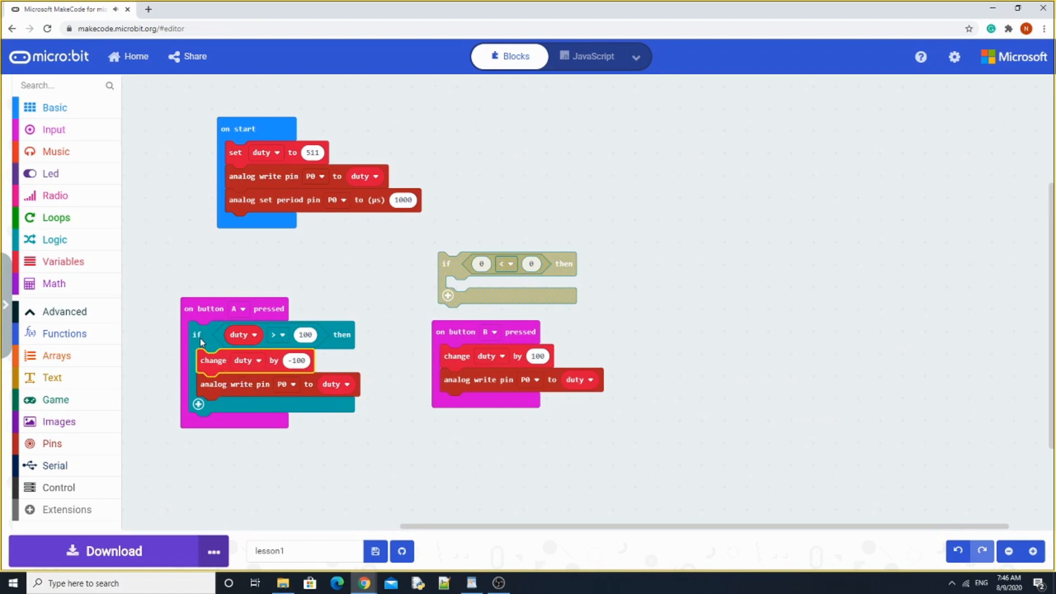
{"action": "mouse_move", "coordinate": [480, 361]}
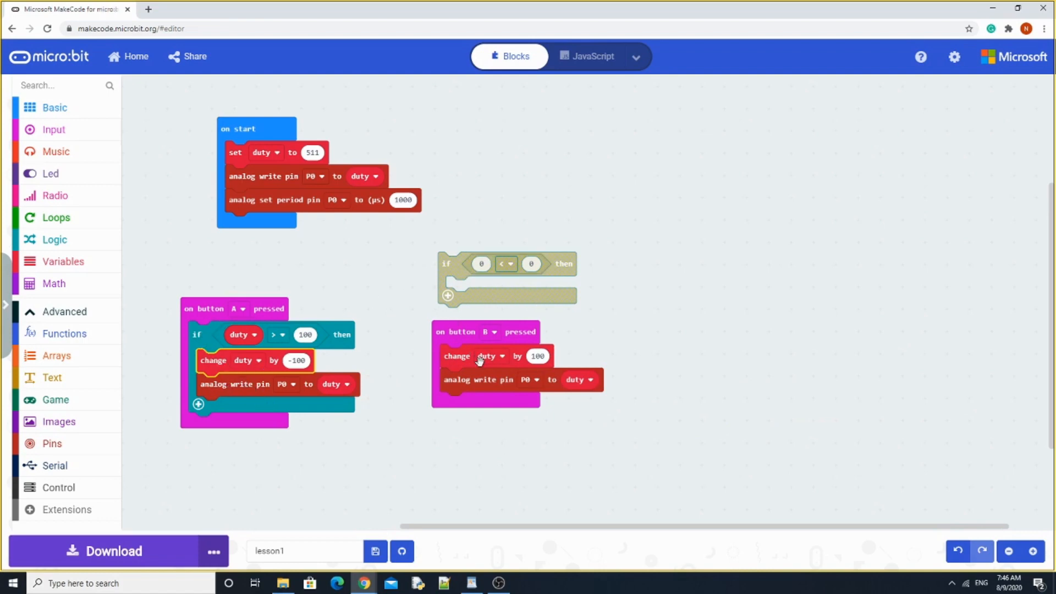
{"action": "left_click_drag", "start_coordinate": [479, 356], "coordinate": [761, 300]}
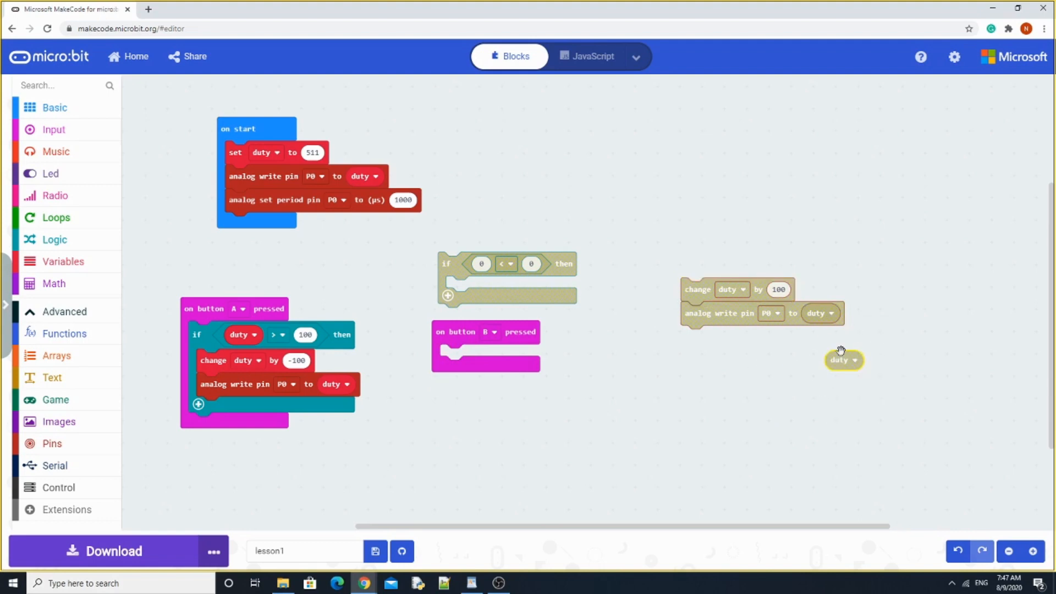
- Make button B's if test duty < 923 and place change duty by 100 and the P0 write inside it
{"action": "left_click_drag", "start_coordinate": [844, 360], "coordinate": [481, 263]}
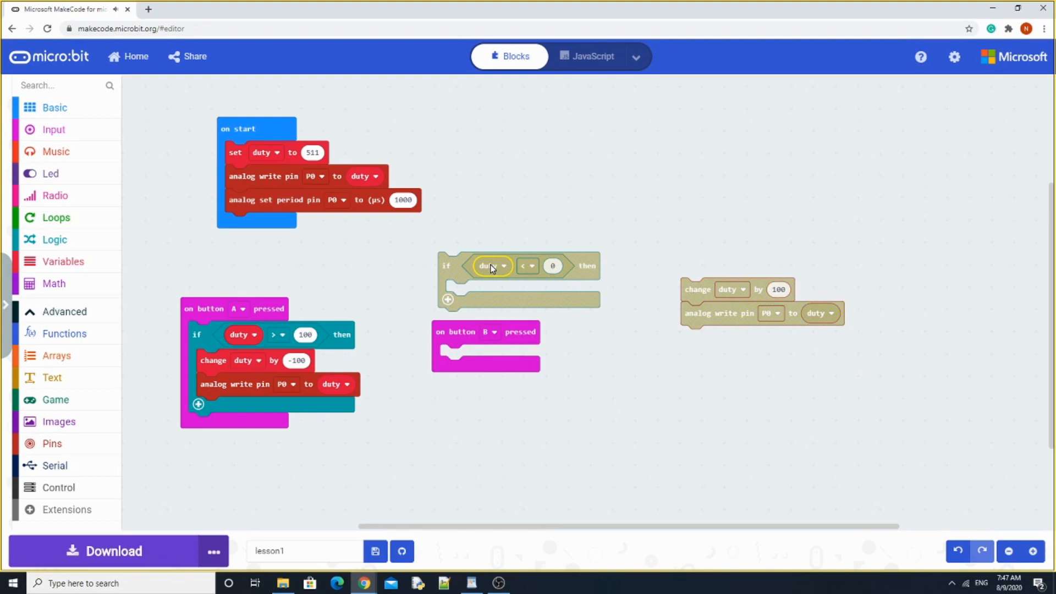
{"action": "left_click", "coordinate": [552, 265]}
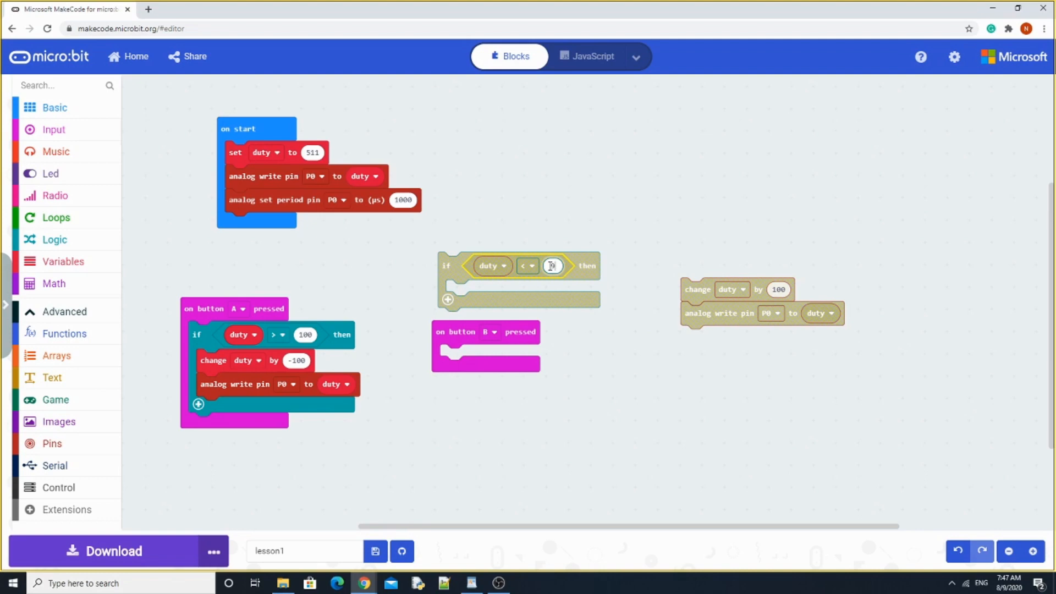
{"action": "type", "text": "923"}
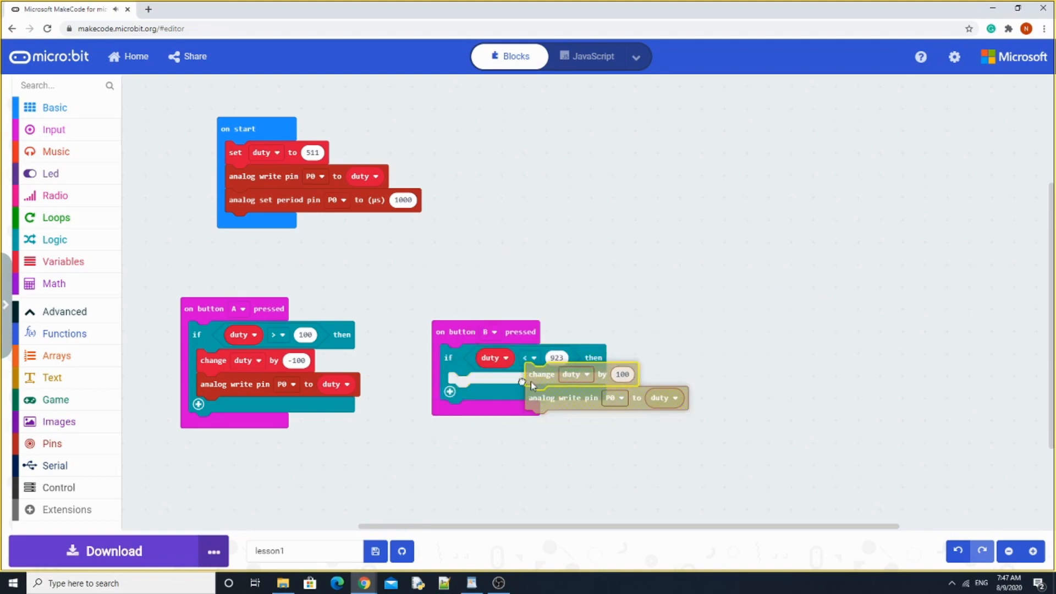
{"action": "left_click_drag", "start_coordinate": [543, 374], "coordinate": [465, 383]}
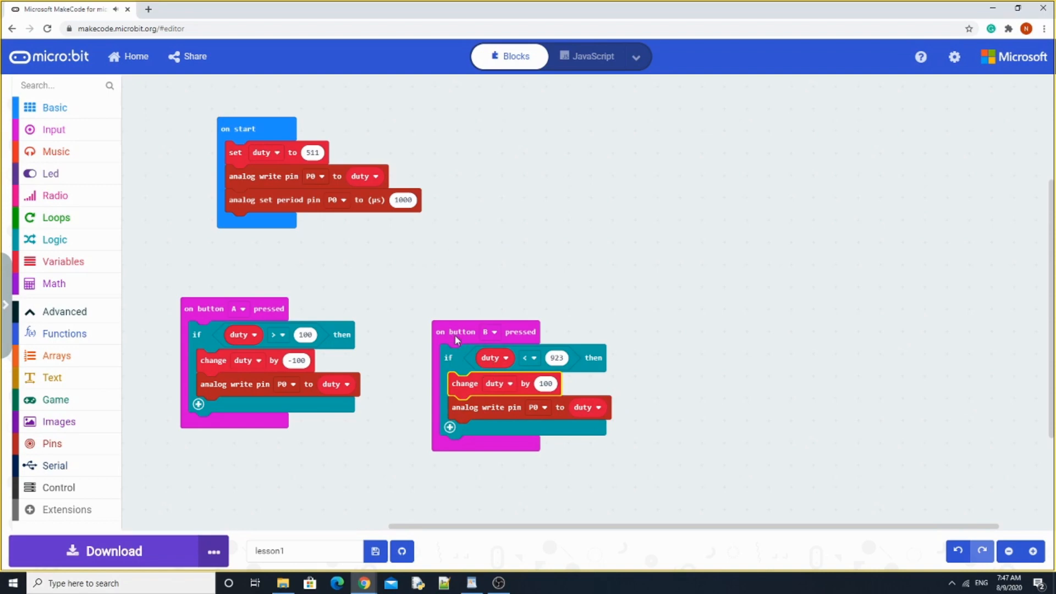